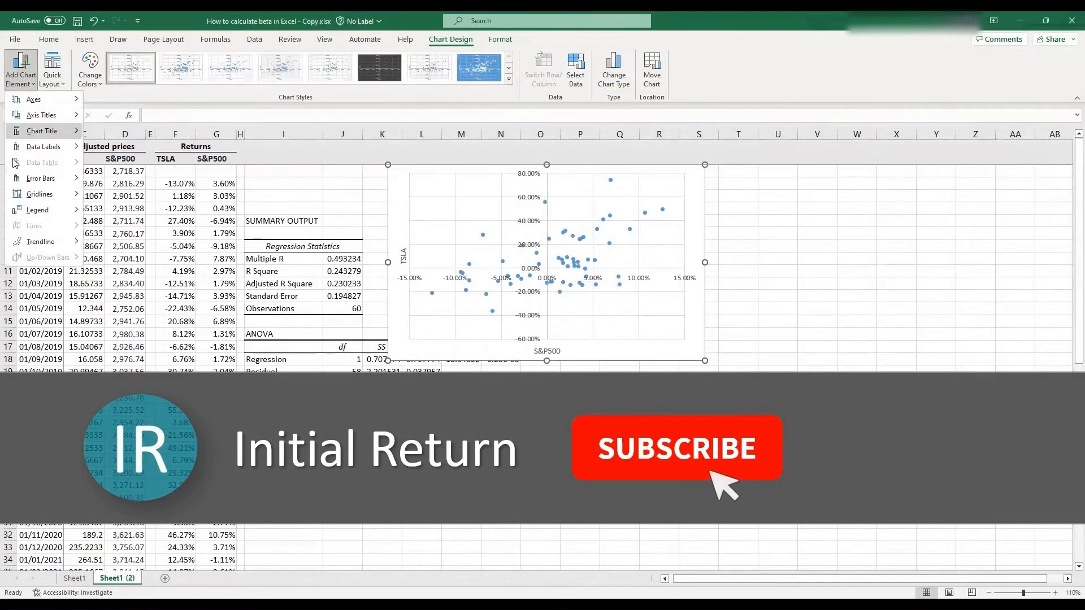
# Add a linear trendline to the TSLA versus S&P500 scatter chart.
pyautogui.click(39, 241)
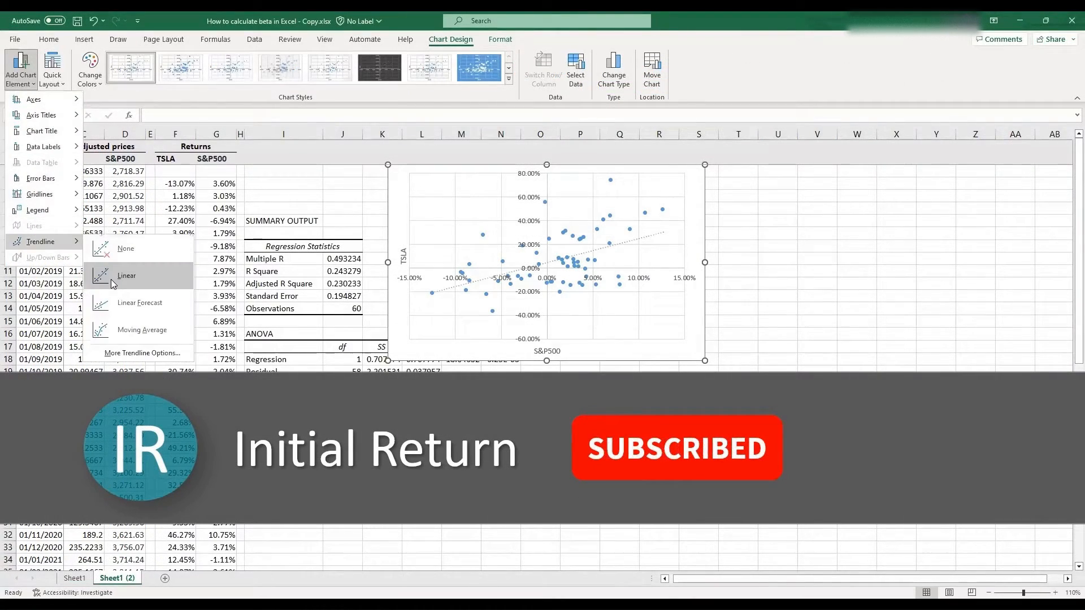
pyautogui.click(126, 277)
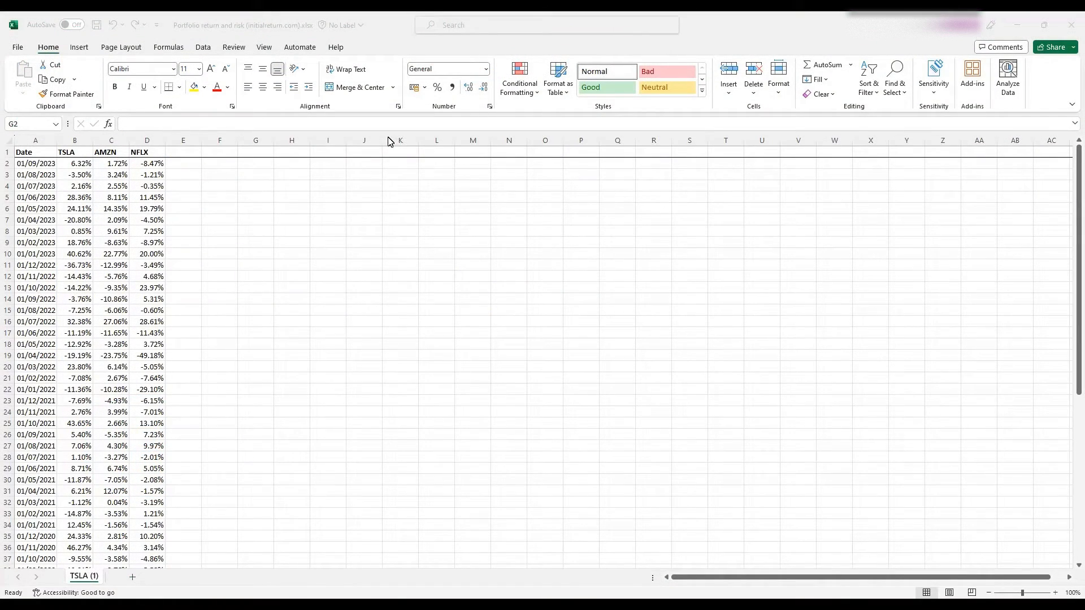
pyautogui.moveTo(263, 160)
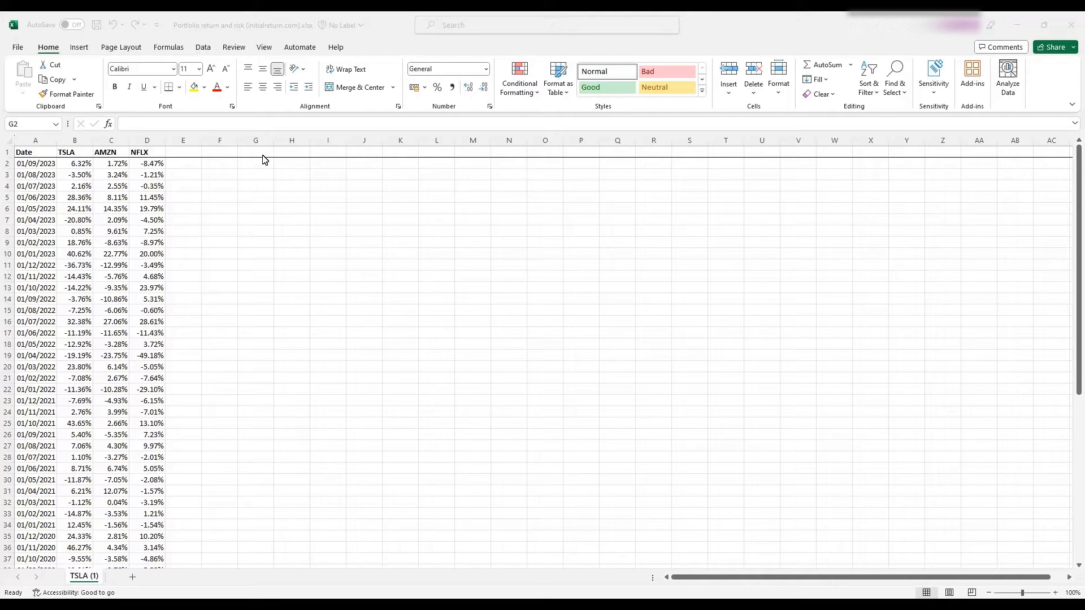
# Label G2 'weights' and copy the TSLA, AMZN, NFLX headers into H1:J1.
pyautogui.click(255, 163)
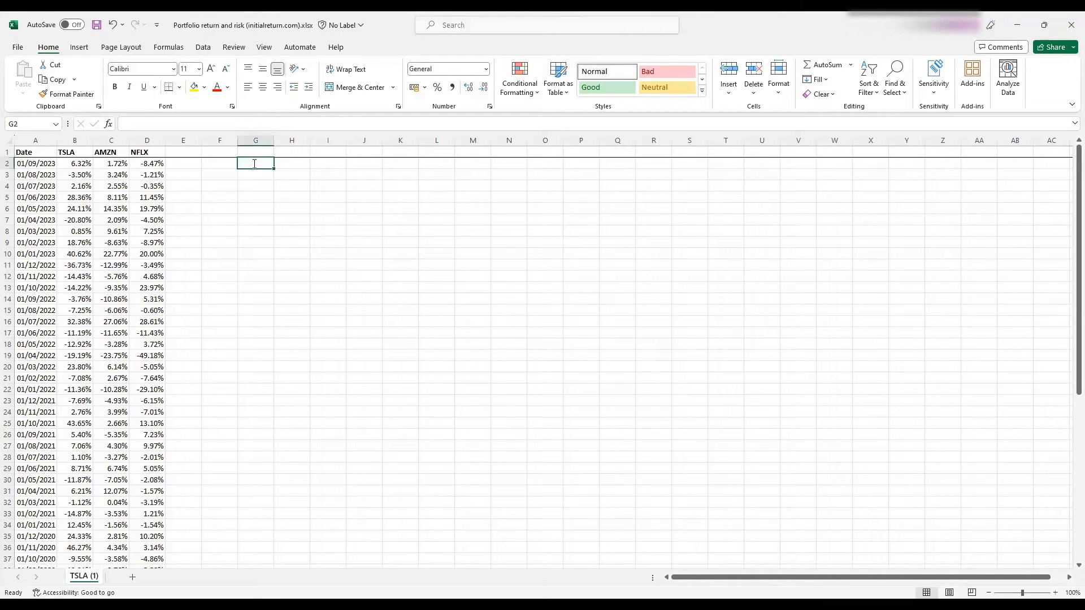
pyautogui.write('weights')
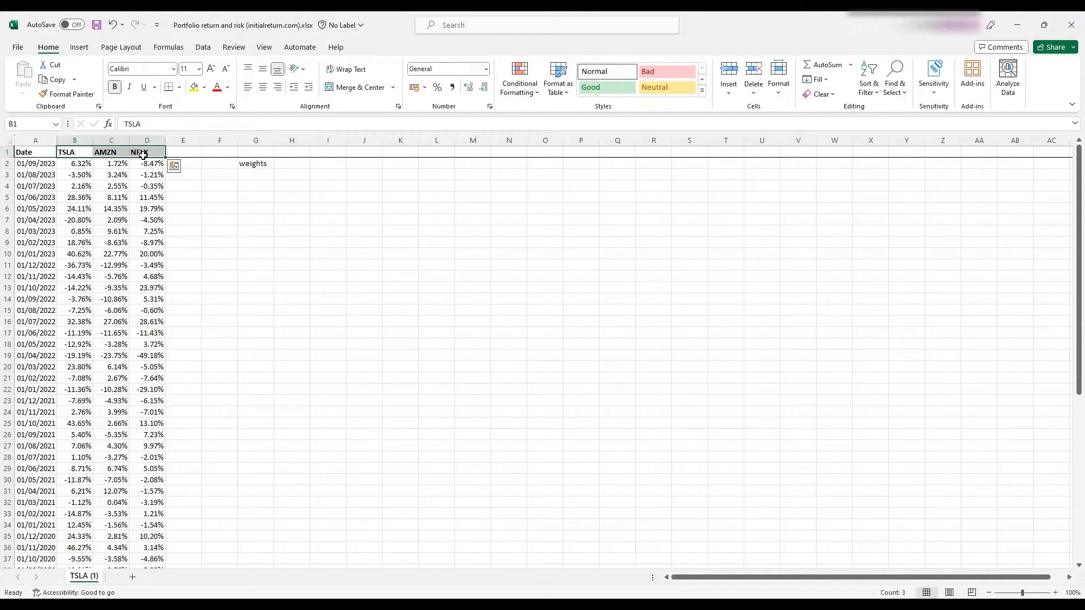
pyautogui.click(291, 151)
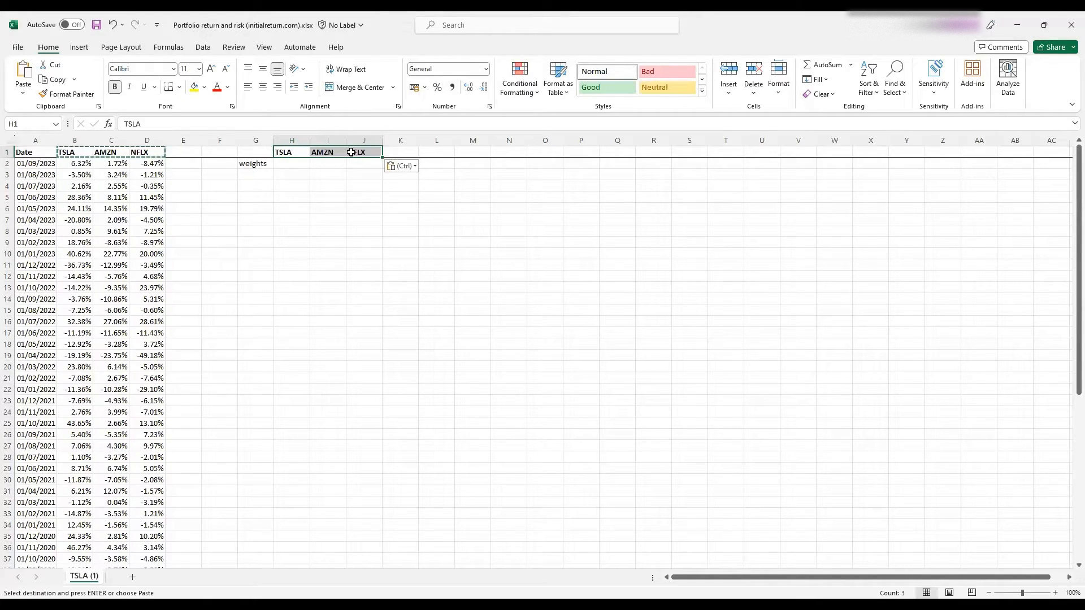
pyautogui.click(291, 164)
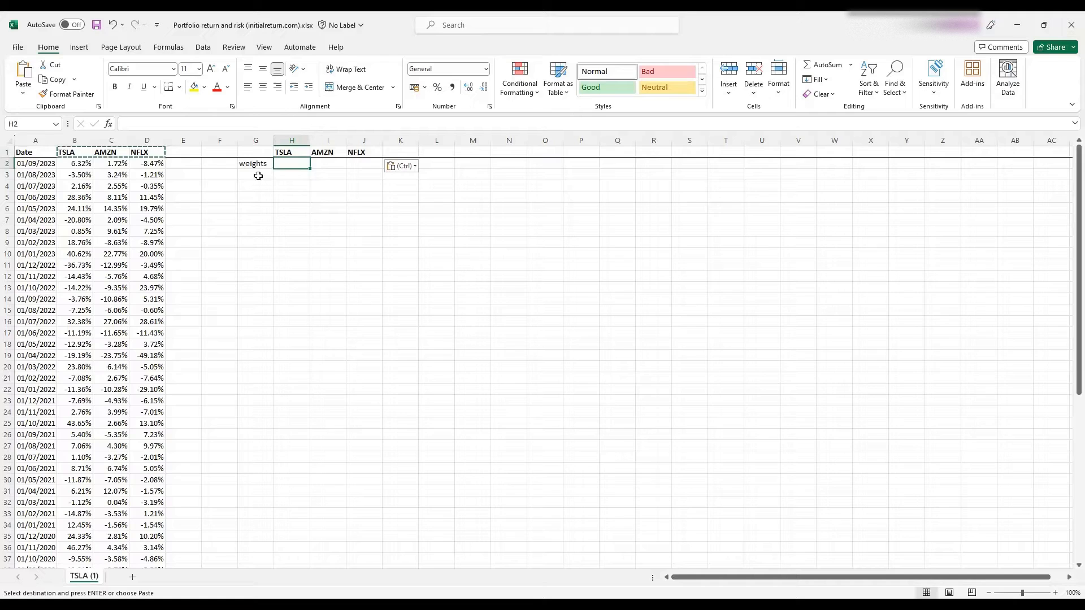
pyautogui.scroll(-3)
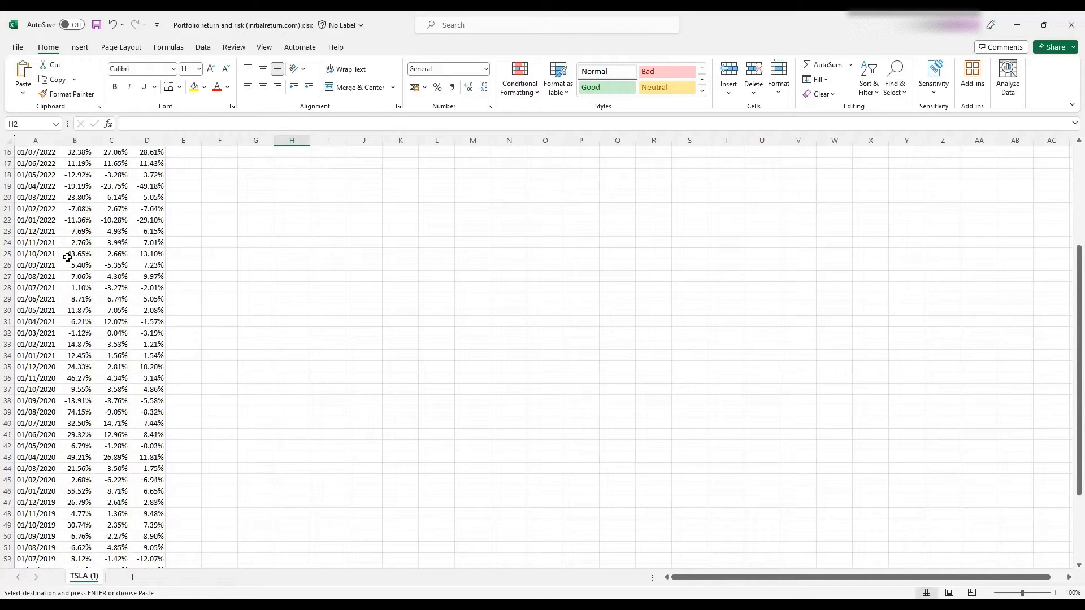
pyautogui.scroll(-3)
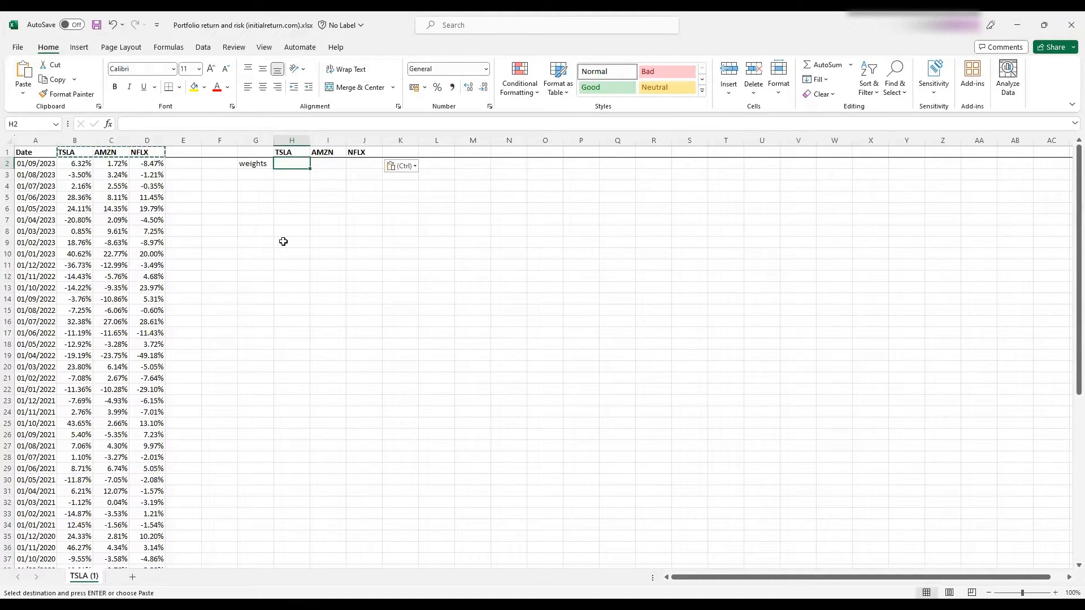
# Enter =1/3 for TSLA and AMZN weights and =1-H2-I2 for the NFLX weight.
pyautogui.press('Escape')
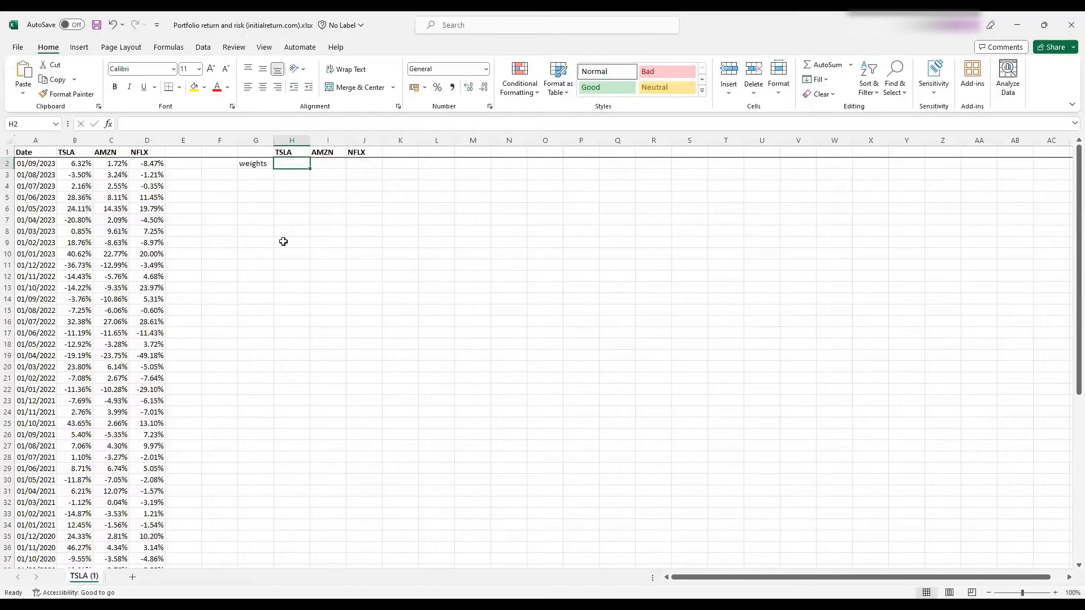
pyautogui.write('=1/3')
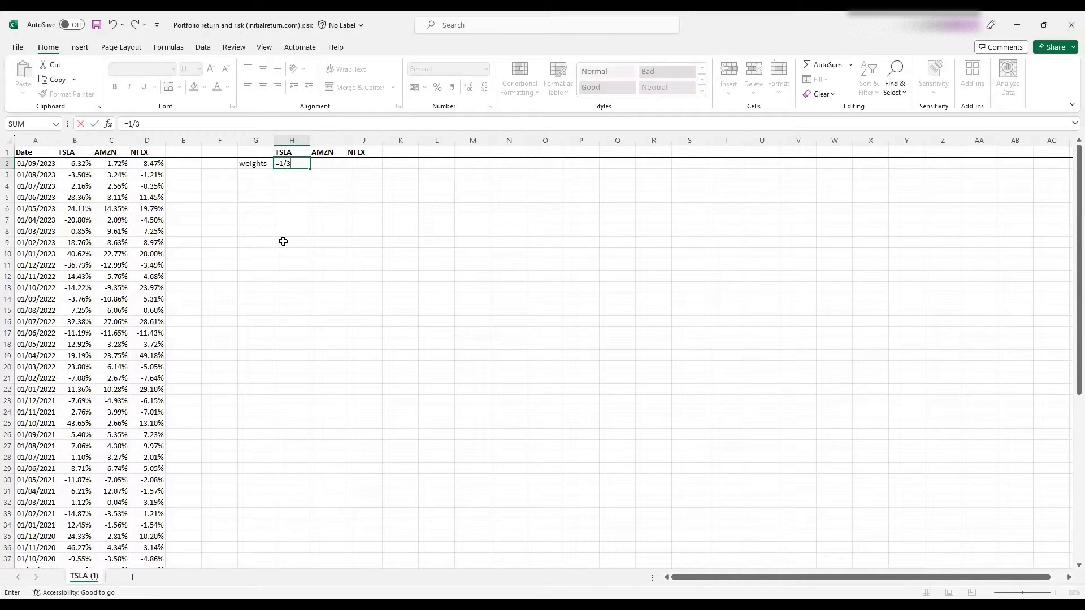
pyautogui.press('Return')
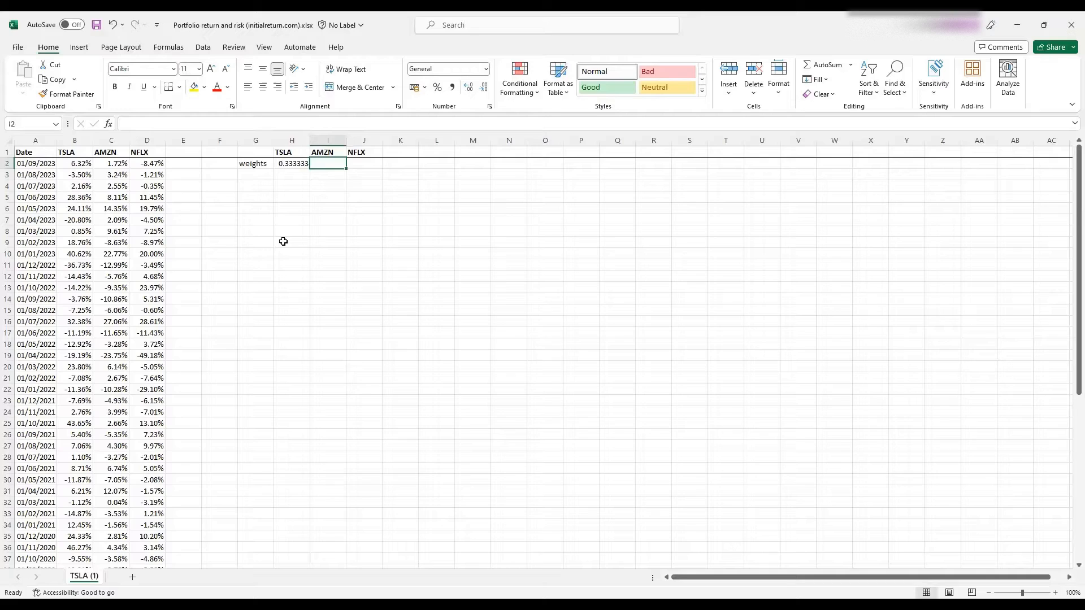
pyautogui.write('=1/3')
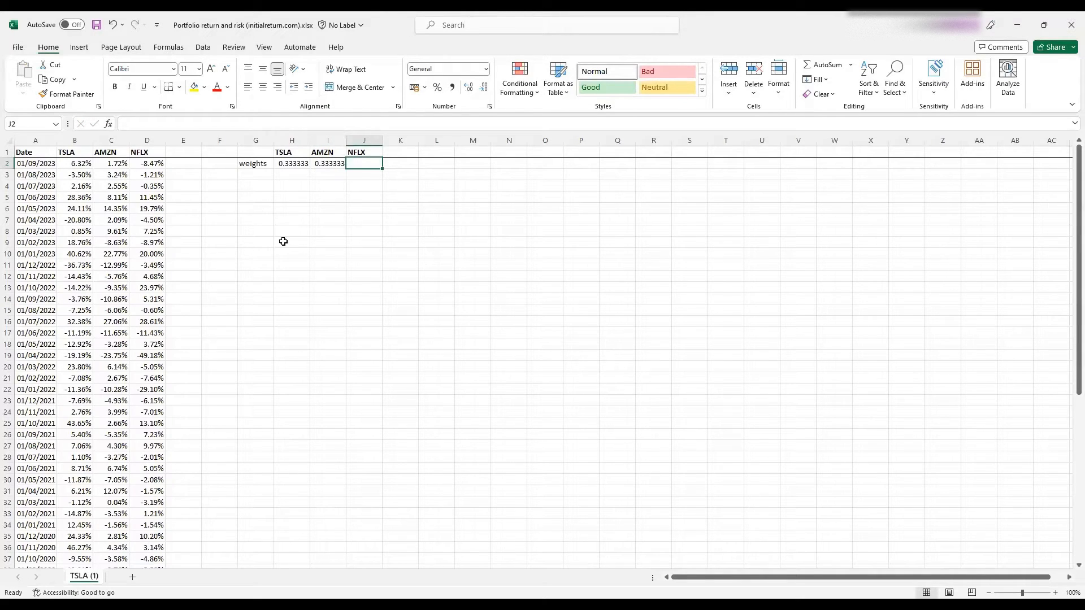
pyautogui.write('=1')
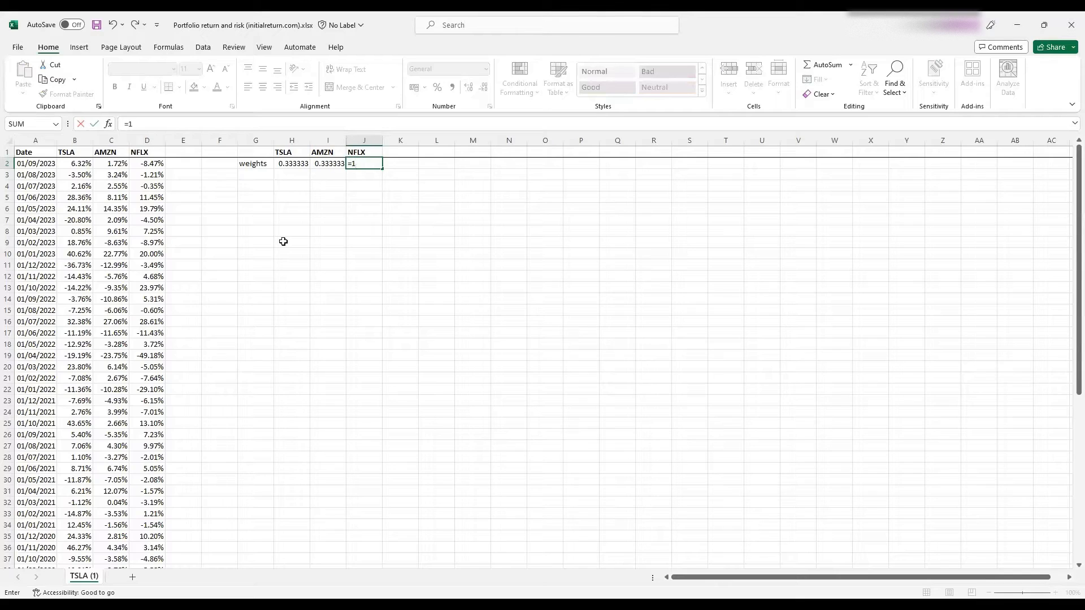
pyautogui.click(290, 163)
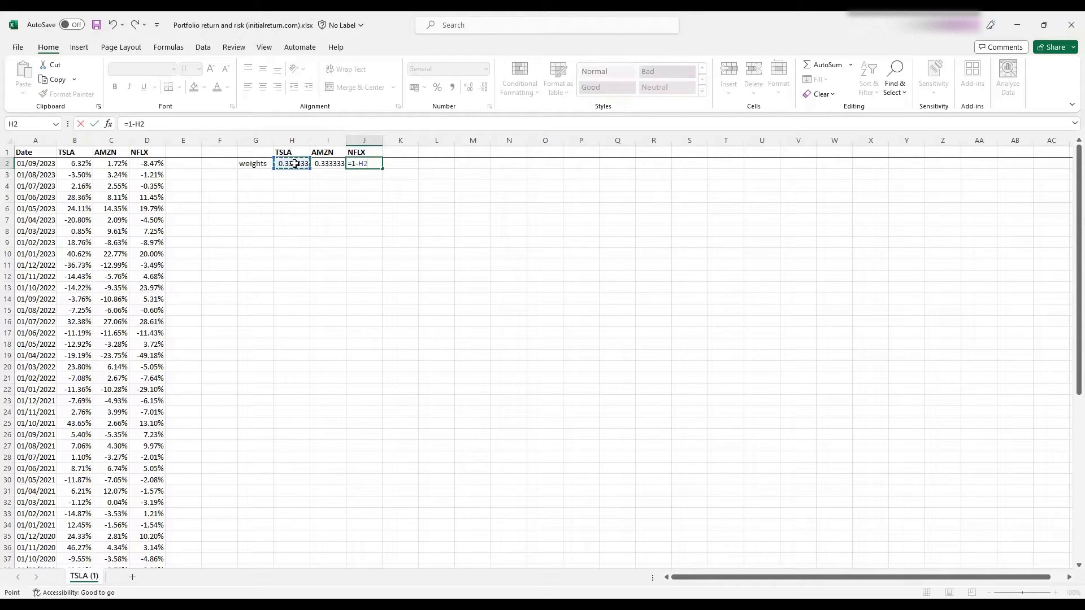
pyautogui.click(328, 163)
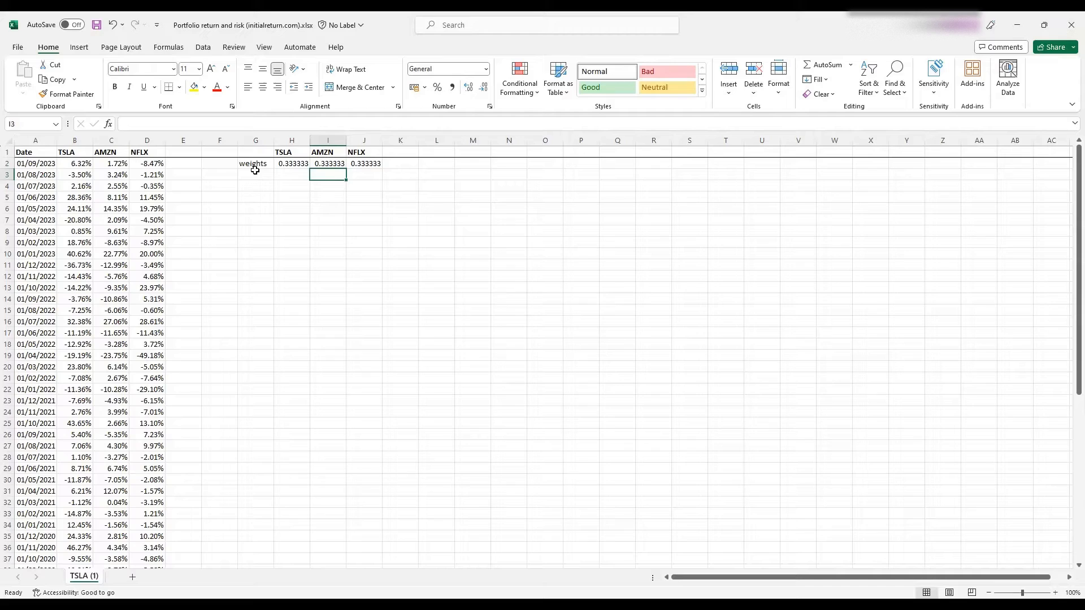
# Label G3 'return' and average the TSLA returns B2:B61 in H3 (6.78%).
pyautogui.click(255, 175)
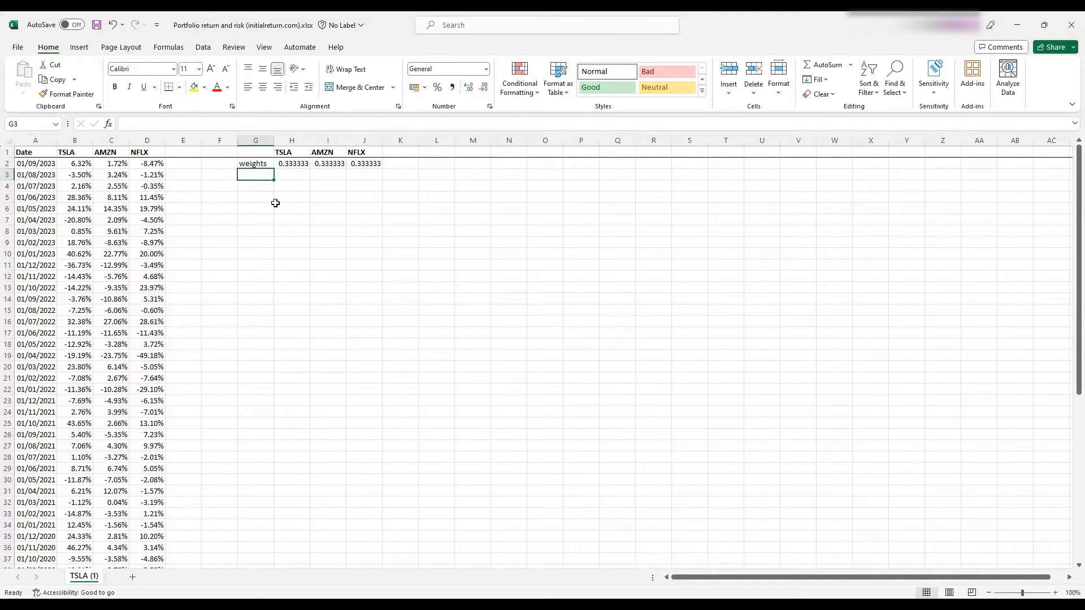
pyautogui.write('retun')
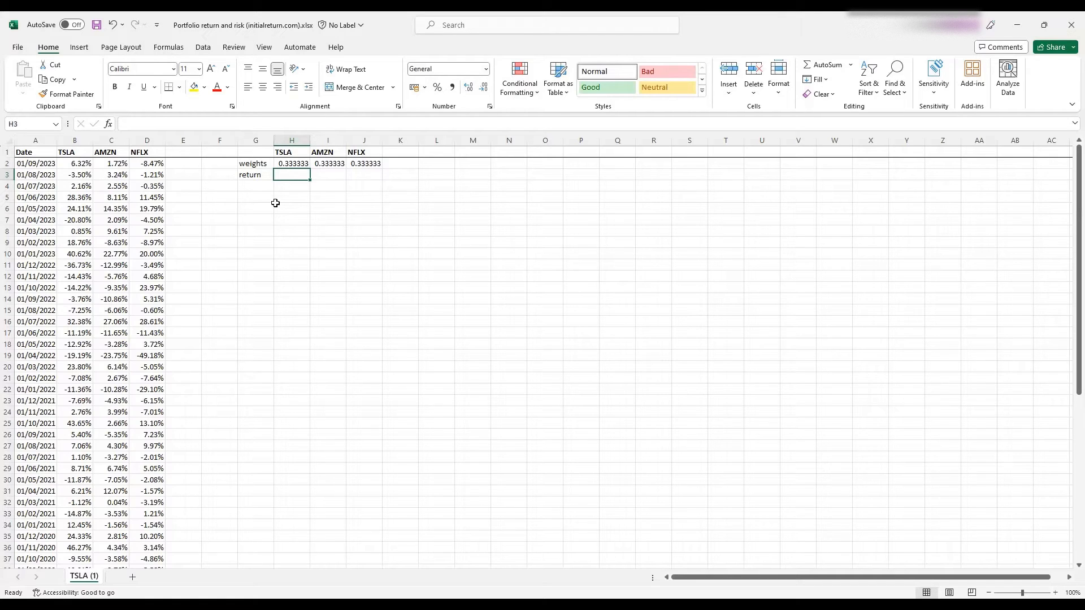
pyautogui.write('=')
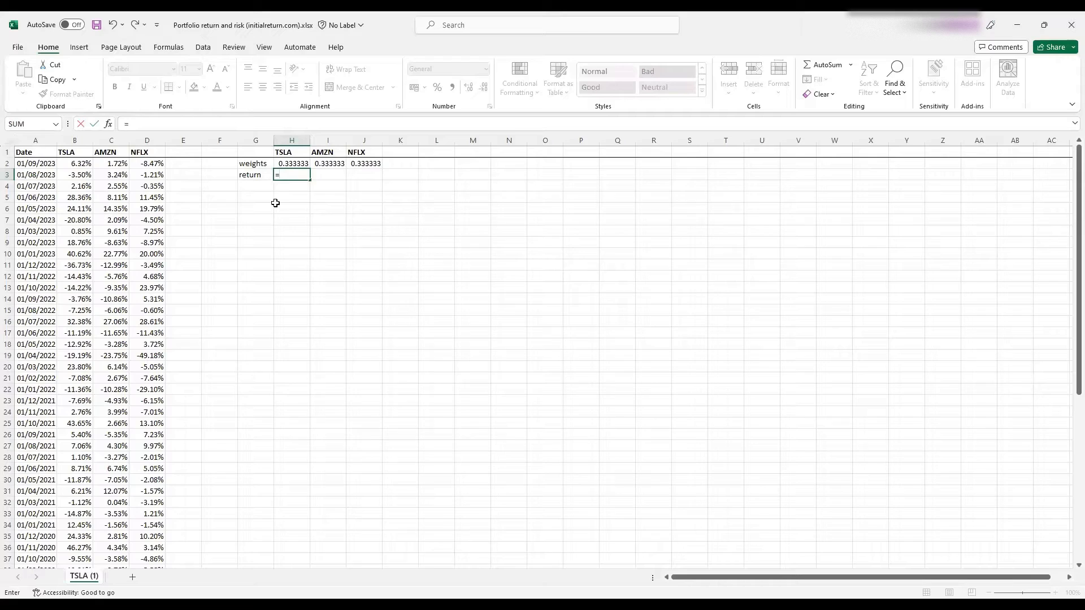
pyautogui.write('average(')
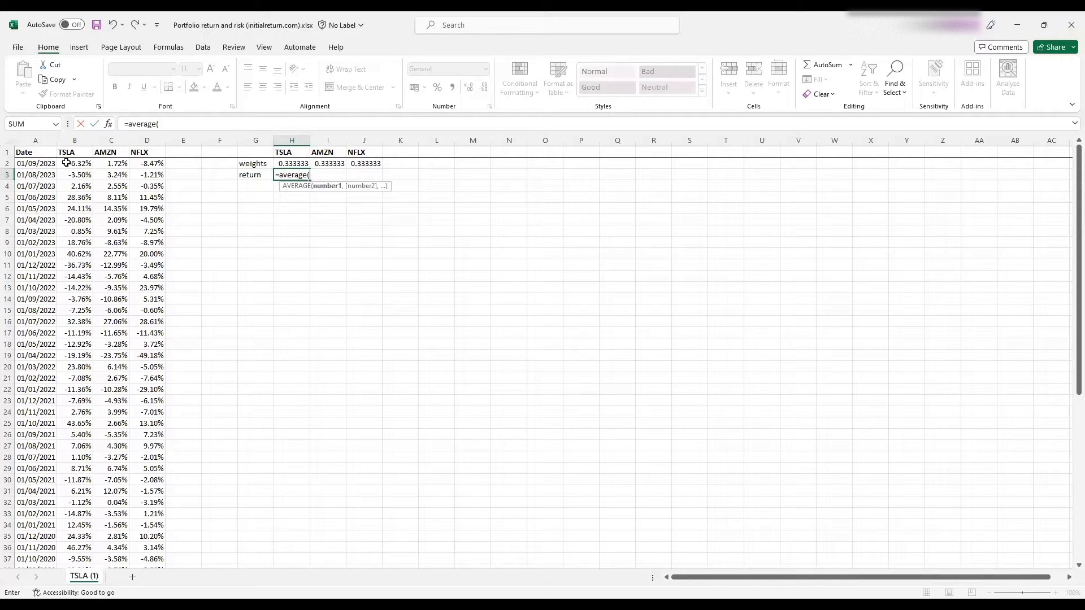
pyautogui.click(74, 163)
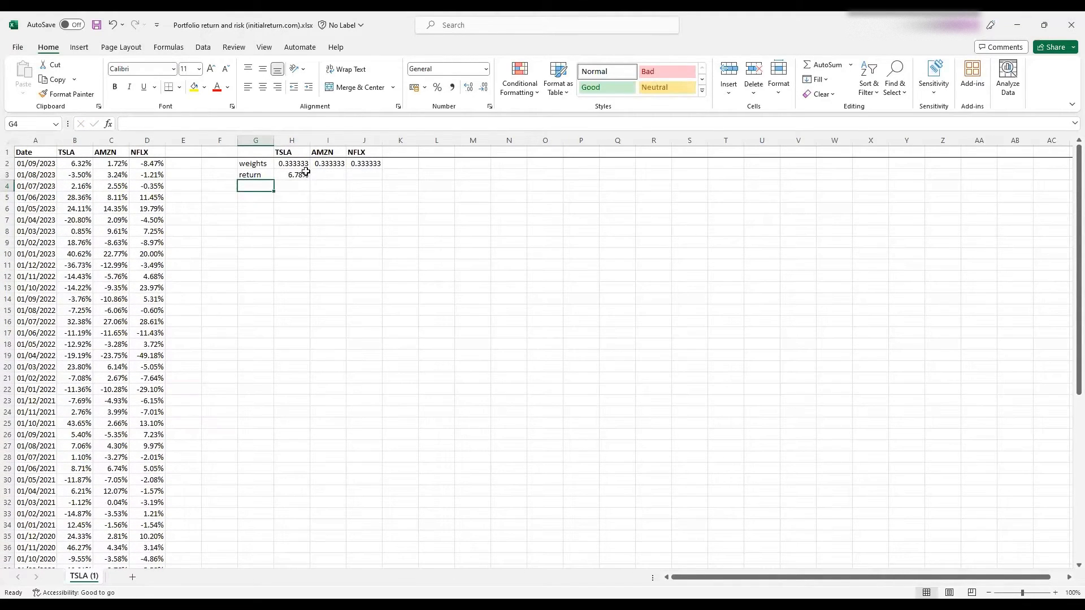
# Fill the average formula across to AMZN and NFLX (1.04%, 0.94%) and check it.
pyautogui.click(291, 175)
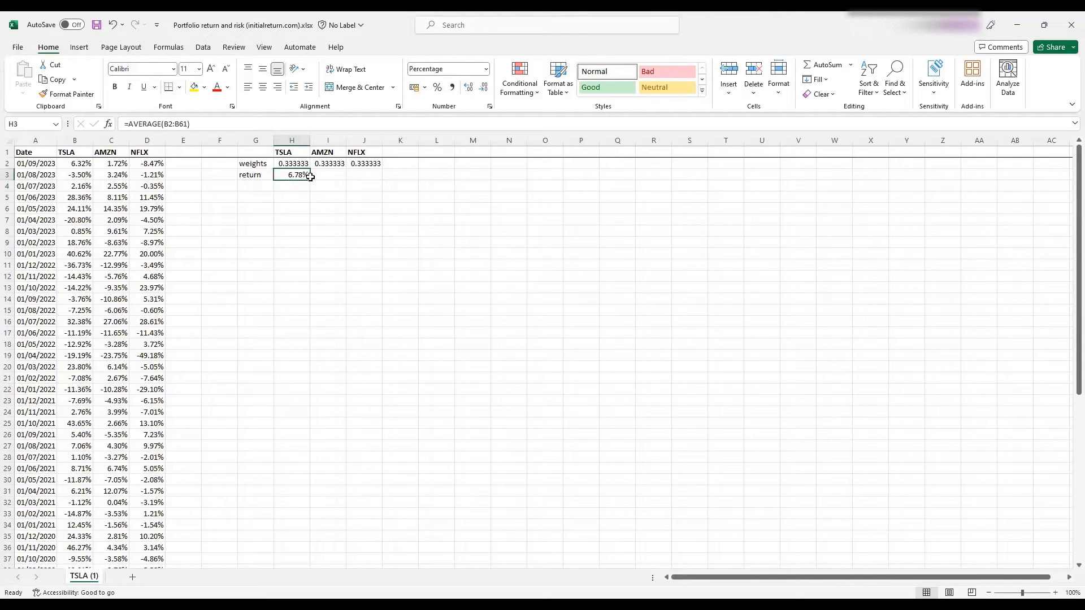
pyautogui.moveTo(311, 174); pyautogui.dragTo(376, 174)
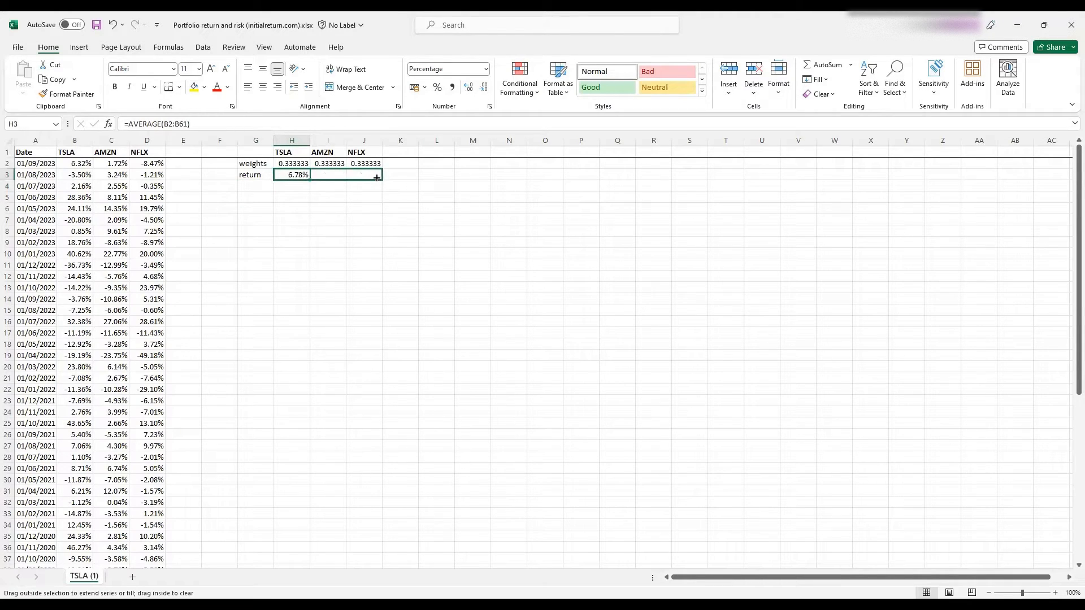
pyautogui.moveTo(376, 176); pyautogui.dragTo(365, 175)
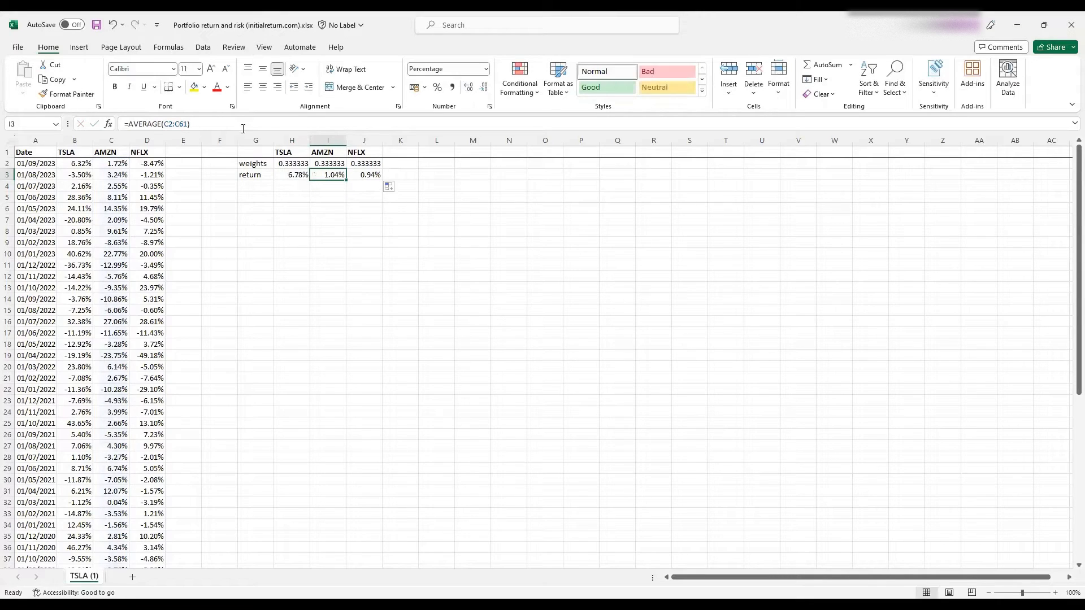
pyautogui.click(364, 174)
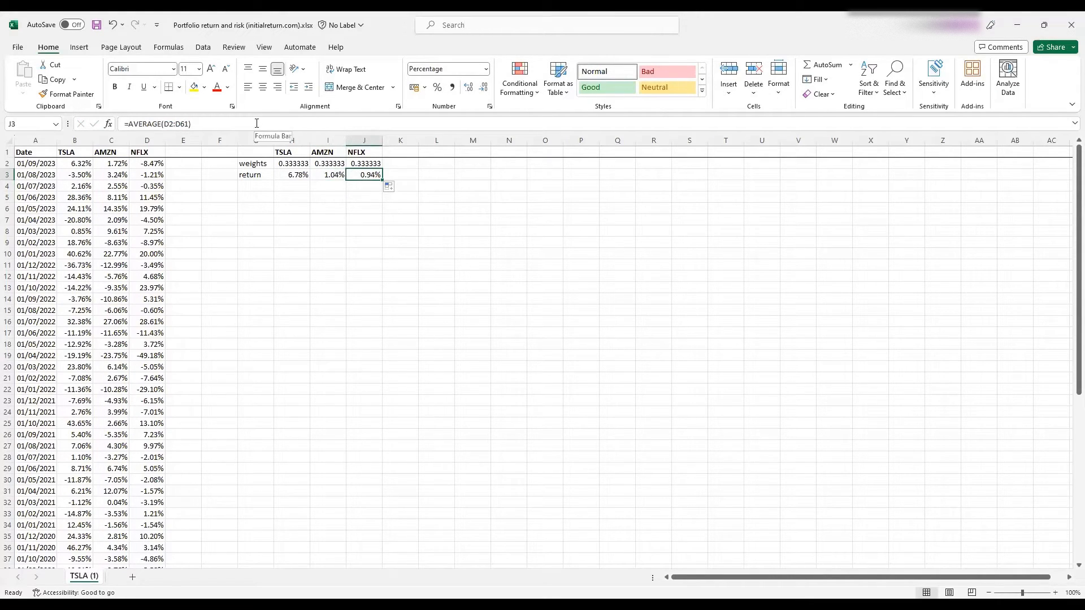
pyautogui.moveTo(256, 123)
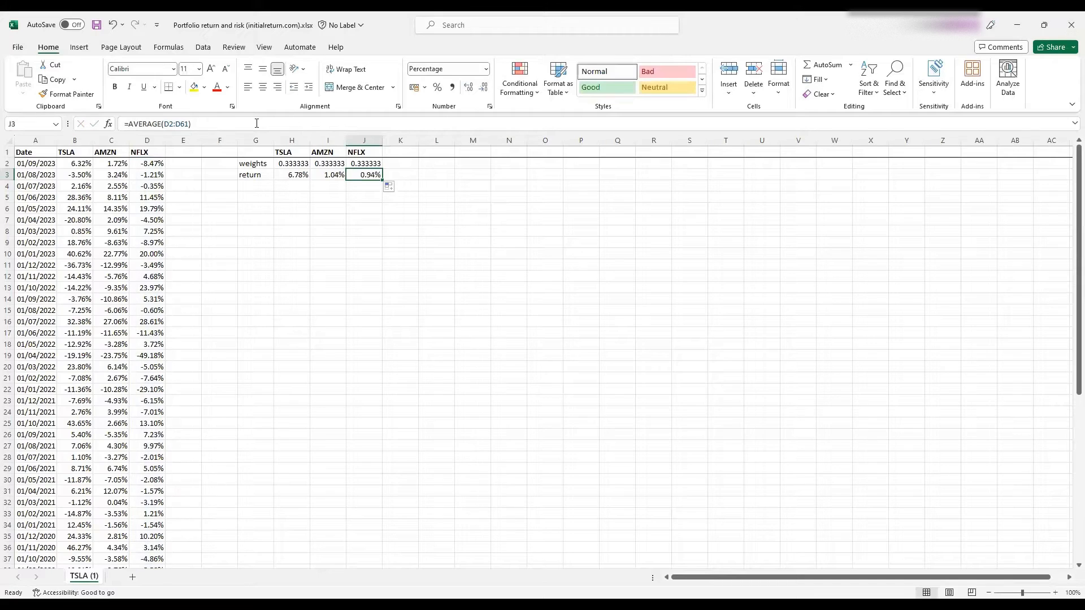
pyautogui.moveTo(272, 168)
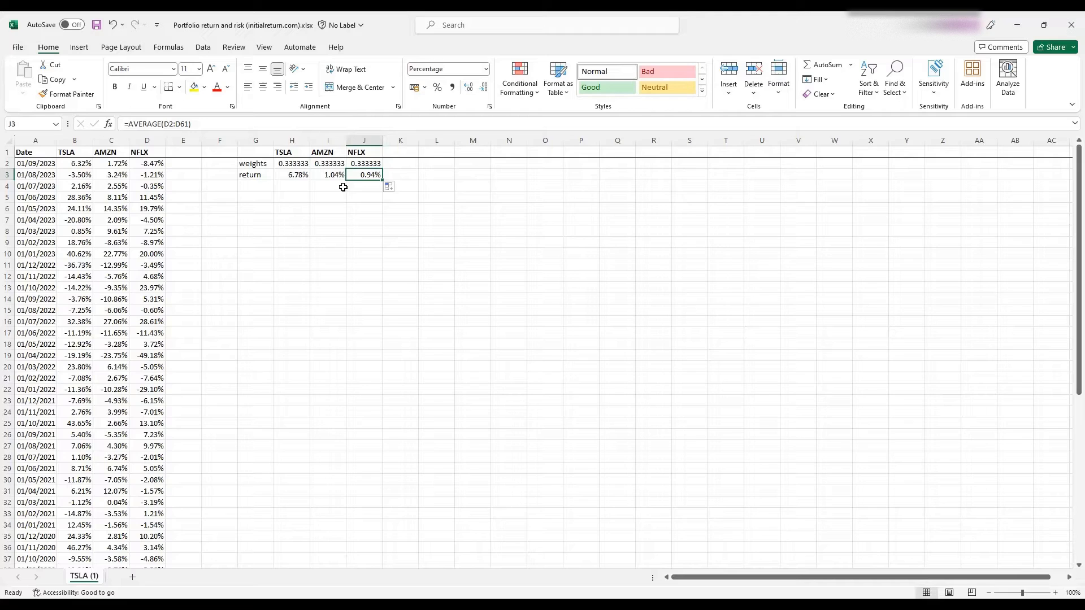
# Label L1 'Portfolio' and total the weights to 1 in L2.
pyautogui.click(437, 152)
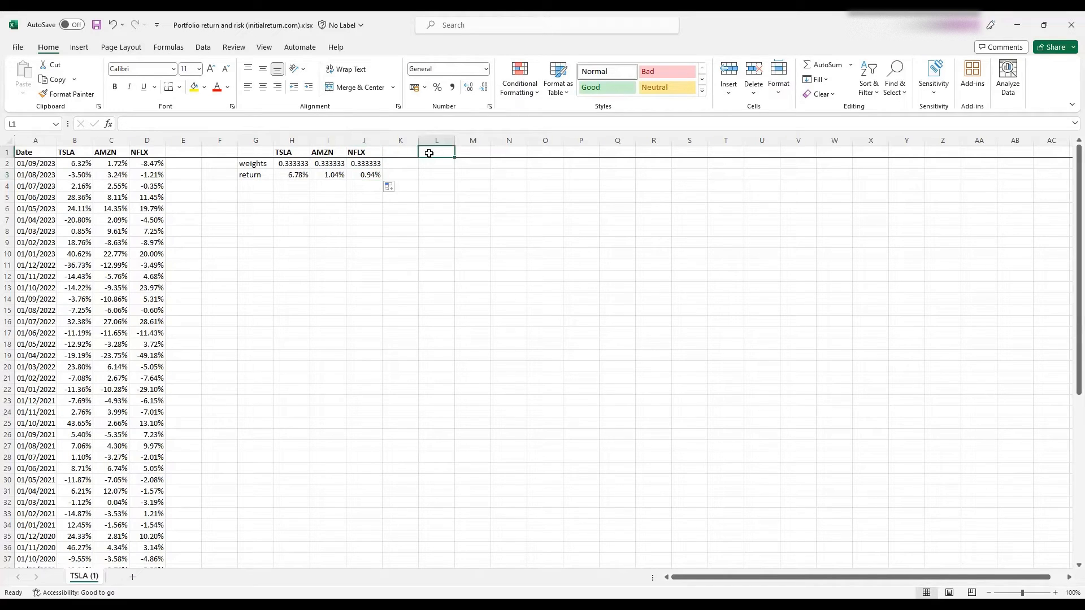
pyautogui.write('Por')
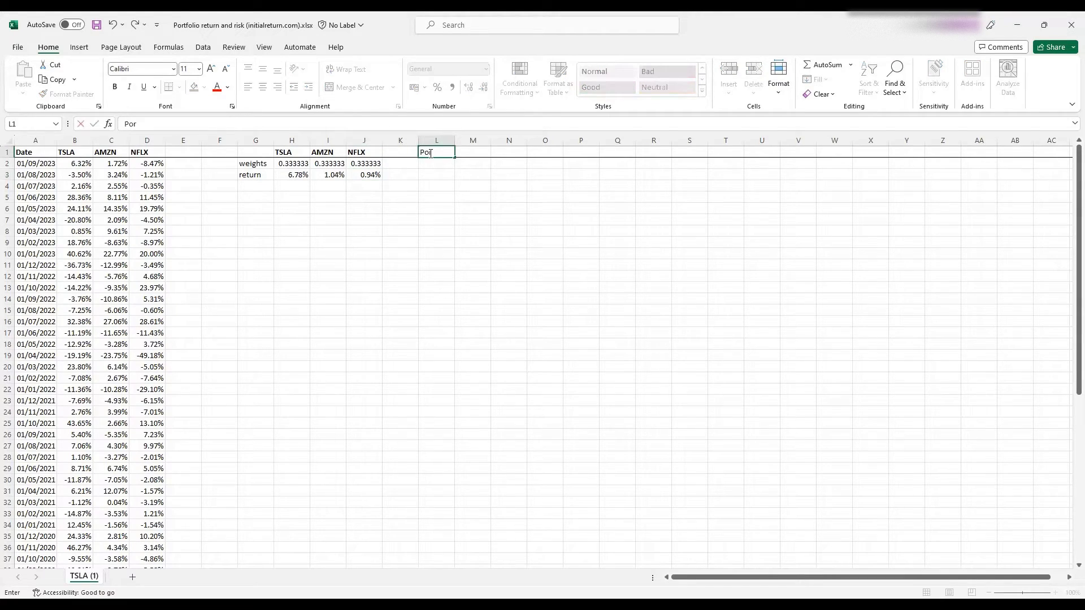
pyautogui.write('tfolio')
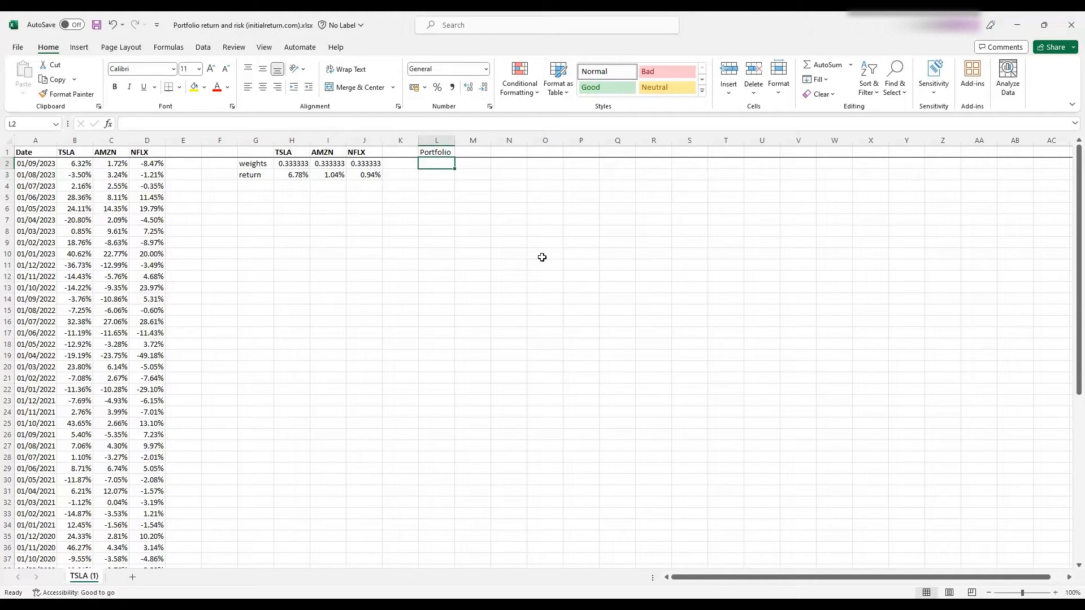
pyautogui.write('=')
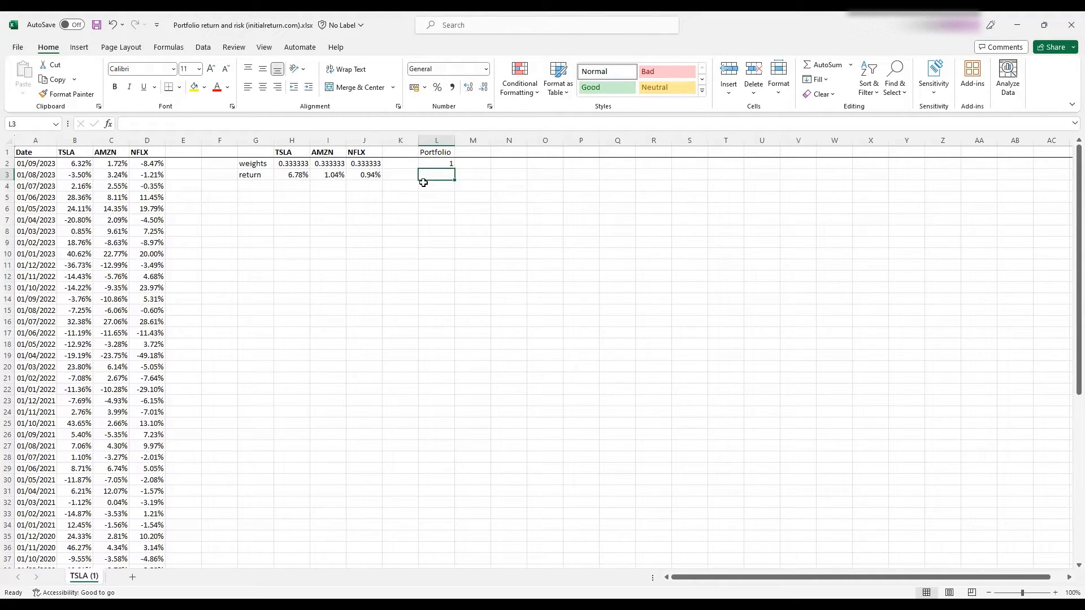
pyautogui.write('=')
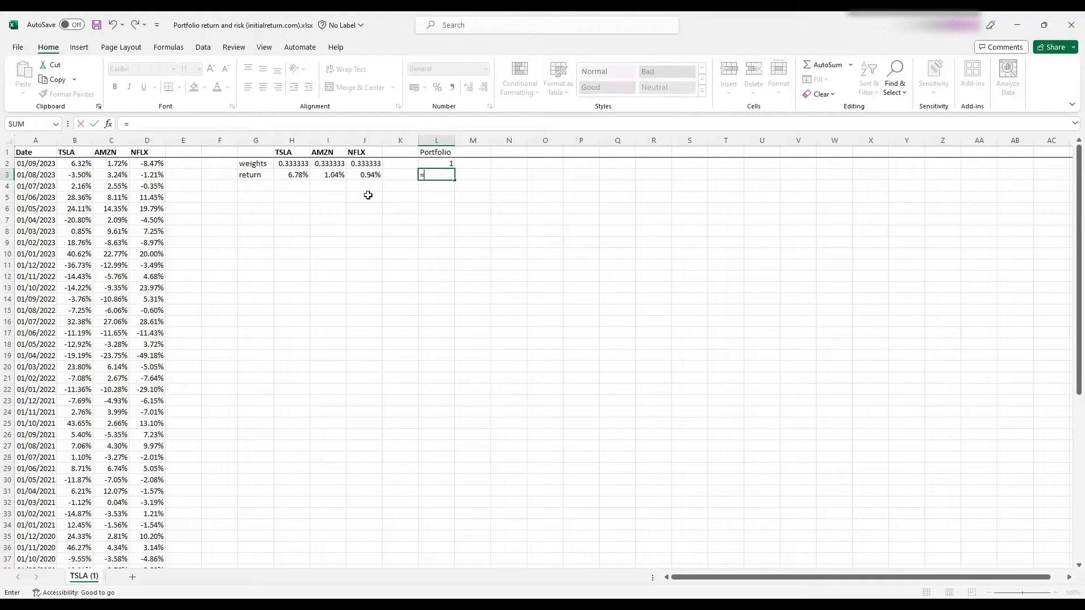
# Compute the portfolio return in L3 with =SUMPRODUCT(H2:J2,H3:J3), formatted as 2.92%.
pyautogui.write('sumproduct(')
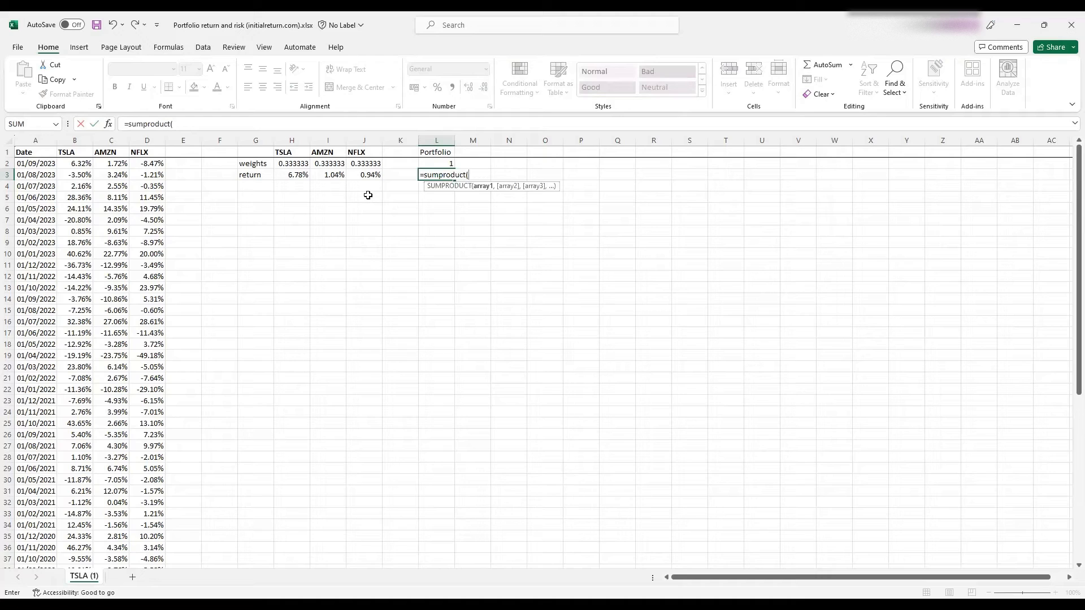
pyautogui.click(291, 163)
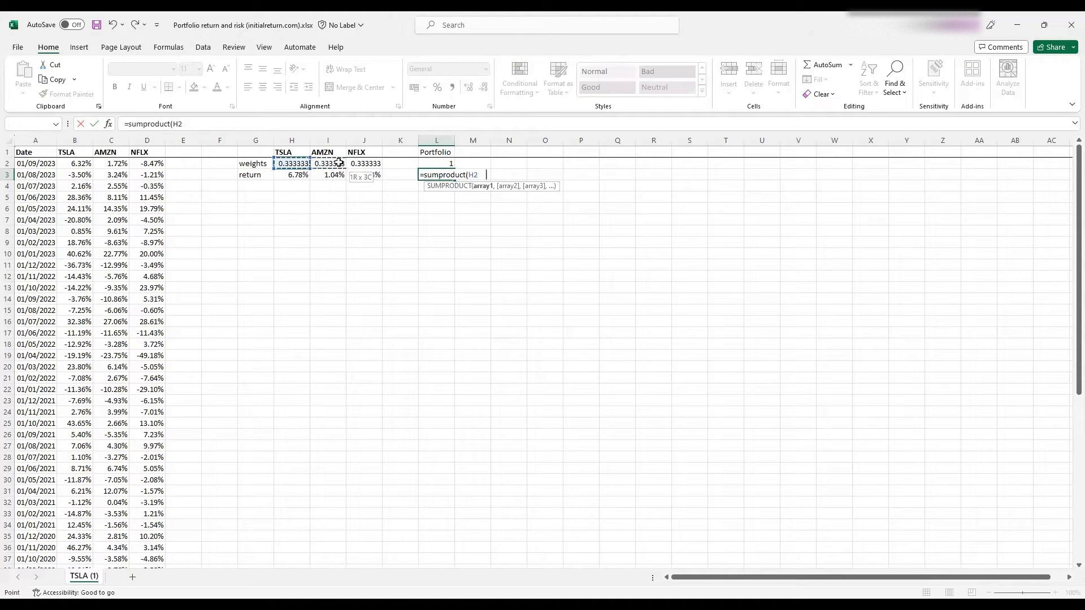
pyautogui.moveTo(291, 163); pyautogui.dragTo(363, 163)
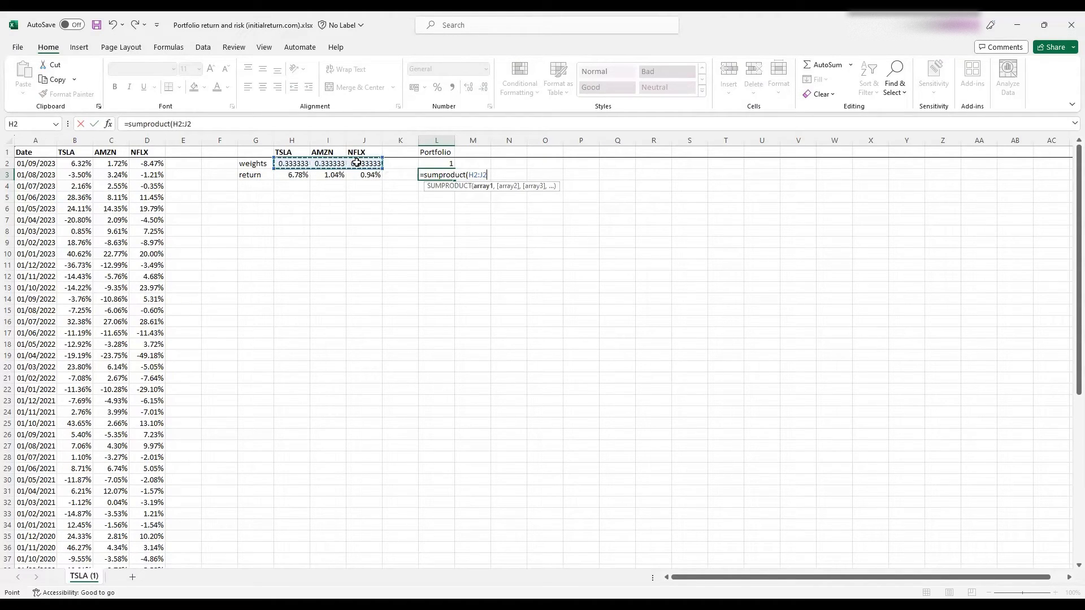
pyautogui.write(',')
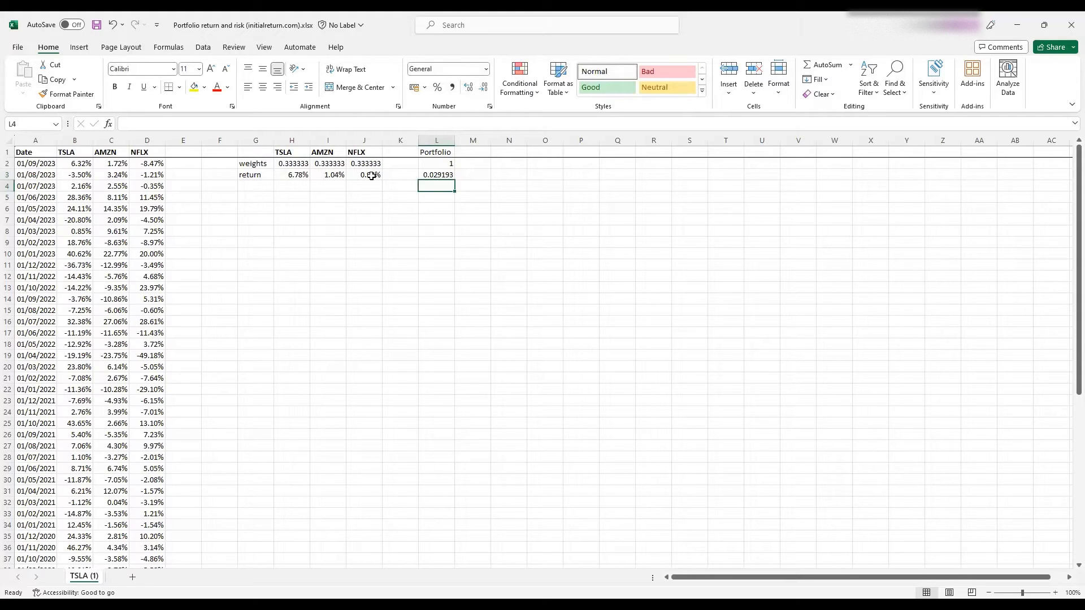
pyautogui.click(364, 174)
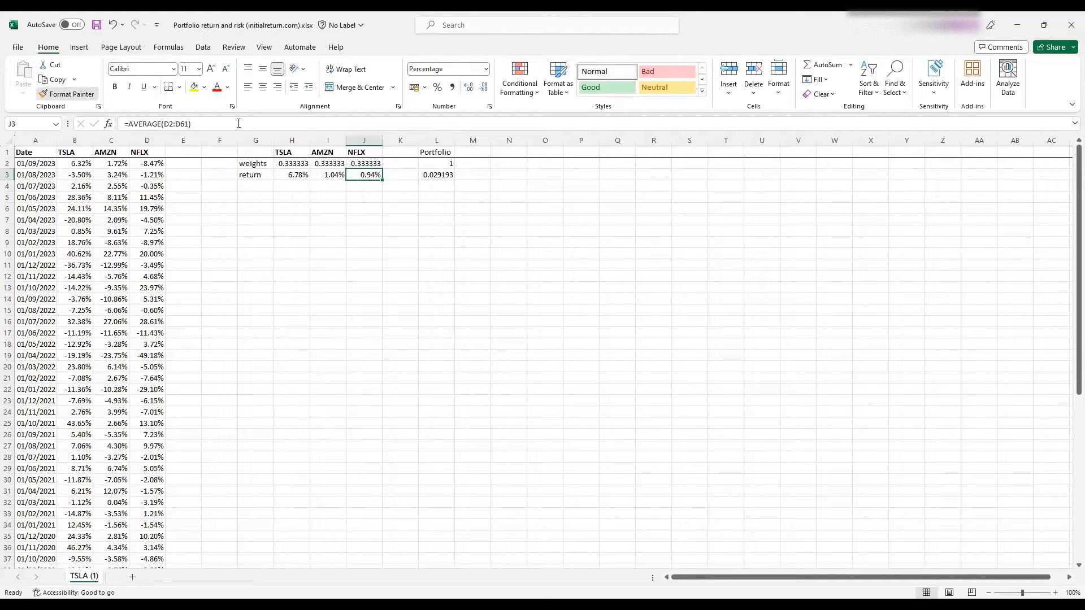
pyautogui.click(437, 175)
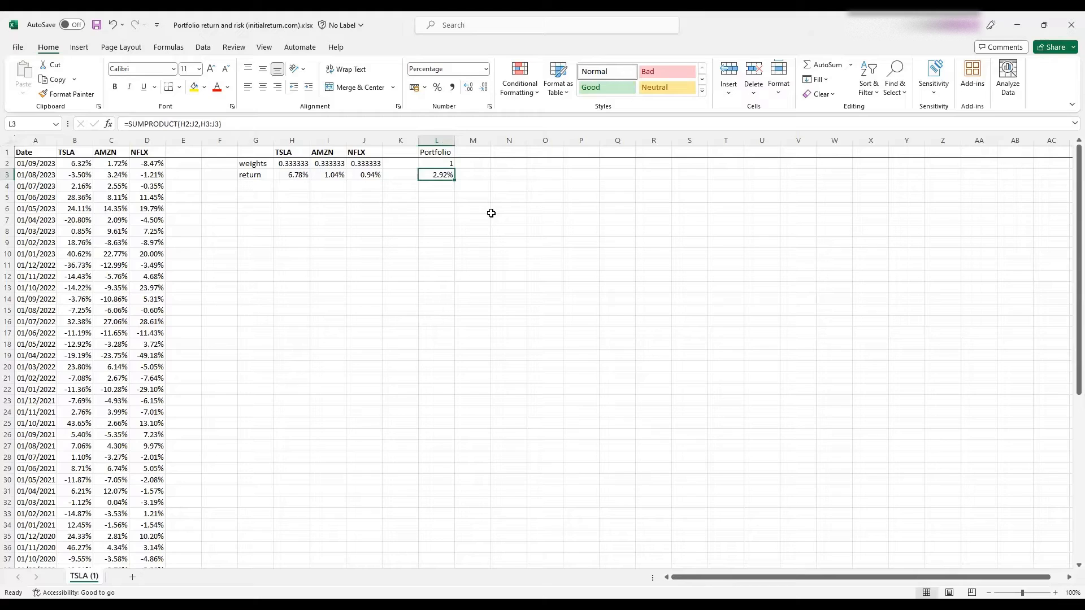
pyautogui.moveTo(478, 215)
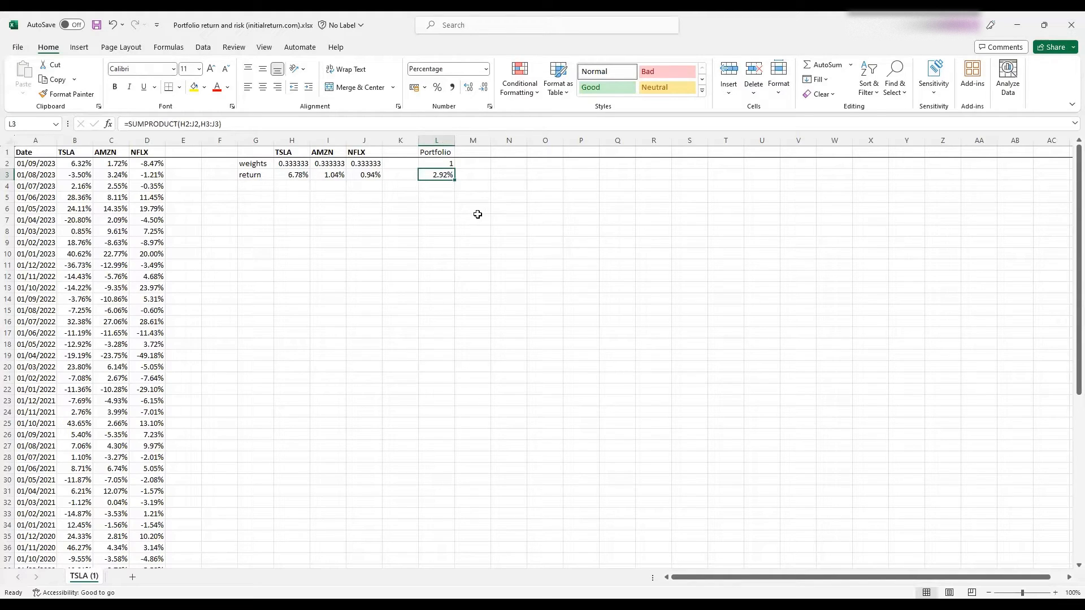
pyautogui.moveTo(369, 201)
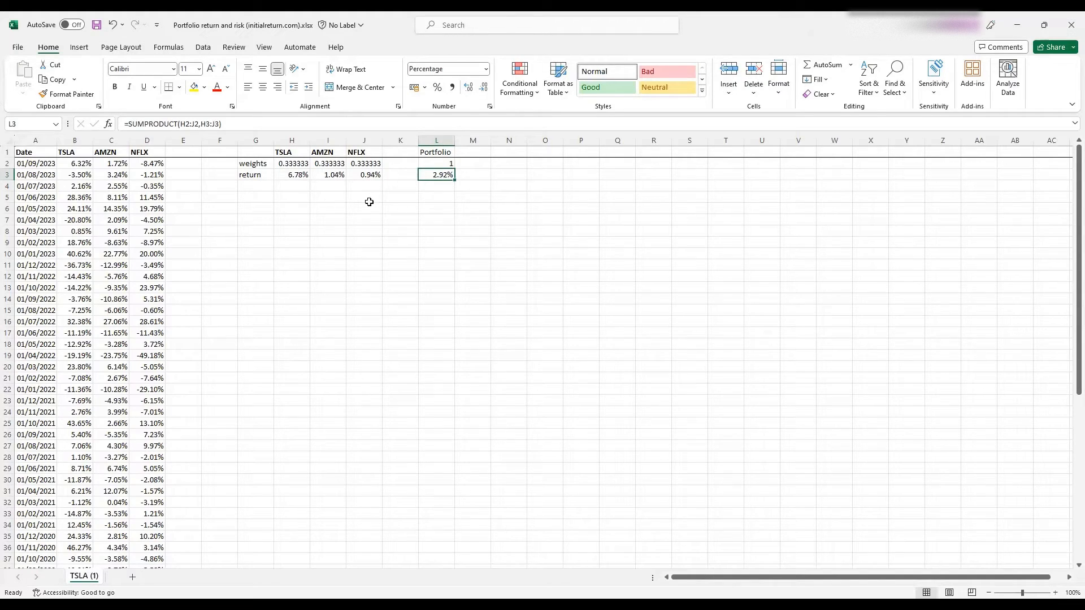
pyautogui.moveTo(358, 206)
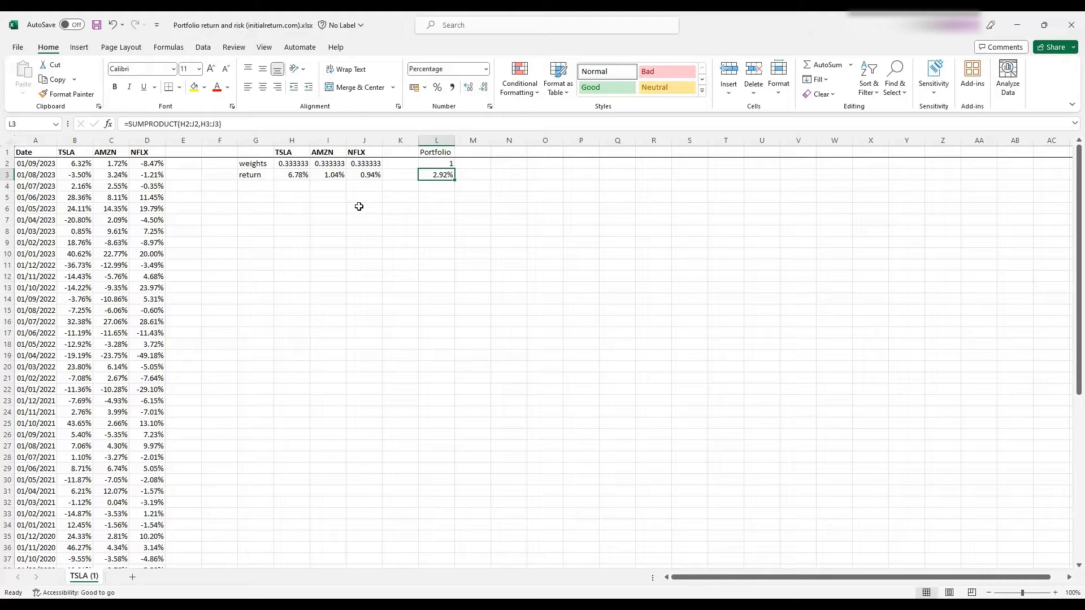
pyautogui.moveTo(331, 192)
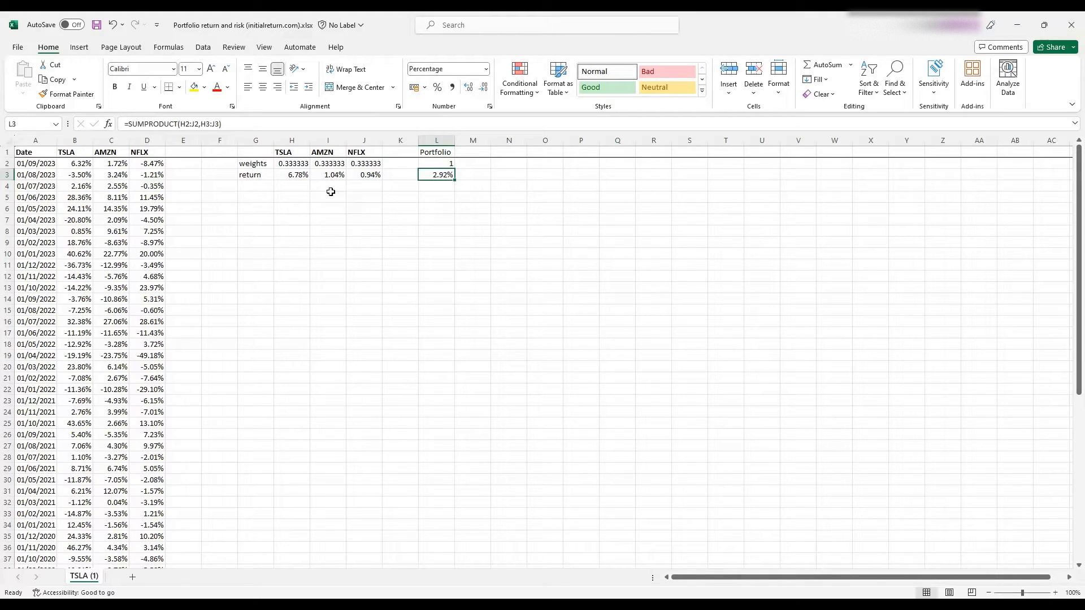
# Test a changed TSLA weight, then undo back to equal thirds.
pyautogui.click(292, 163)
pyautogui.write('0.5')
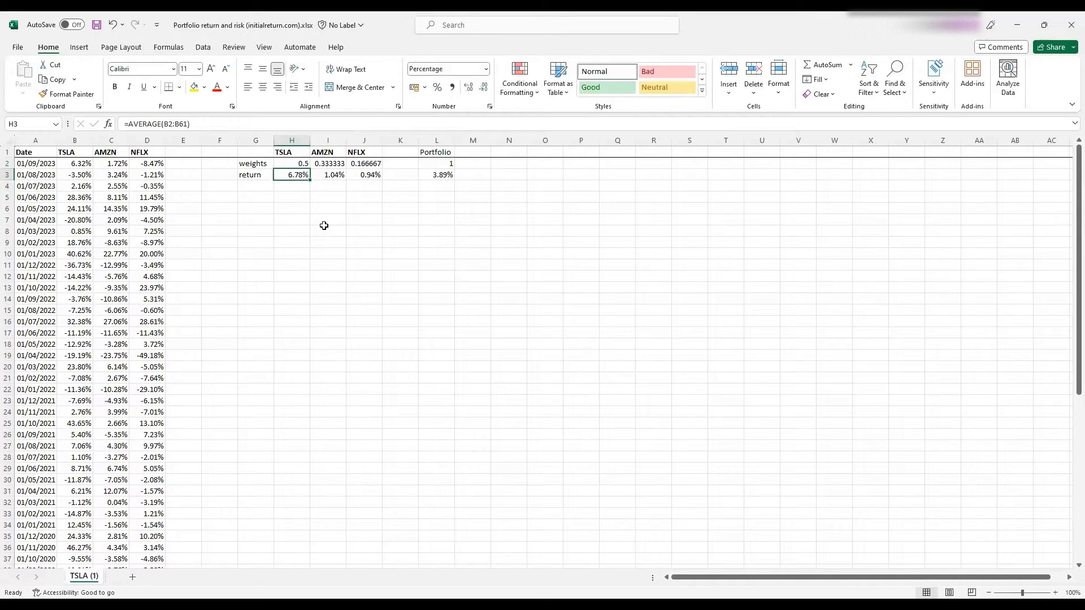
pyautogui.moveTo(349, 192)
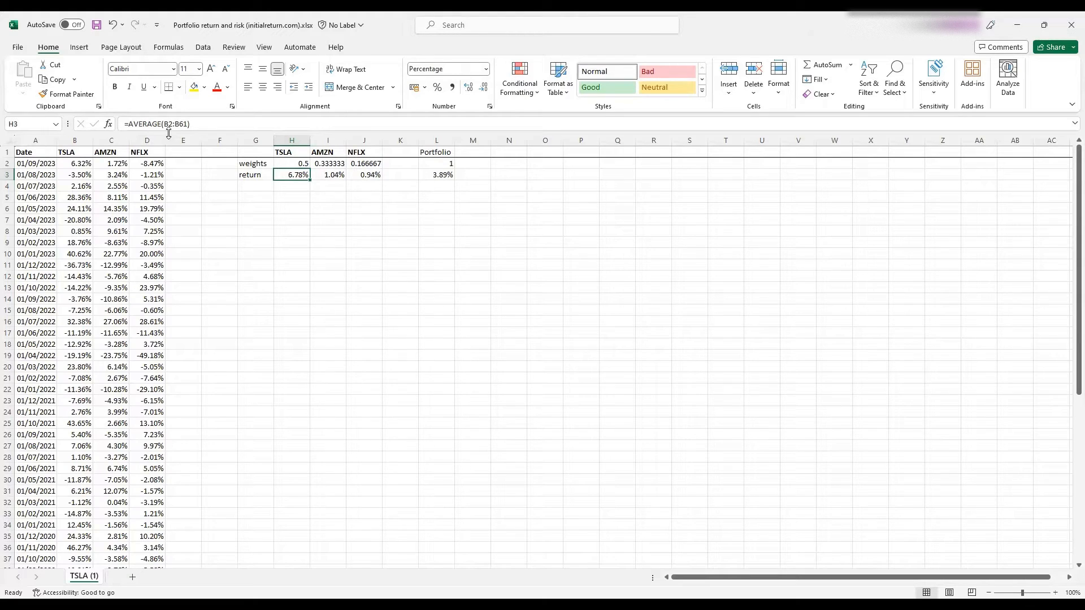
pyautogui.moveTo(110, 25)
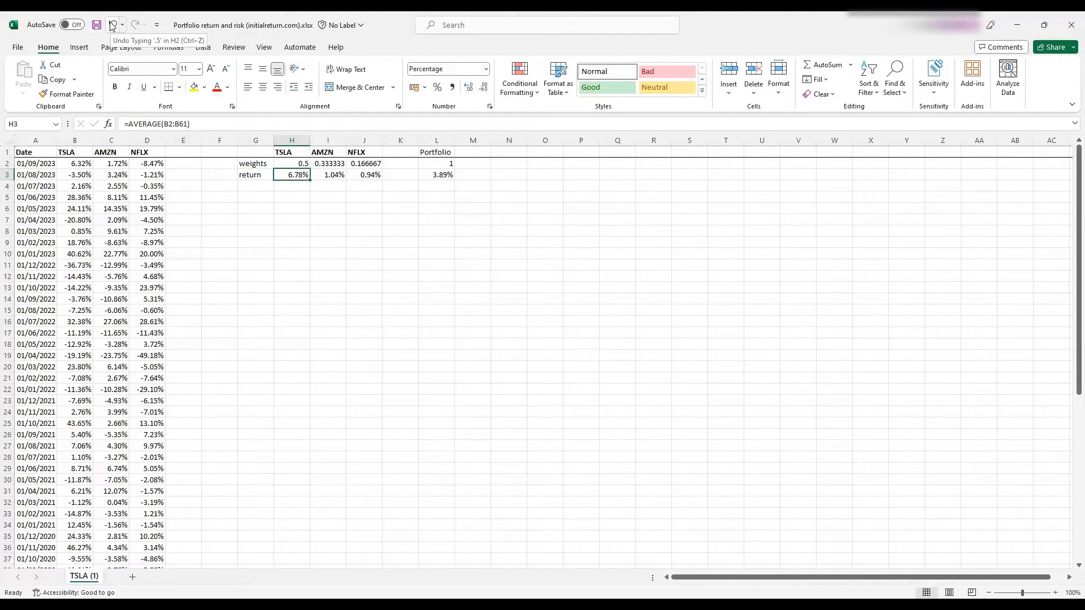
pyautogui.click(110, 25)
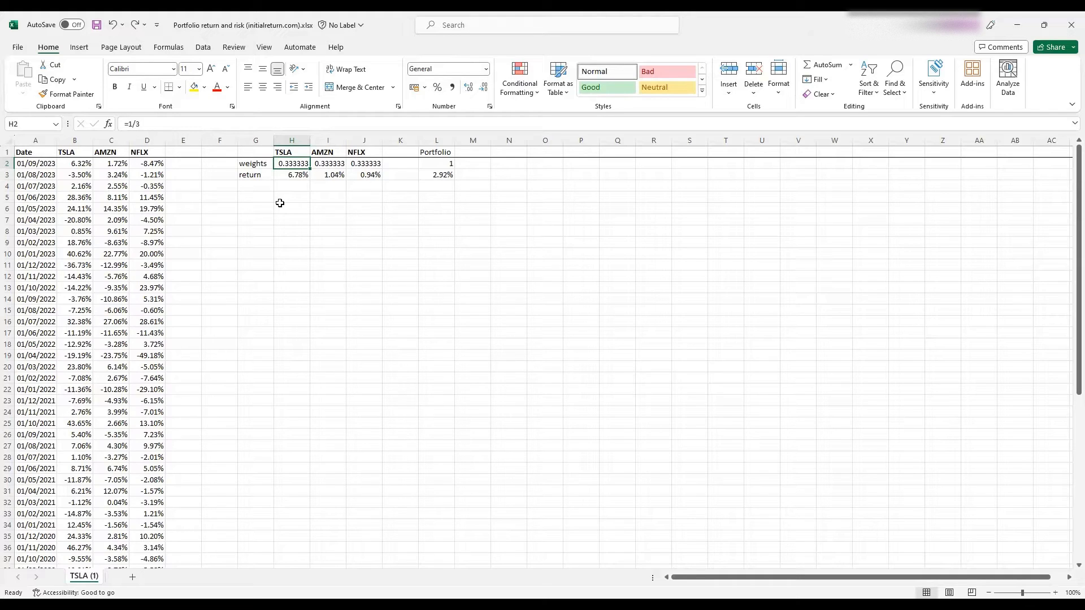
pyautogui.moveTo(282, 148)
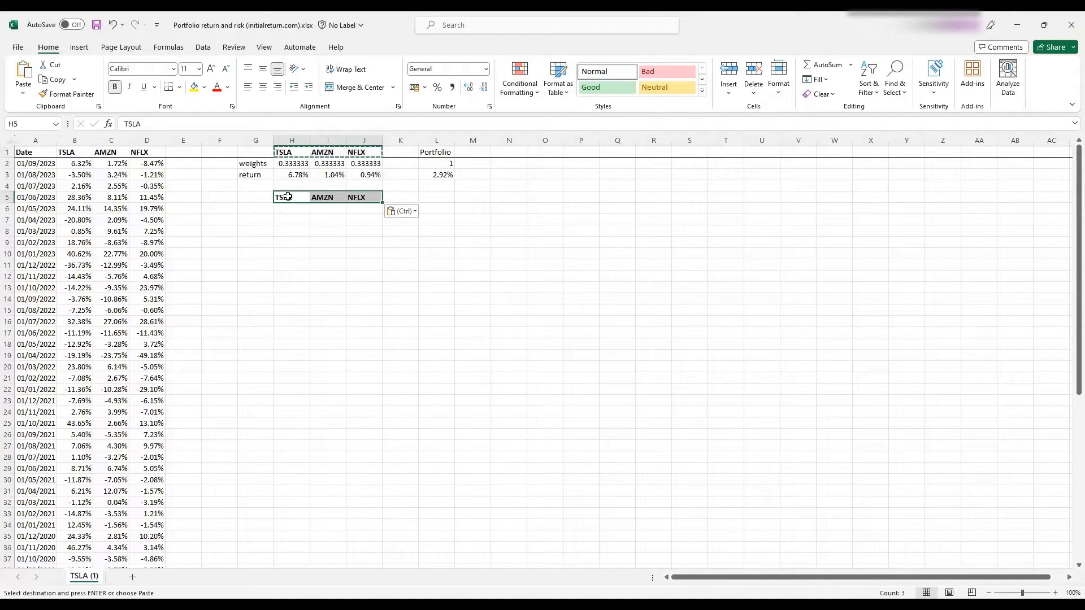
# Paste the TSLA, AMZN, NFLX names transposed down G6:G8 for the matrix.
pyautogui.click(255, 208)
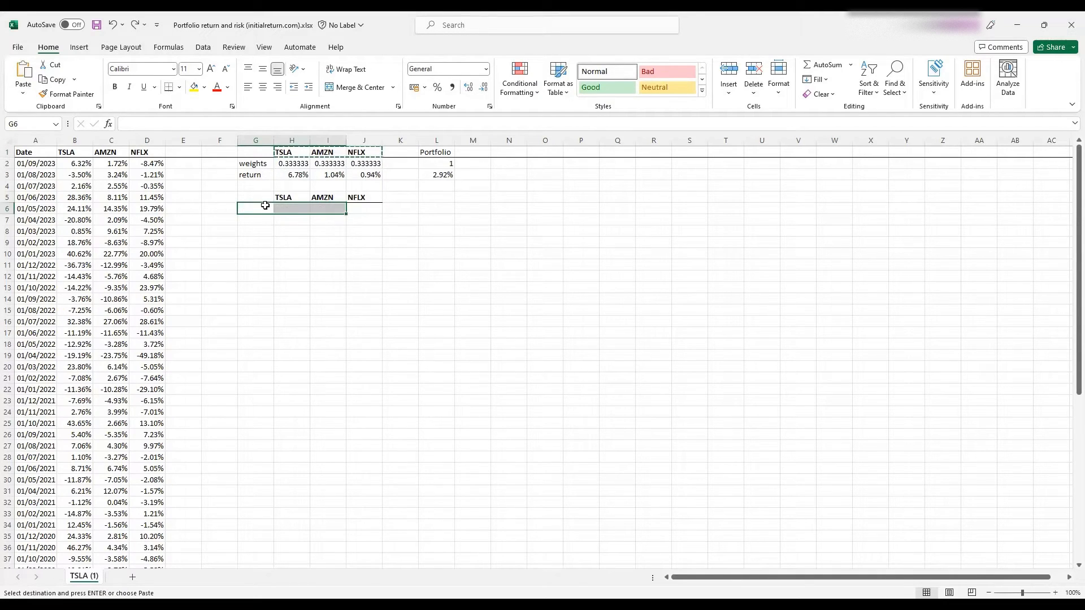
pyautogui.rightClick(265, 206)
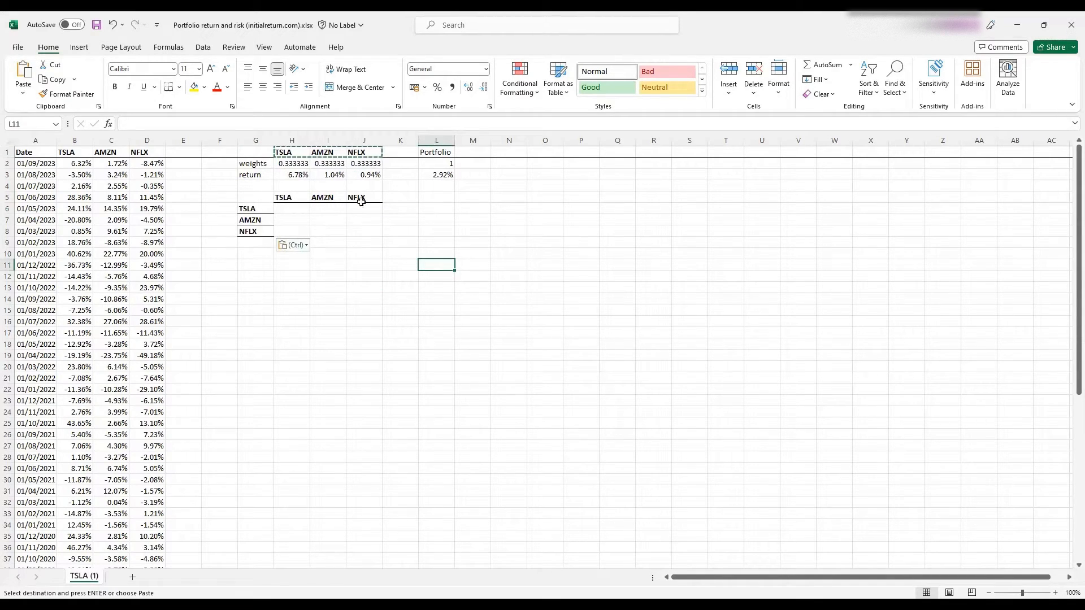
# Bold the Portfolio heading, shade the 2.92% return yellow, and select the TSLA variance cell.
pyautogui.click(435, 151)
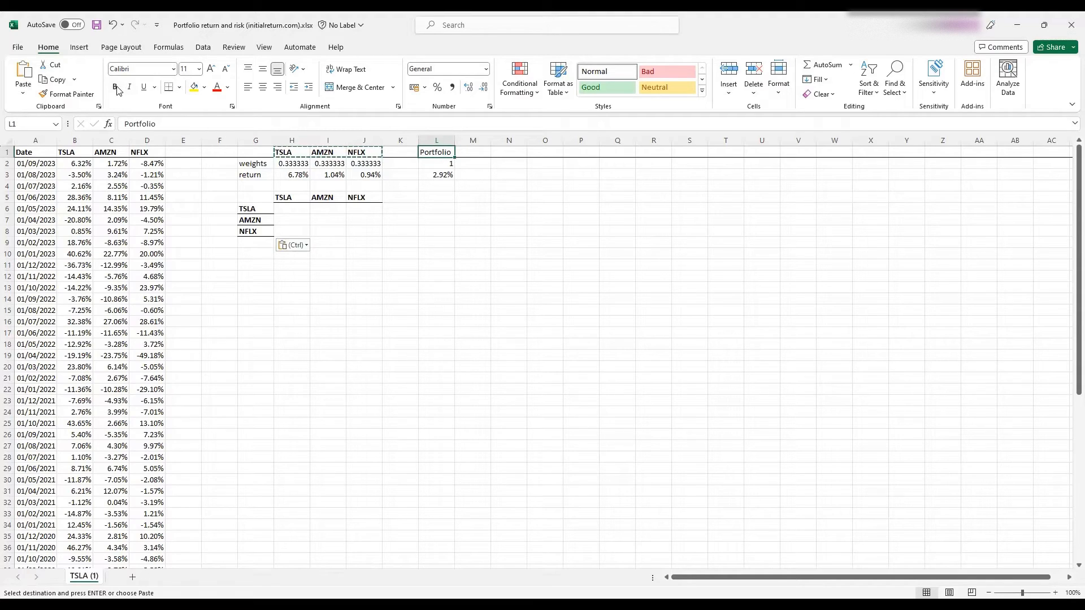
pyautogui.click(436, 174)
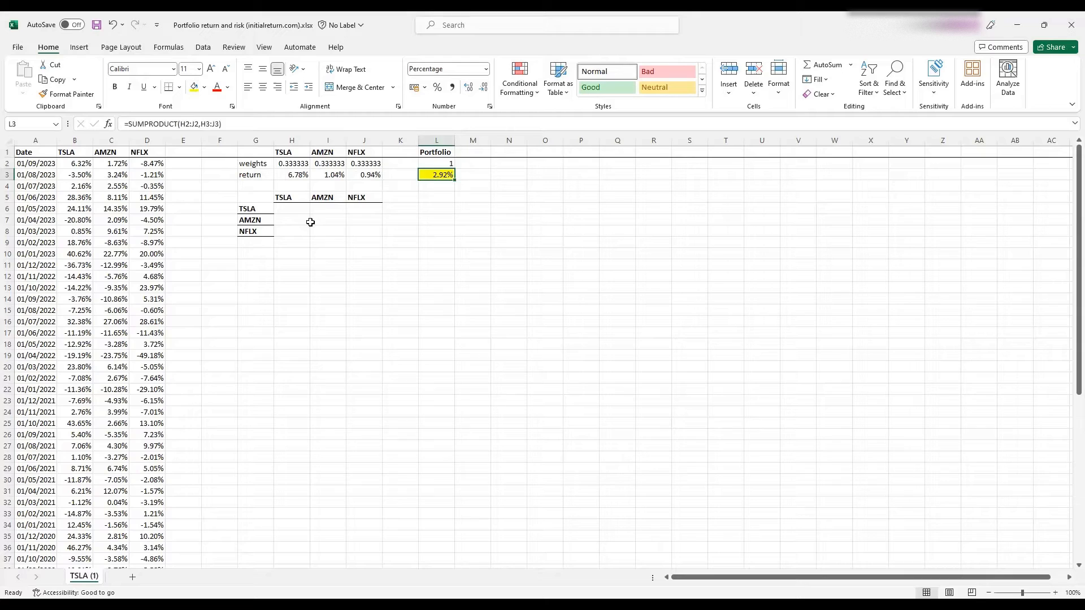
pyautogui.click(328, 220)
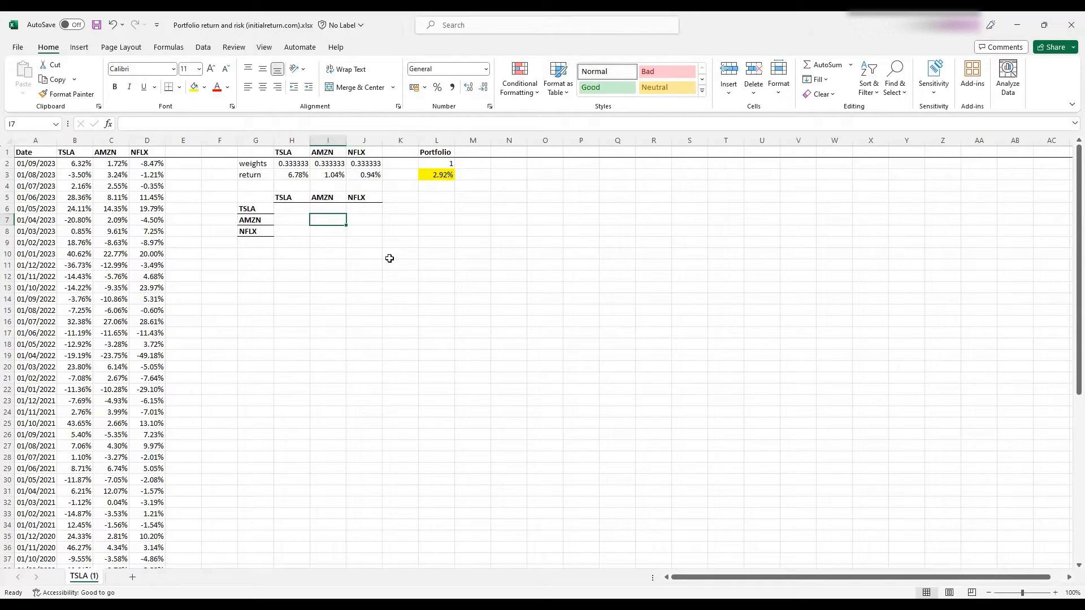
pyautogui.click(292, 208)
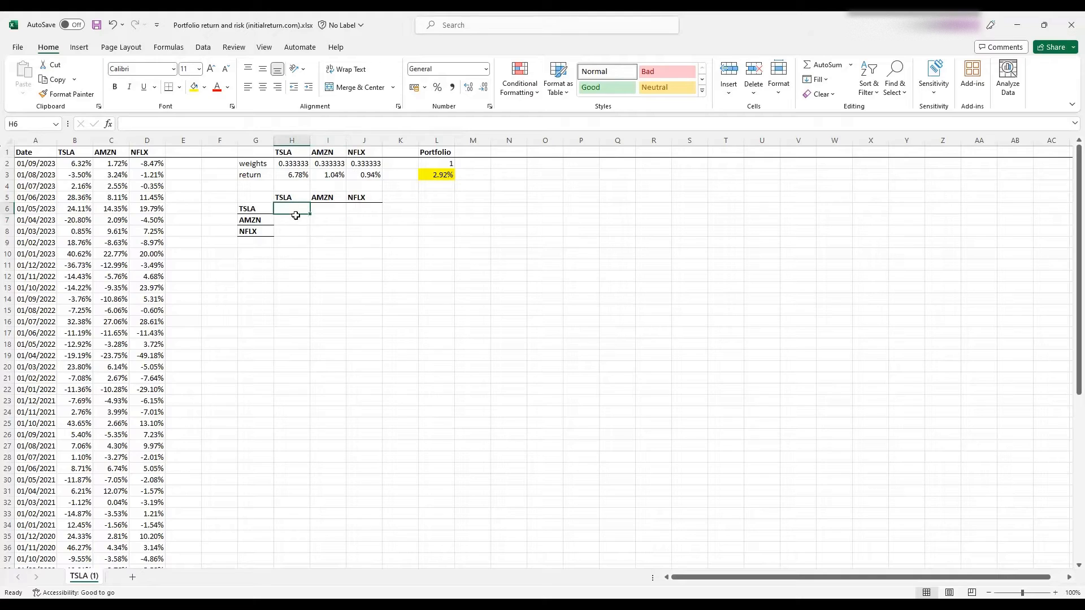
pyautogui.moveTo(378, 272)
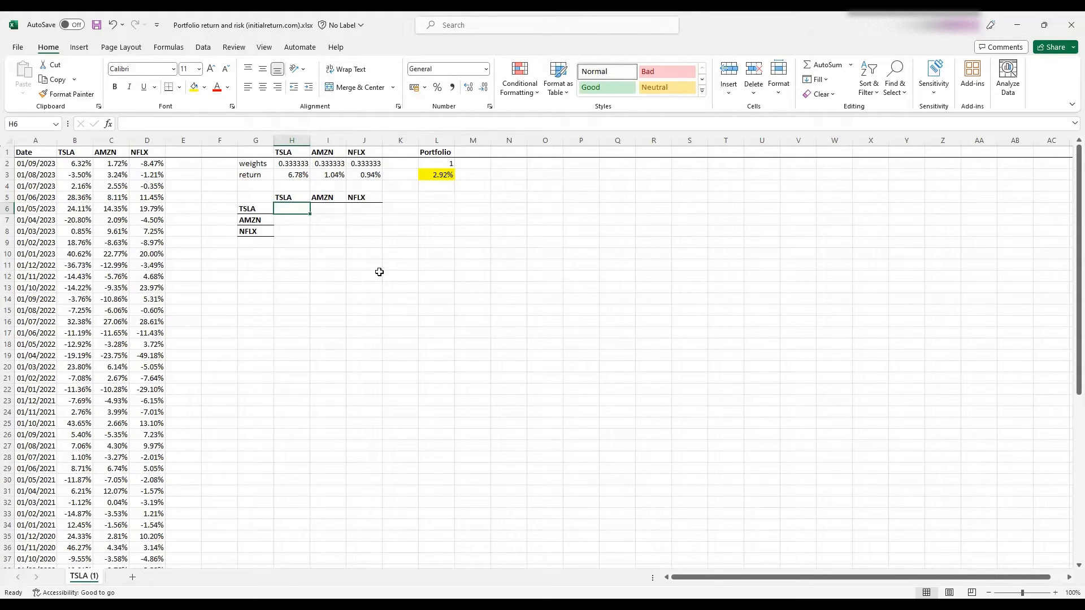
# Enter =VAR.S(B2:B61) in H6 for TSLA's sample variance, 0.048395.
pyautogui.write('=')
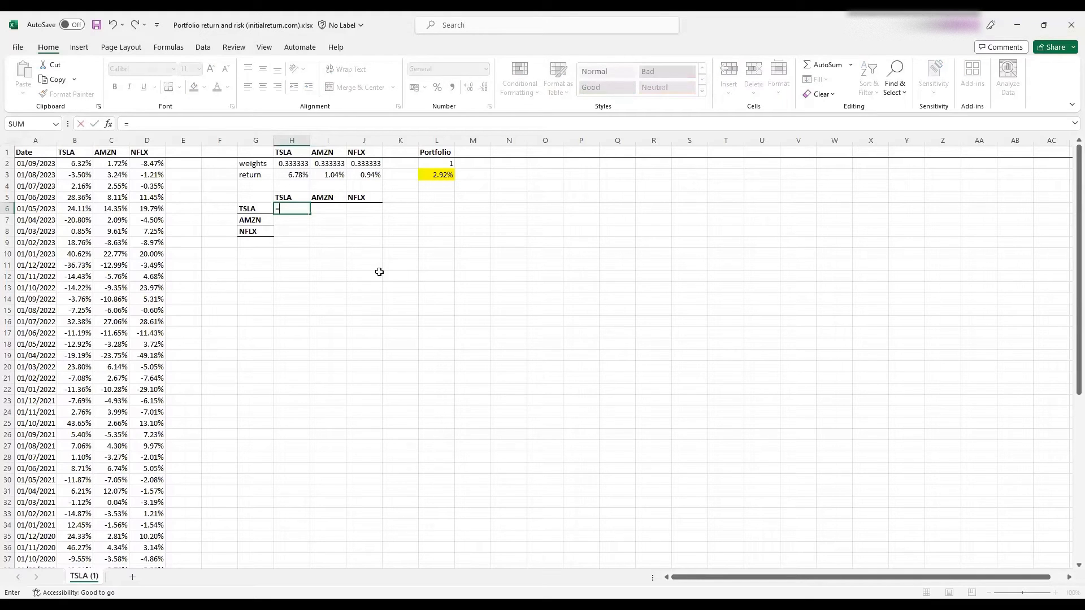
pyautogui.write('var')
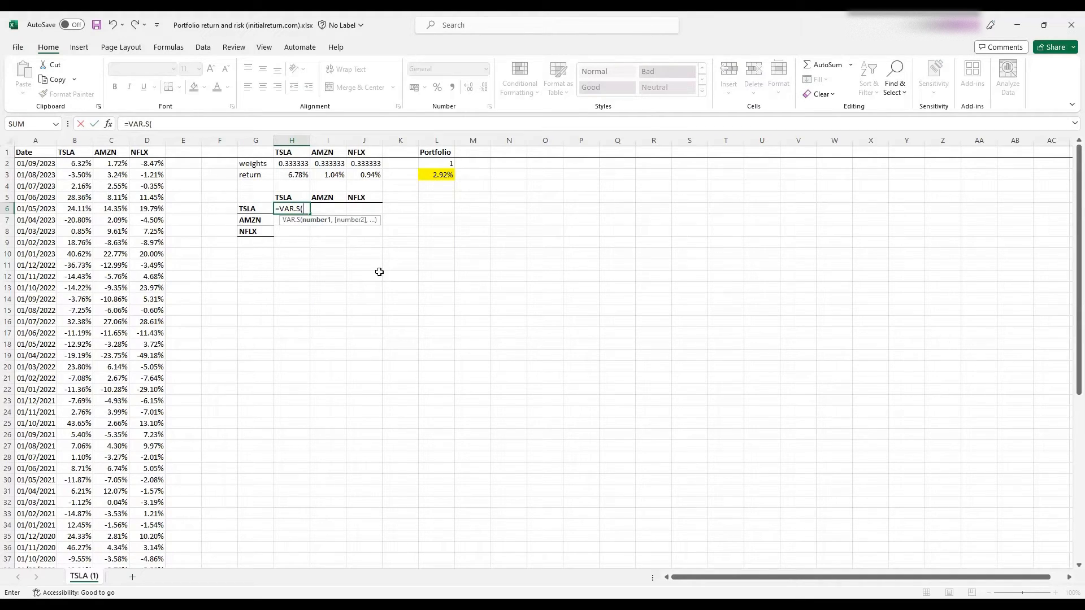
pyautogui.press('Backspace')
pyautogui.write('s')
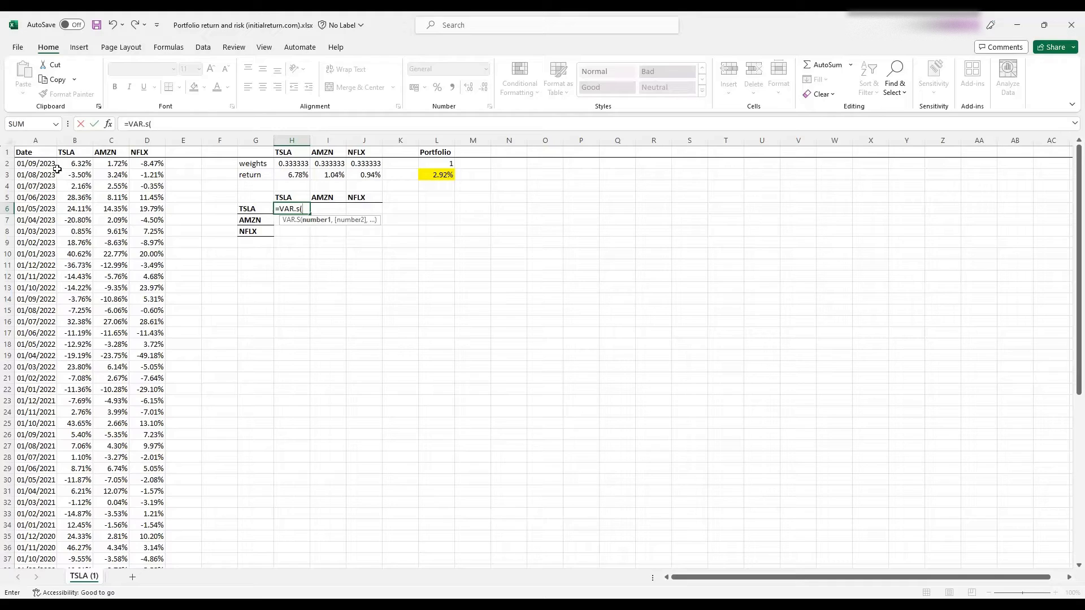
pyautogui.click(74, 163)
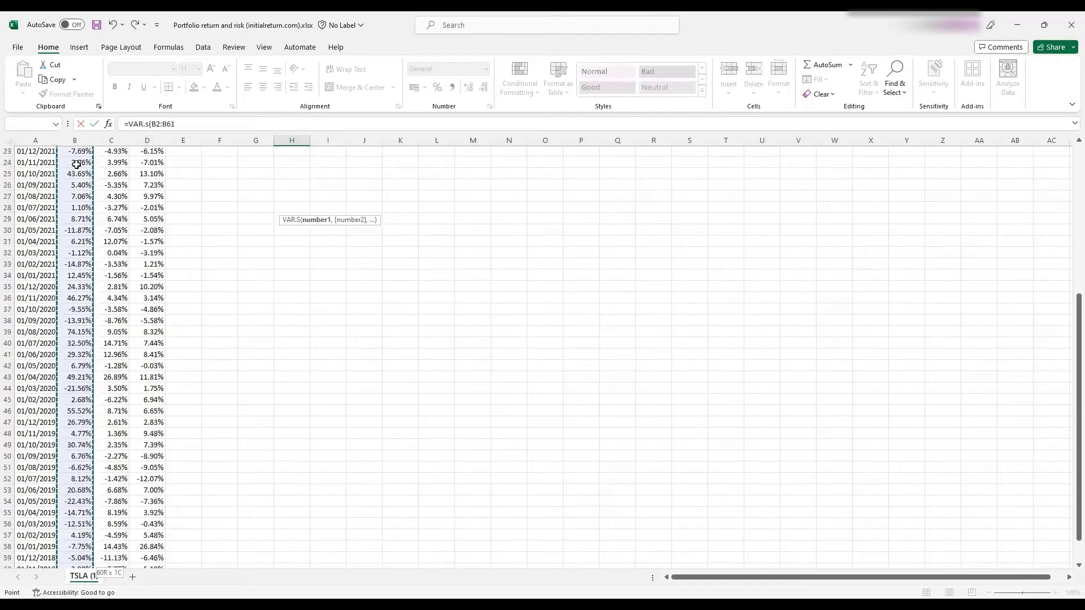
pyautogui.scroll(-3)
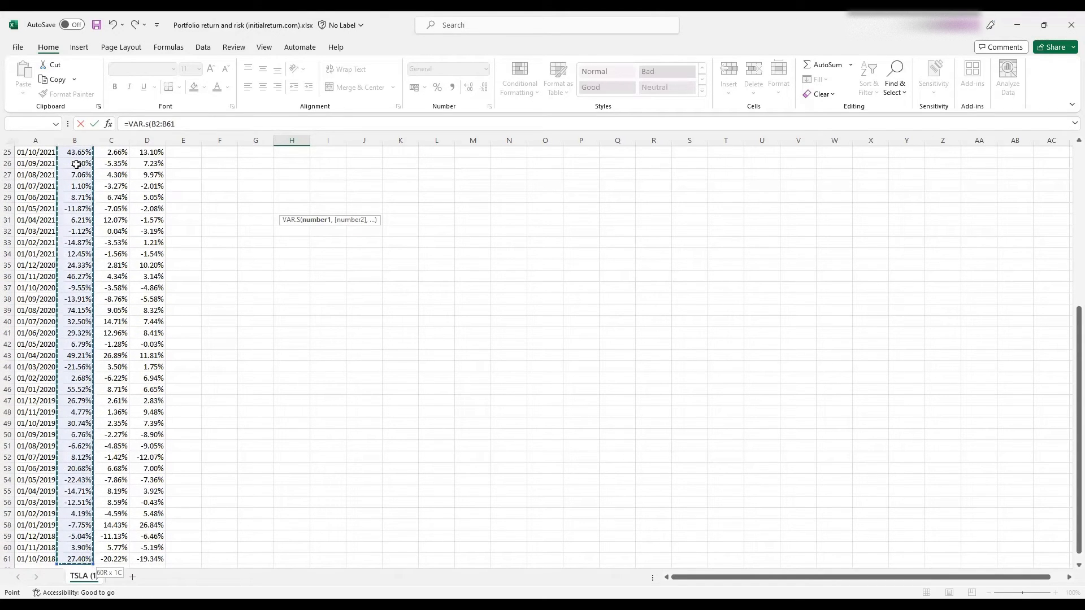
pyautogui.press('Escape')
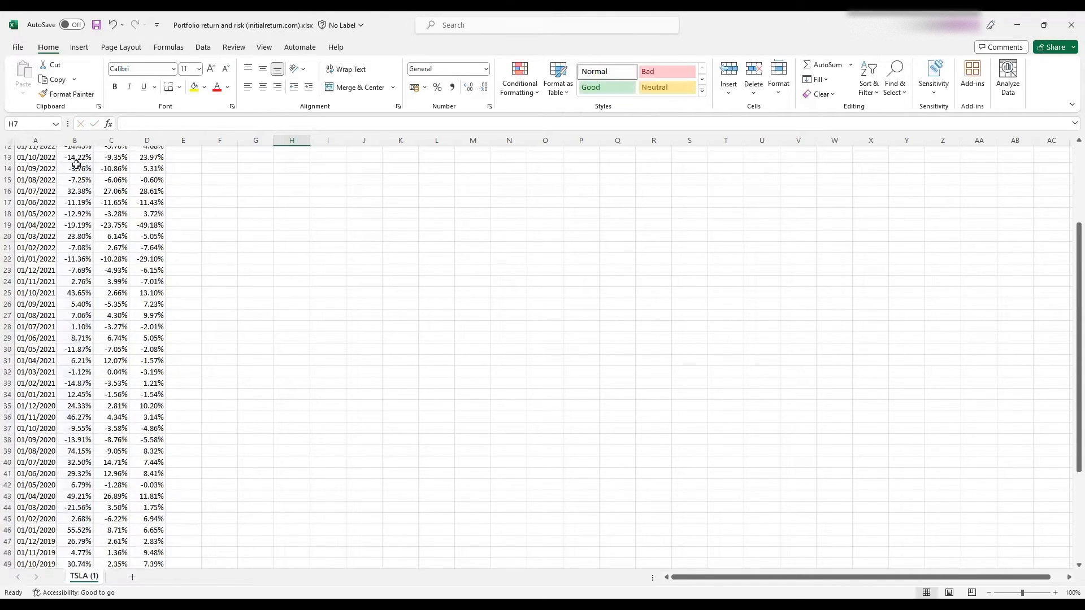
pyautogui.scroll(3)
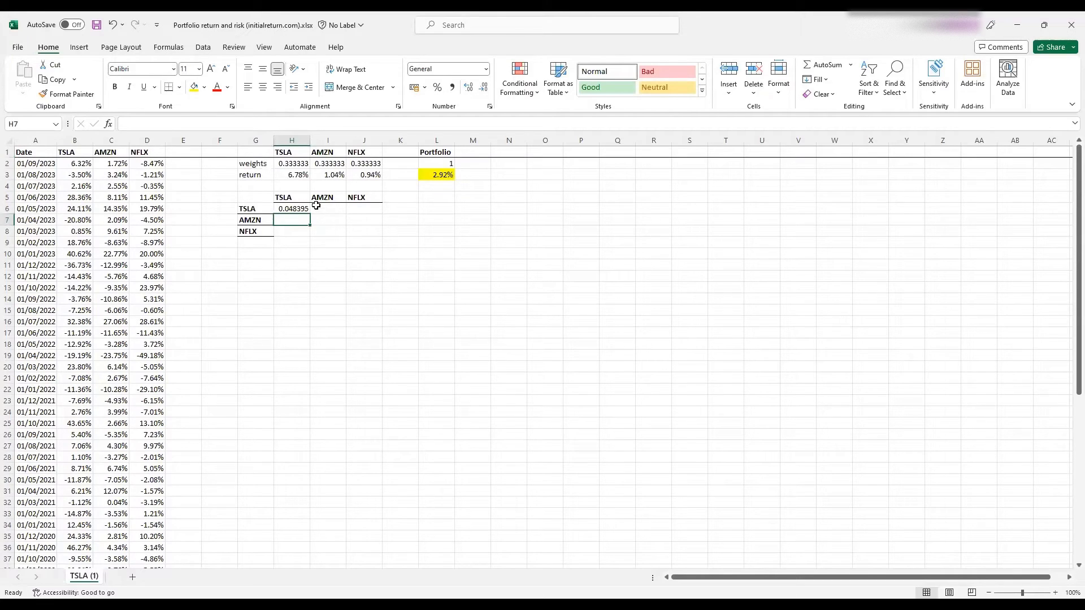
pyautogui.click(327, 209)
pyautogui.write('=')
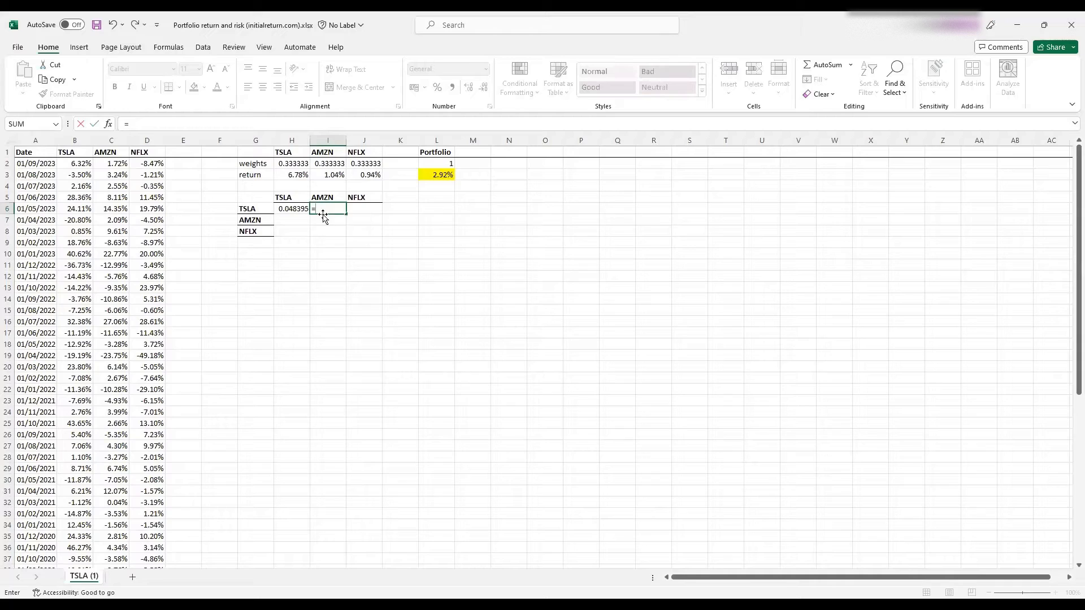
# Enter COVARIANCE.S of $B$2:$B$61 against AMZN and NFLX in I6:J6 (0.012066, 0.010381).
pyautogui.write('covar')
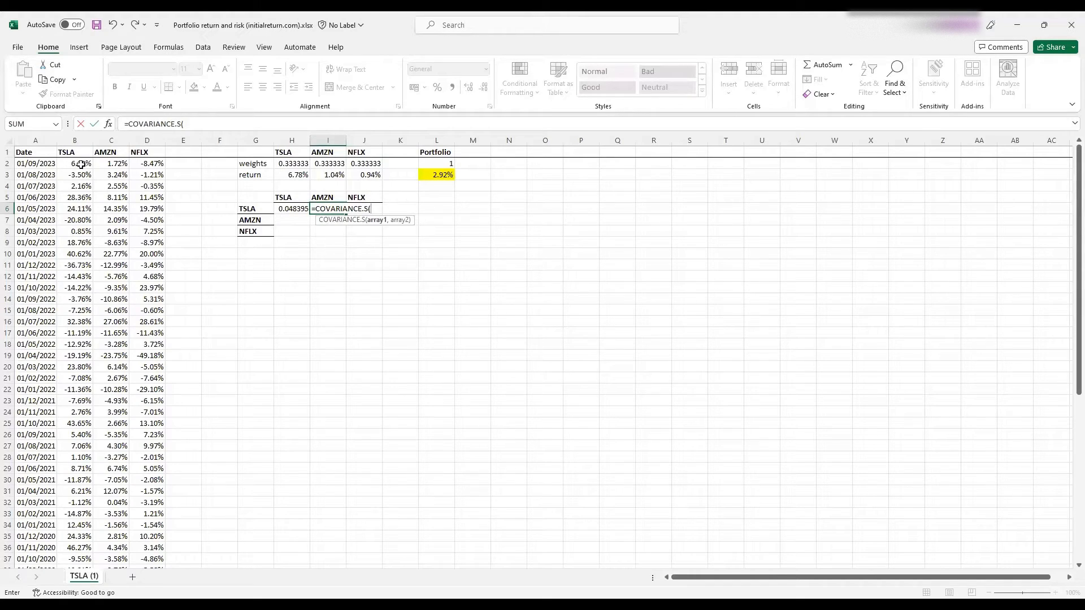
pyautogui.click(74, 163)
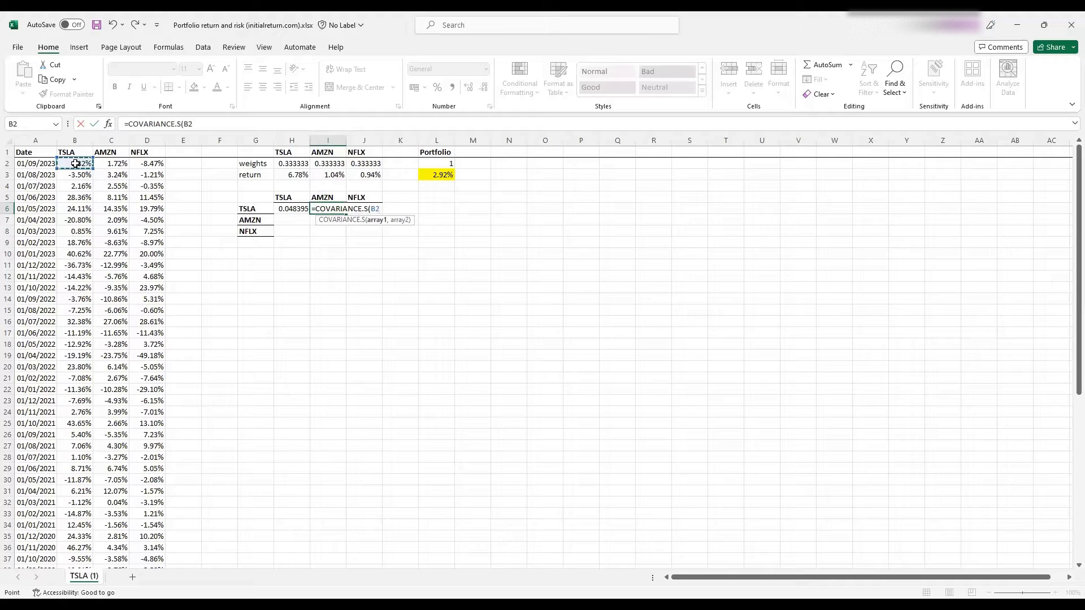
pyautogui.press('End')
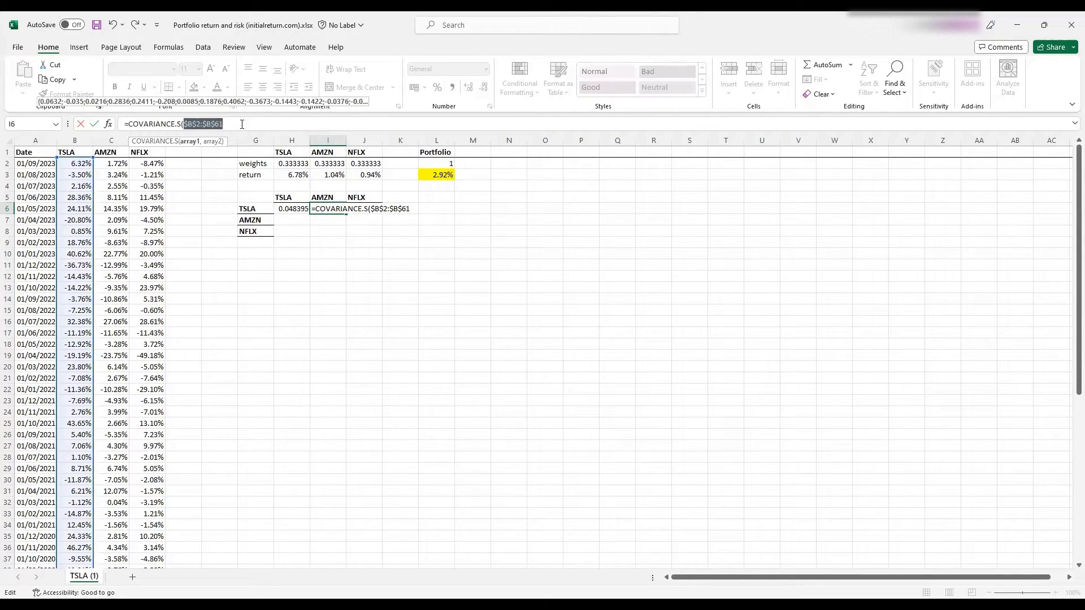
pyautogui.write(',D2:D61)')
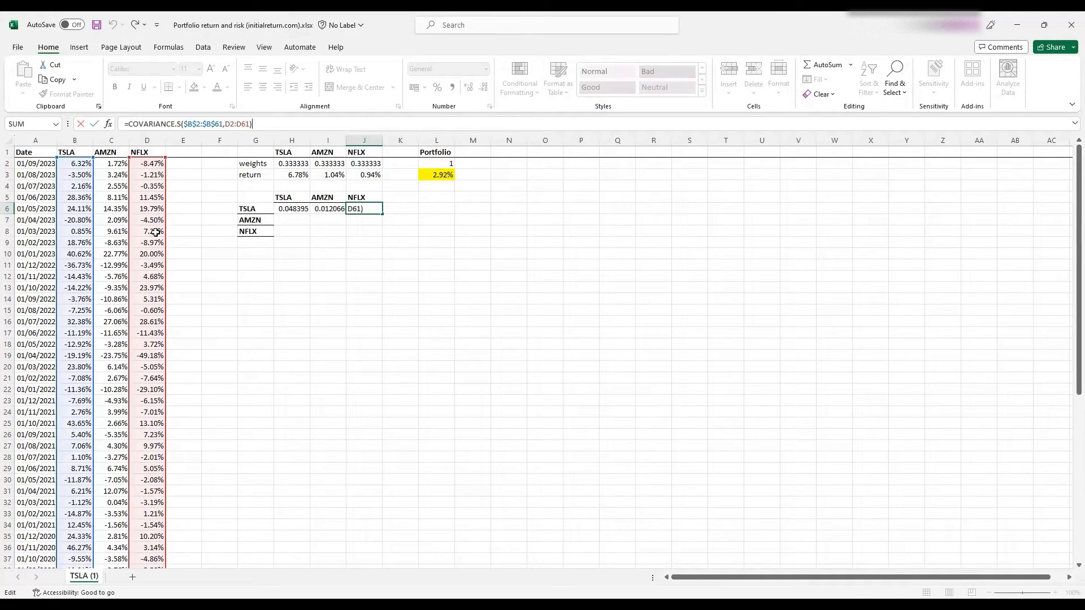
pyautogui.moveTo(312, 256)
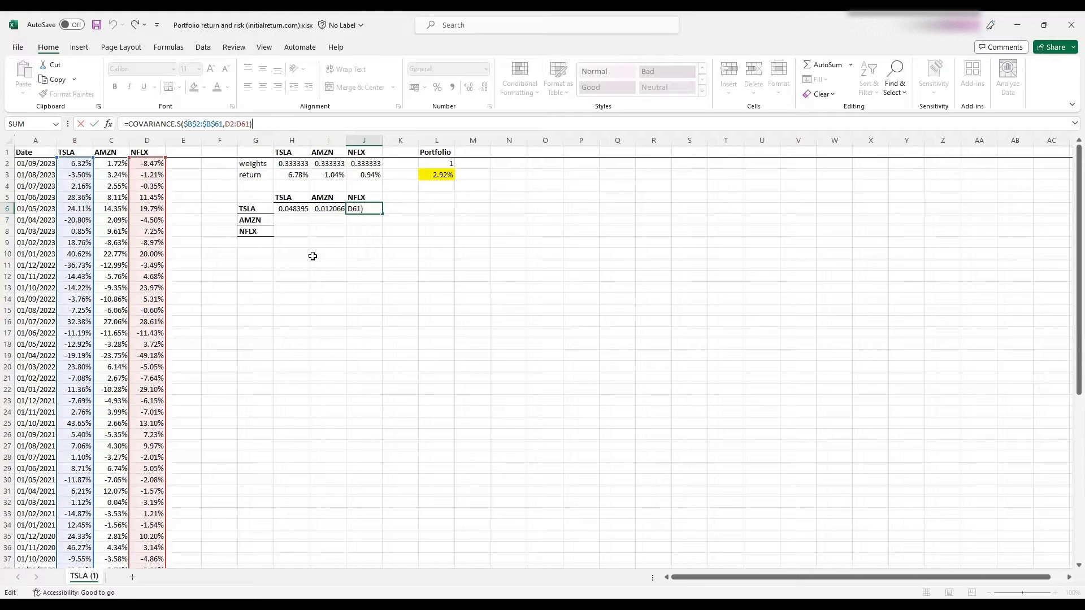
pyautogui.press('Return')
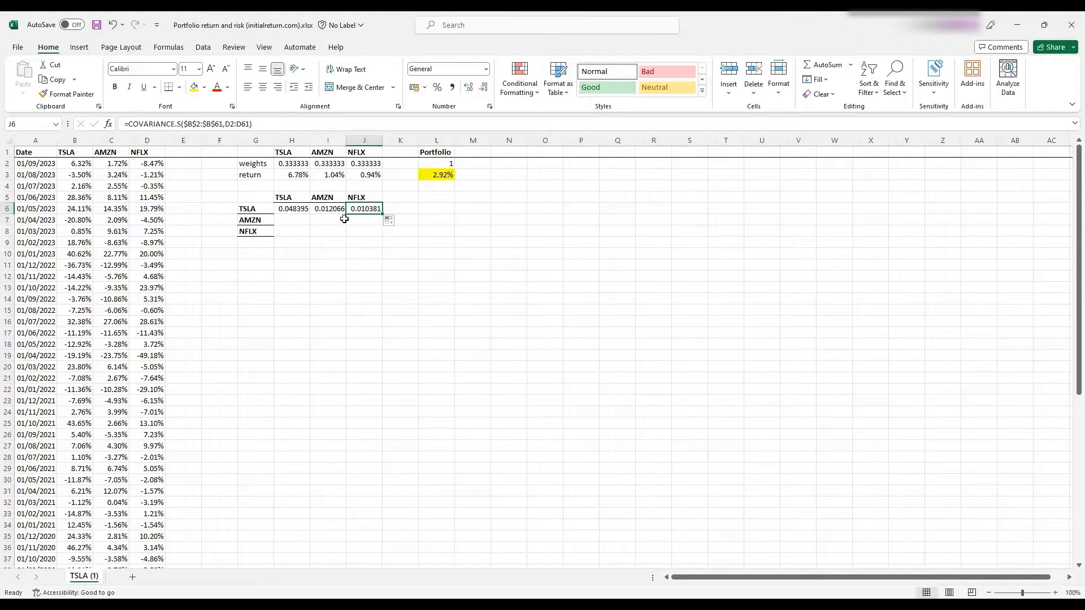
pyautogui.moveTo(296, 225)
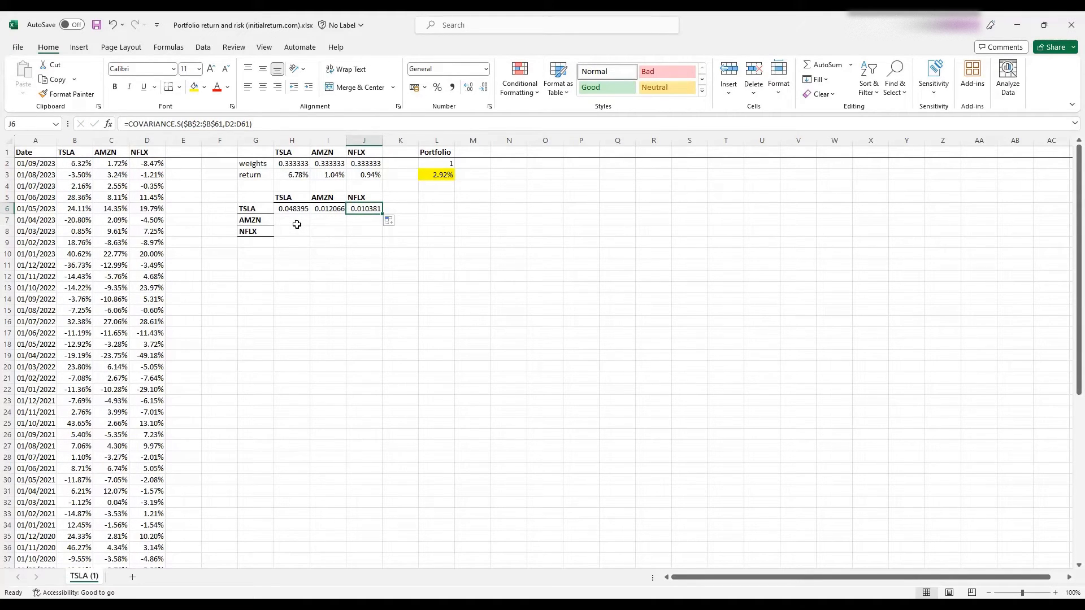
# Enter =VAR.S(C2:C61) in I7 for AMZN's sample variance, 0.009891.
pyautogui.click(290, 219)
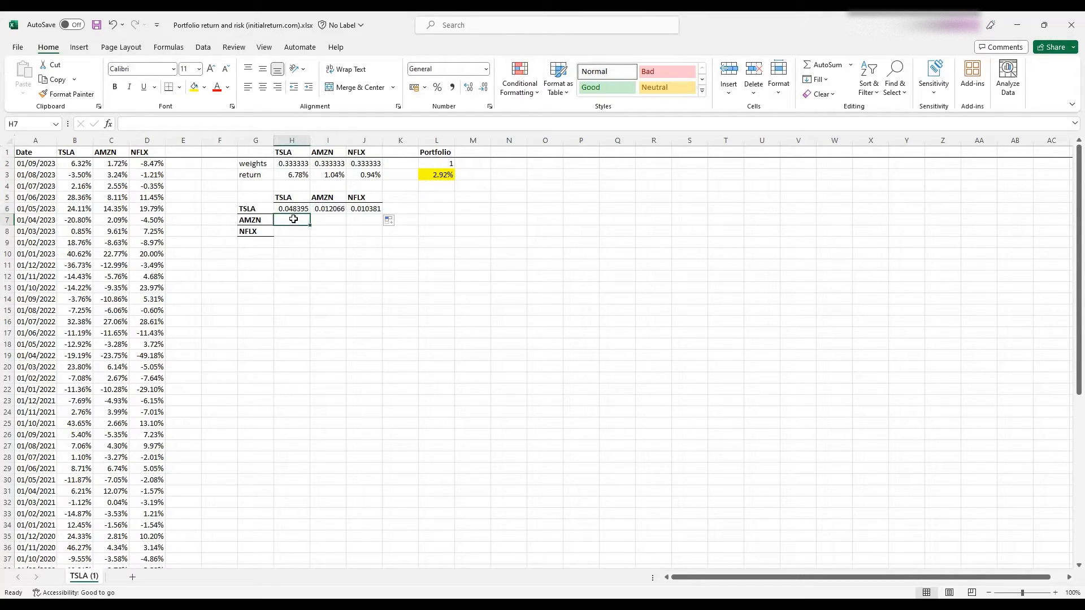
pyautogui.click(327, 219)
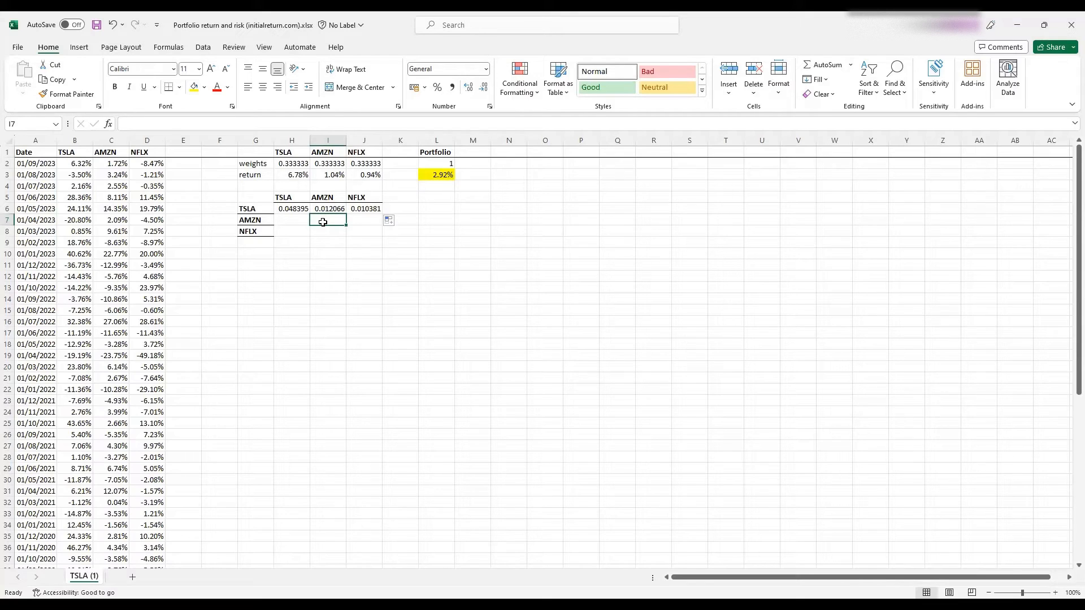
pyautogui.click(291, 220)
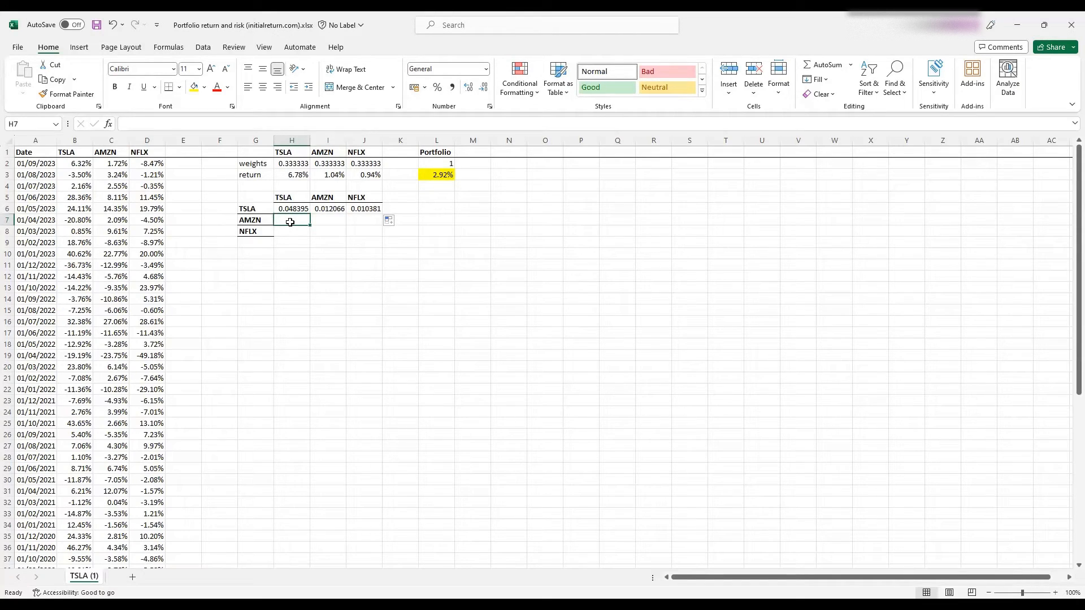
pyautogui.click(328, 220)
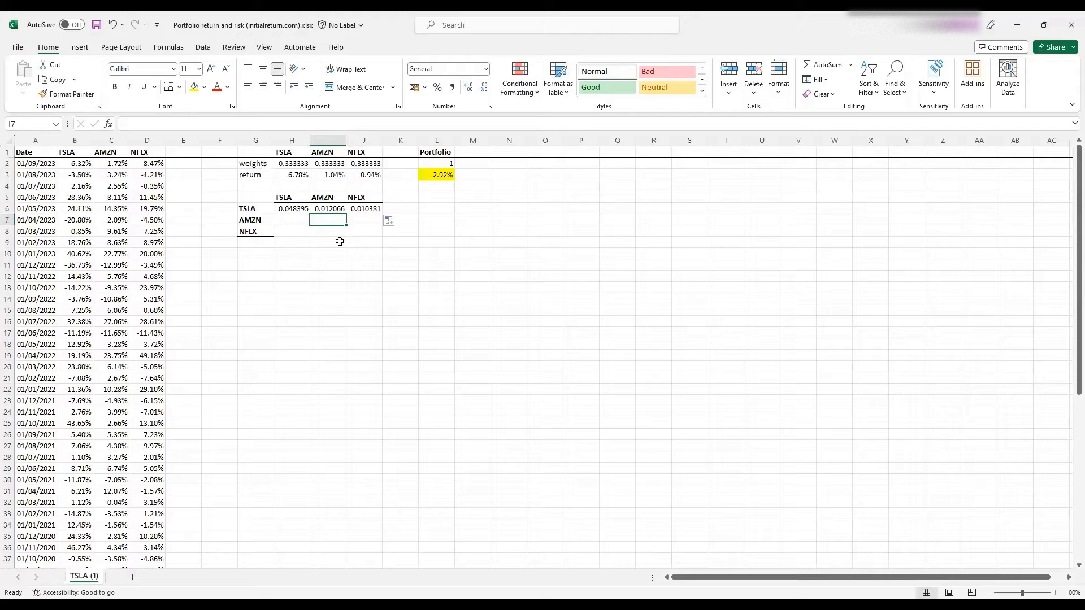
pyautogui.moveTo(339, 251)
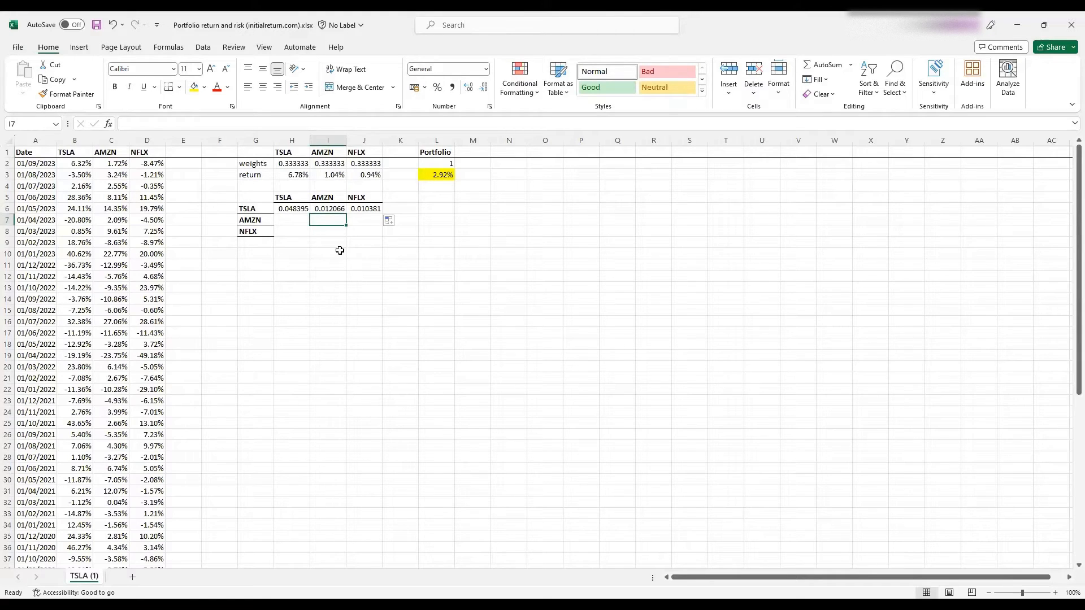
pyautogui.write('=')
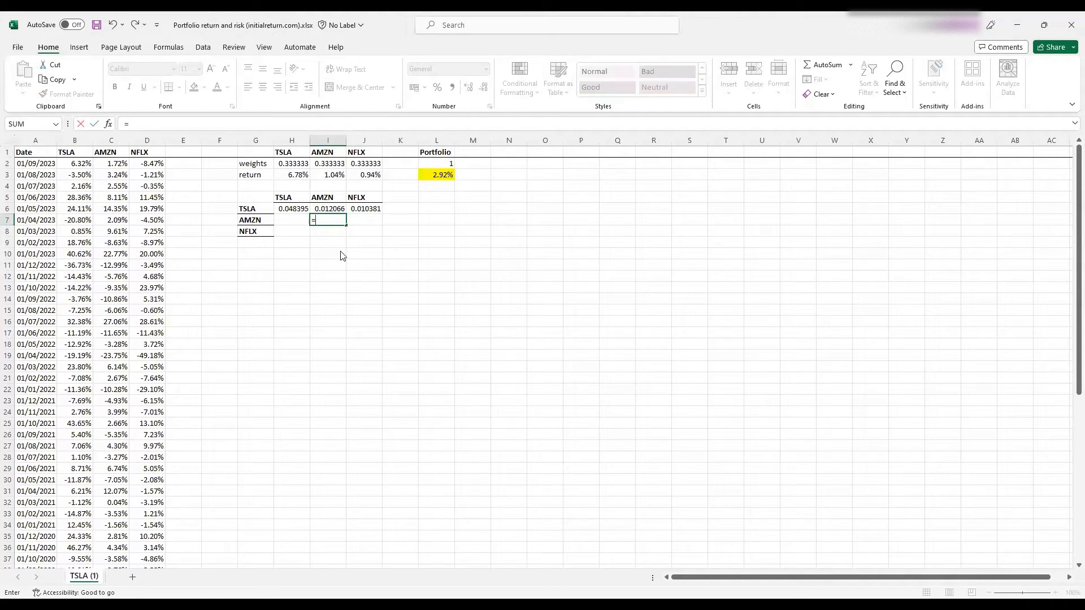
pyautogui.write('VAR.S(')
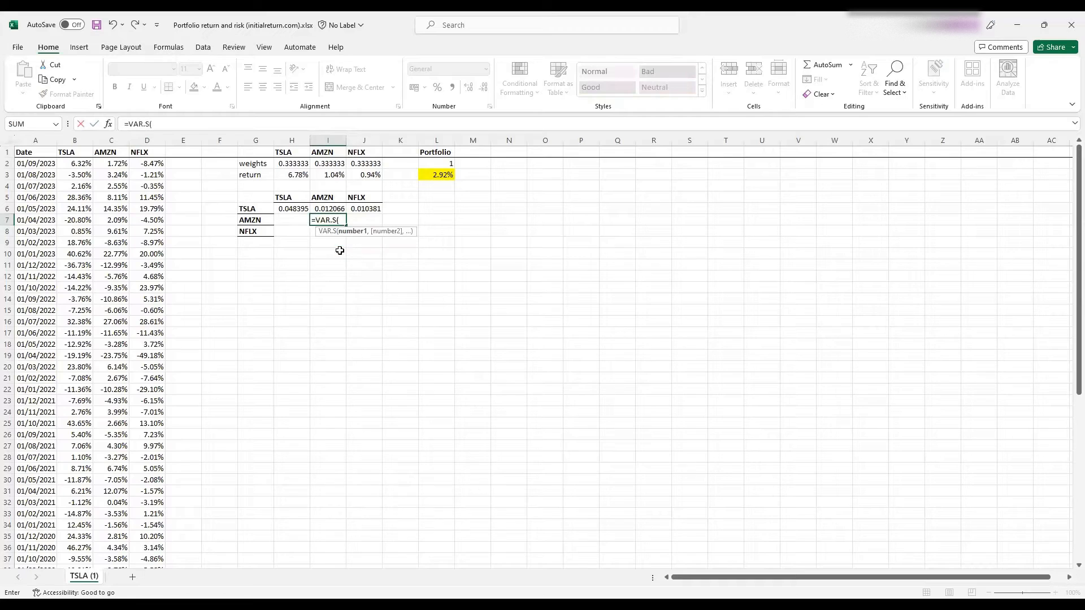
pyautogui.click(111, 164)
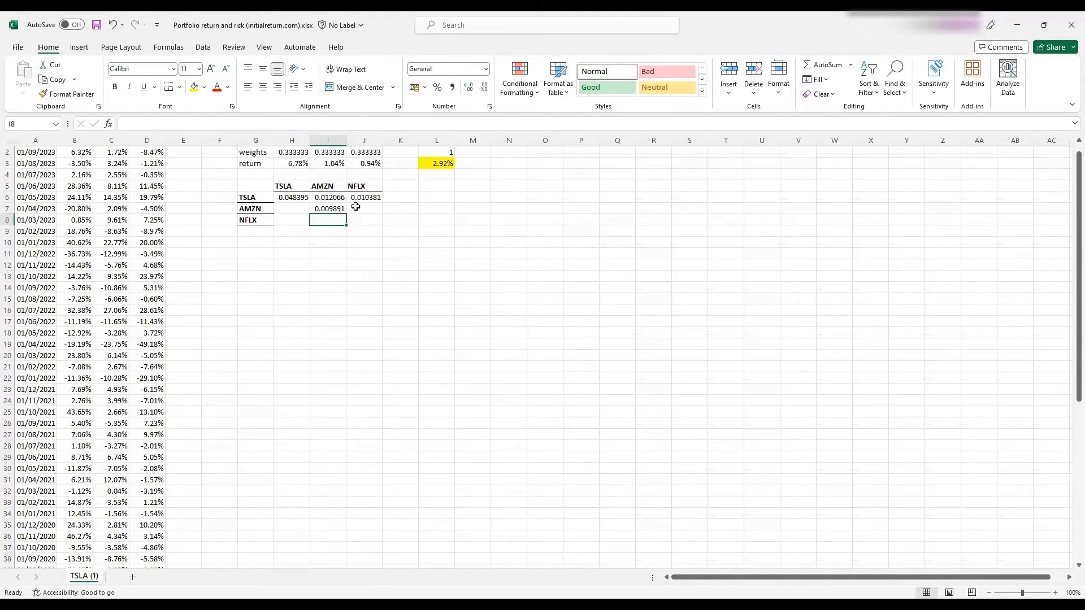
pyautogui.click(364, 209)
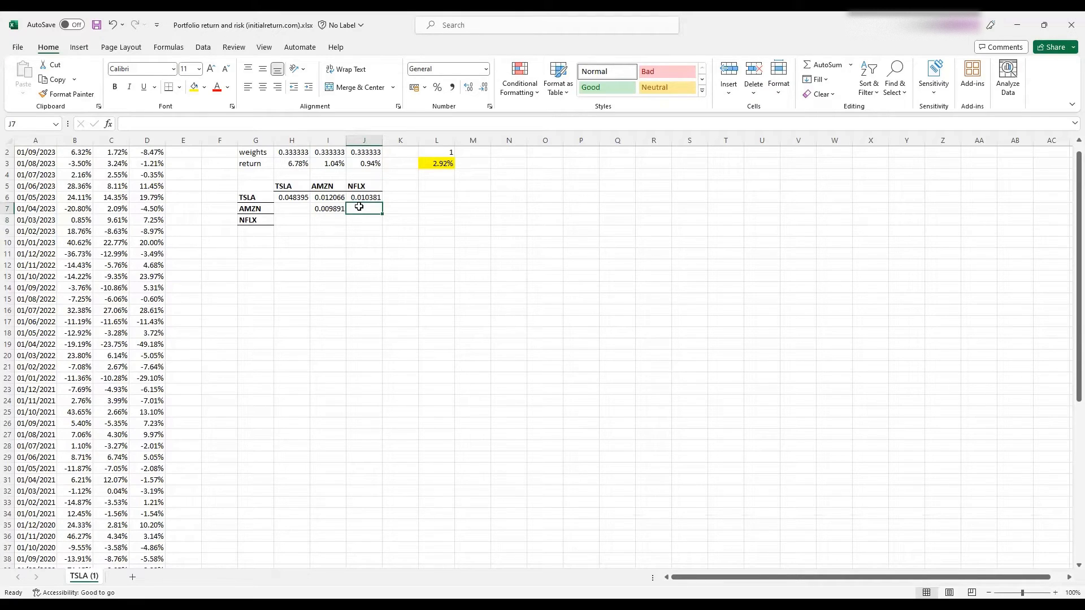
# Enter =COVARIANCE.S(C2:C61,D2:D61) in J7 for the AMZN–NFLX covariance, 0.008147.
pyautogui.write('=')
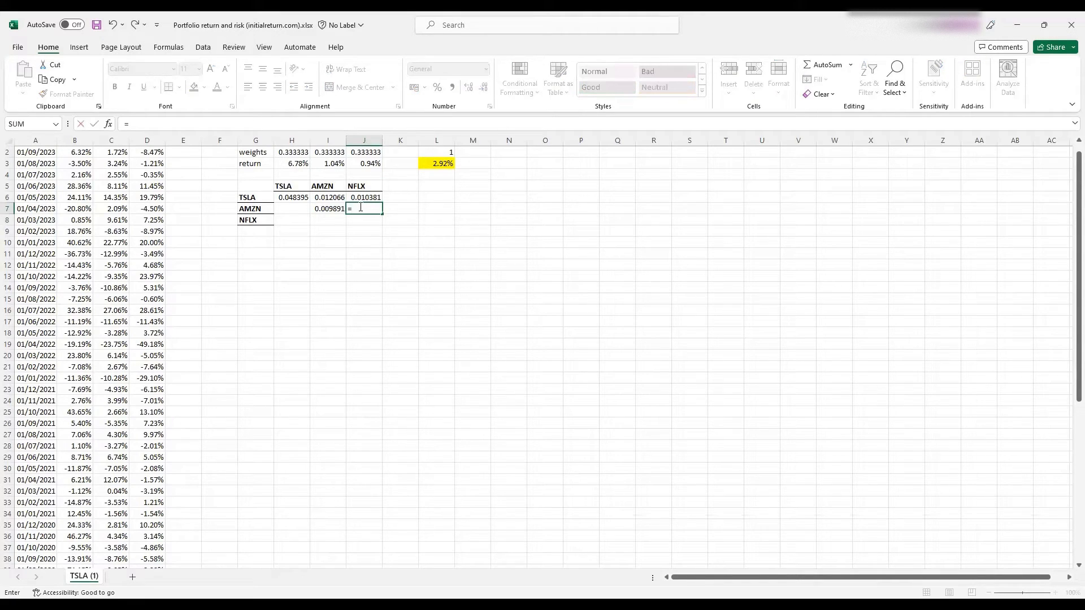
pyautogui.write('covar')
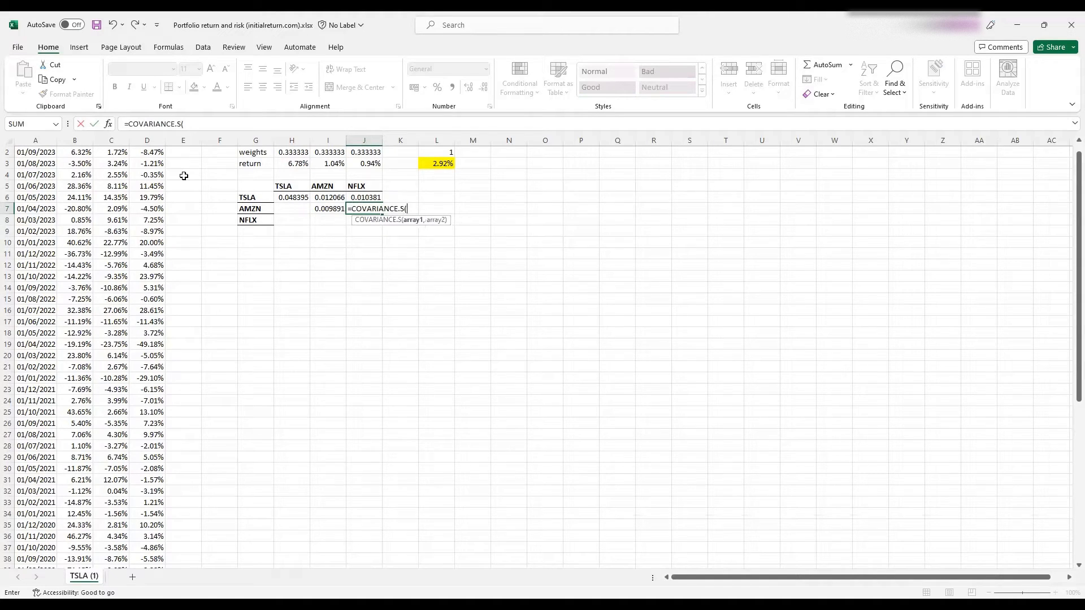
pyautogui.click(111, 164)
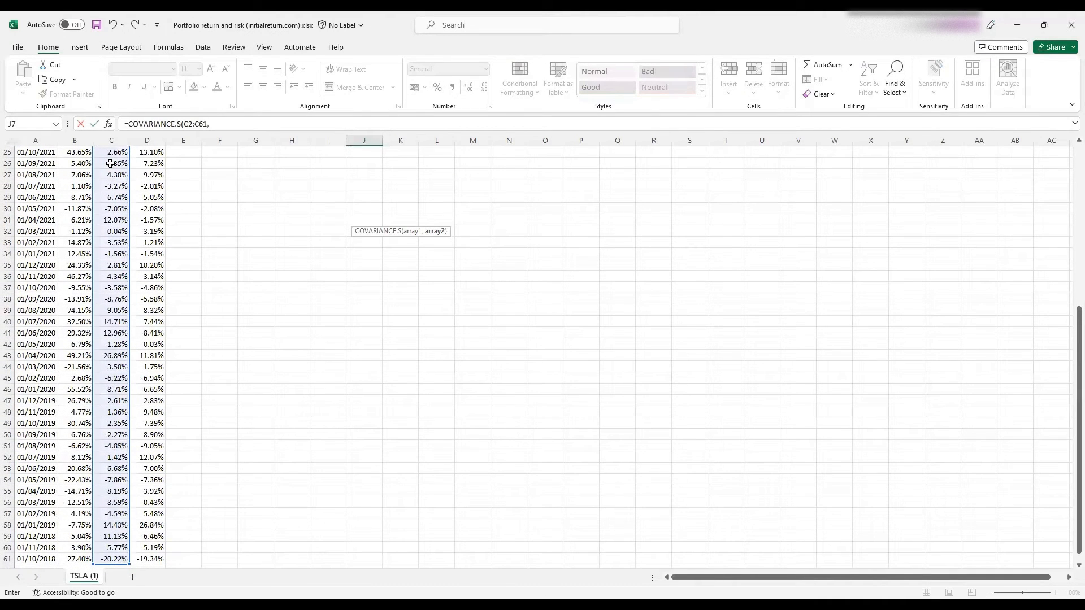
pyautogui.scroll(3)
pyautogui.write('D2:D61)')
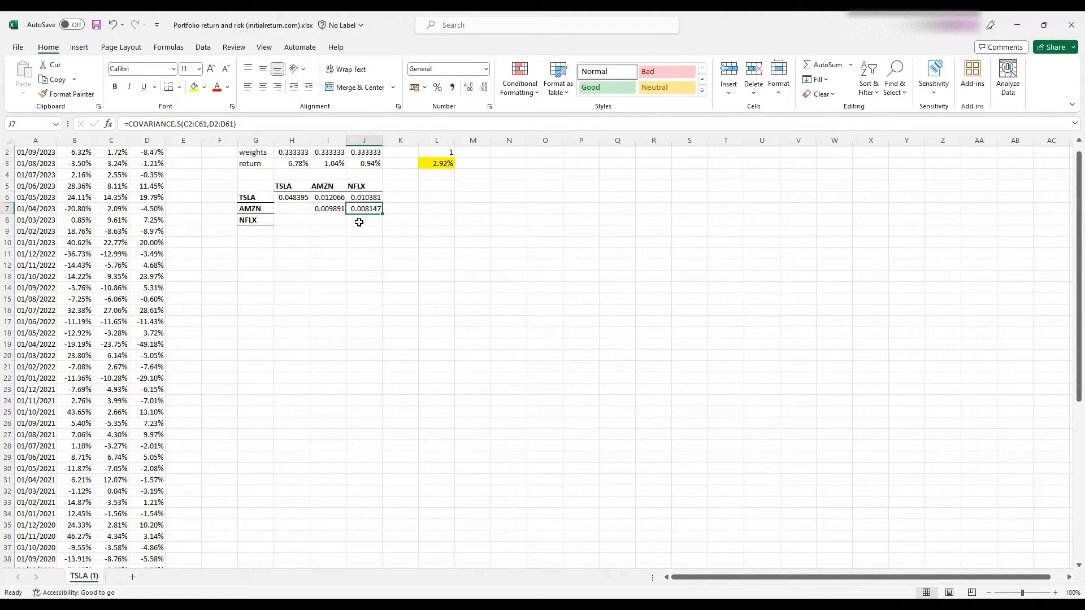
pyautogui.click(364, 220)
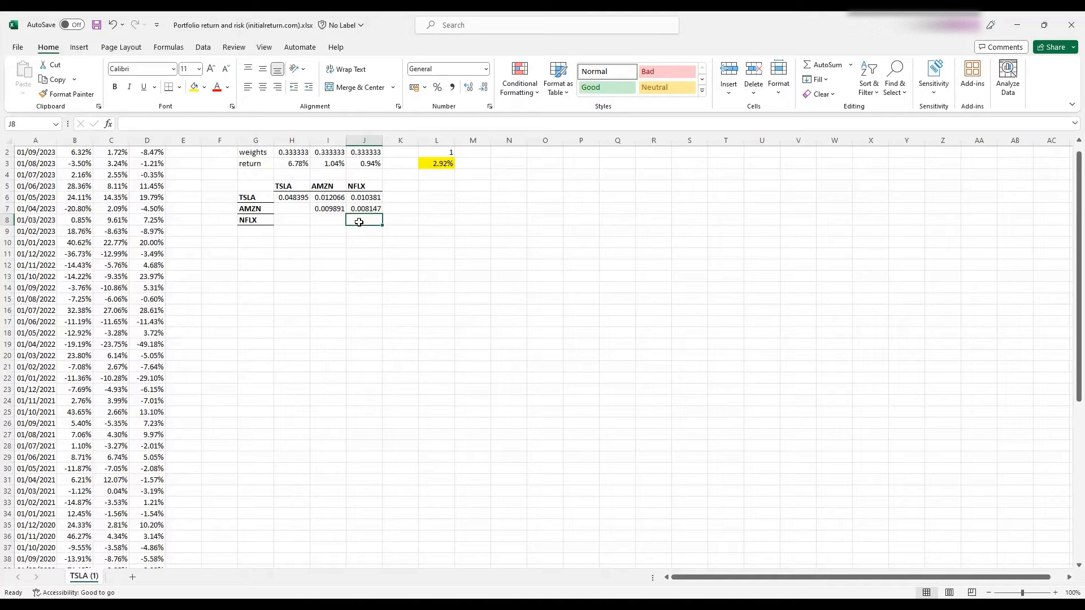
# Begin =VAR.S( in J8 with the NFLX returns range starting at D2.
pyautogui.write('=')
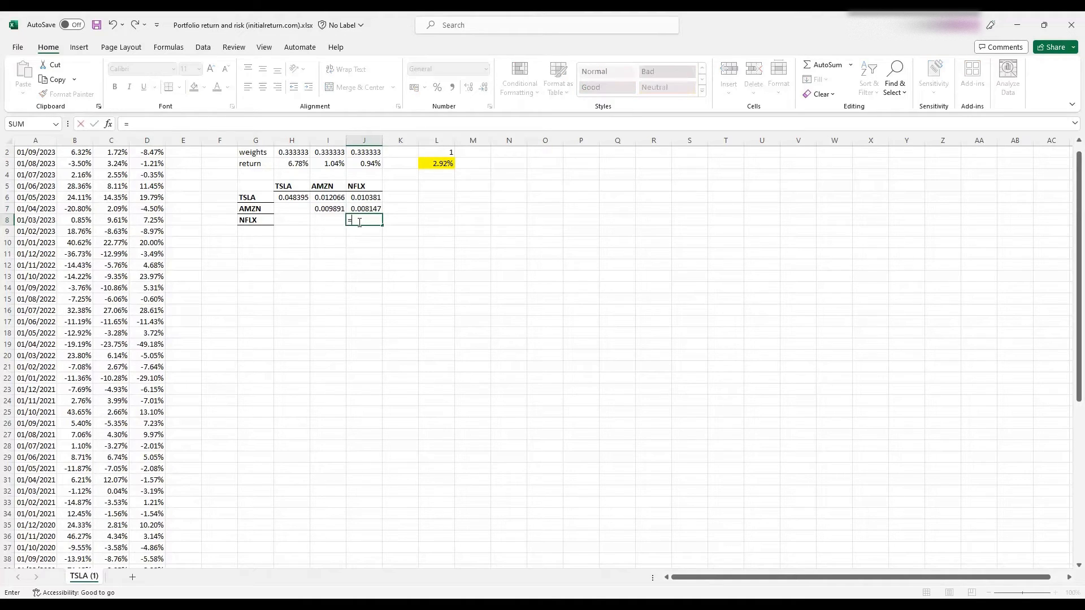
pyautogui.write('var')
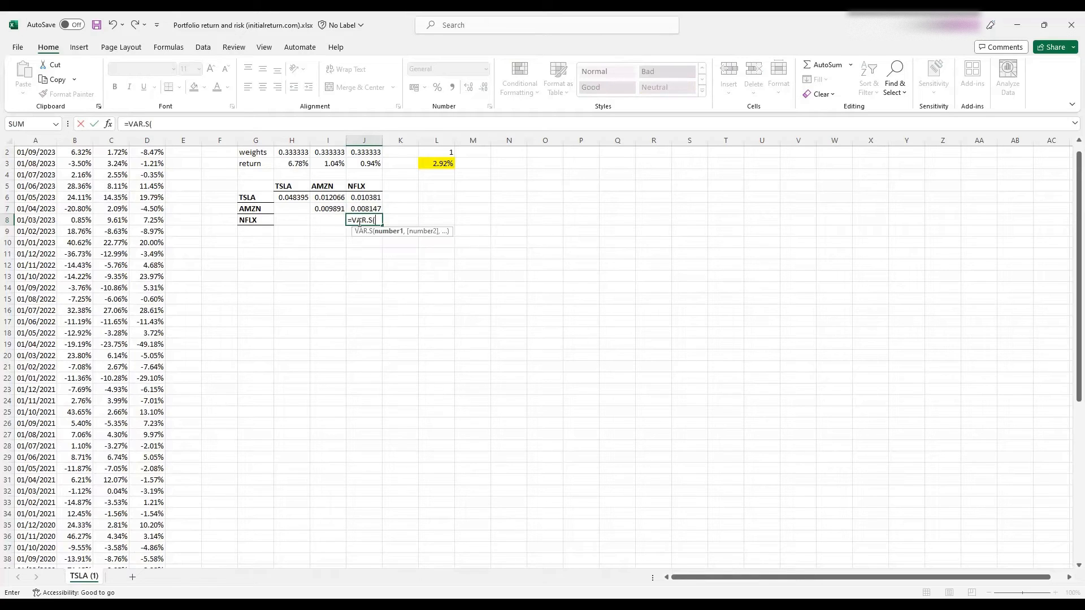
pyautogui.click(147, 163)
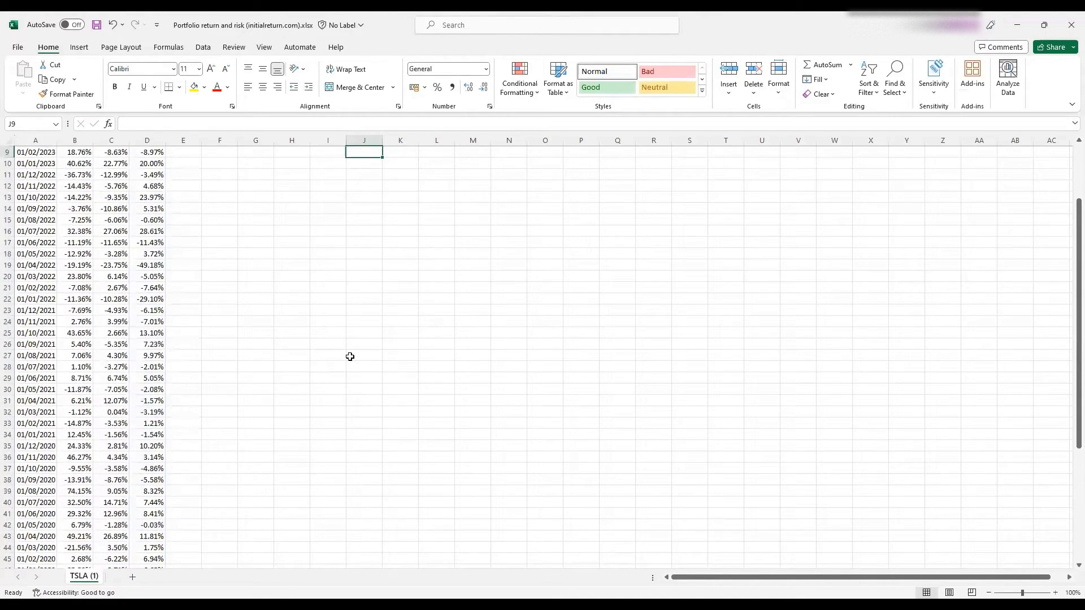
pyautogui.scroll(3)
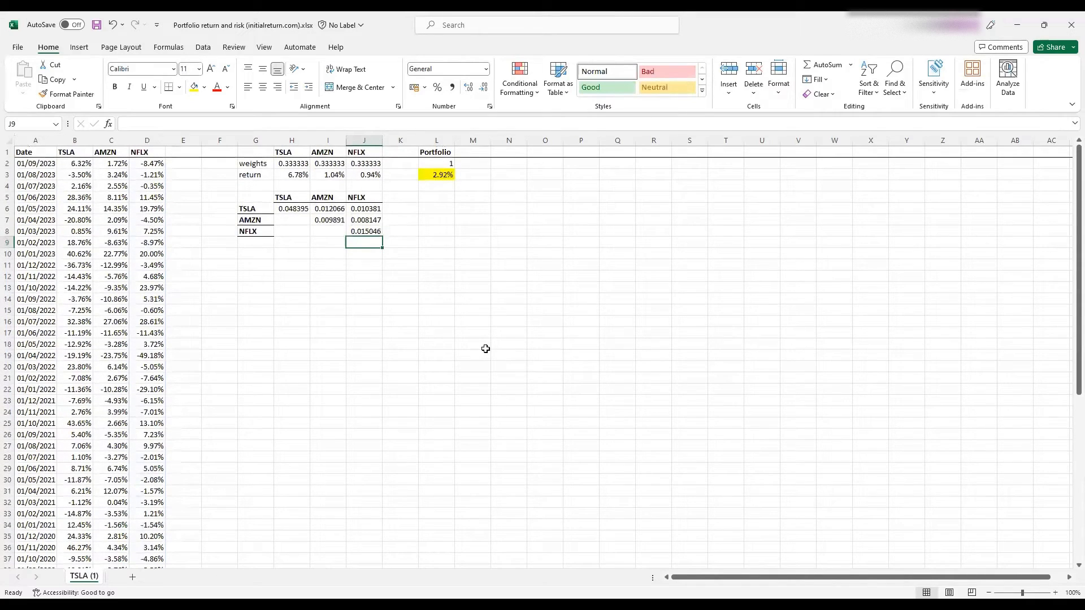
pyautogui.moveTo(530, 332)
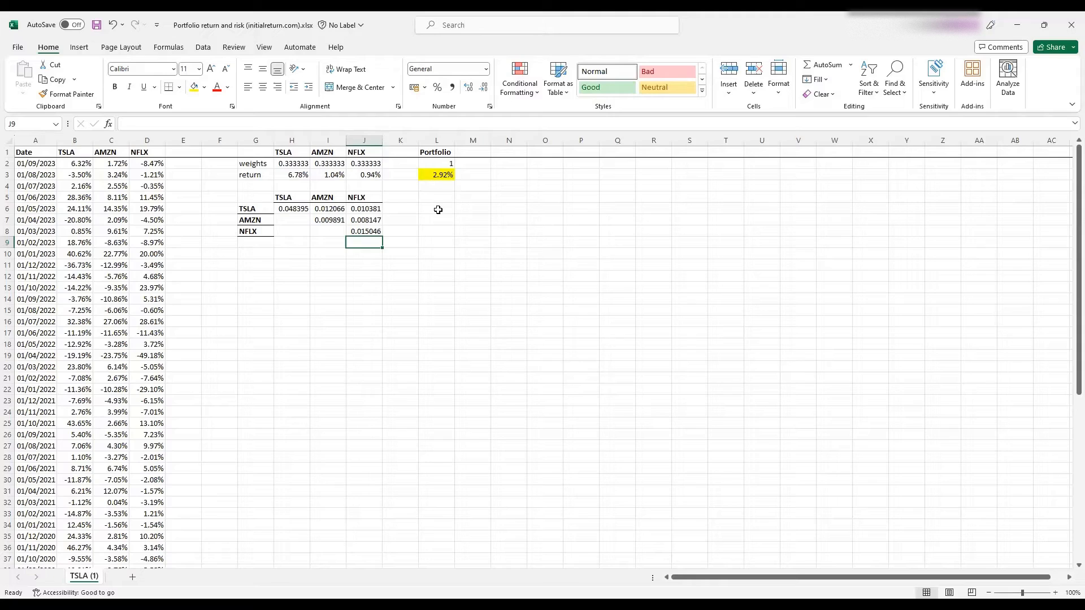
pyautogui.click(437, 219)
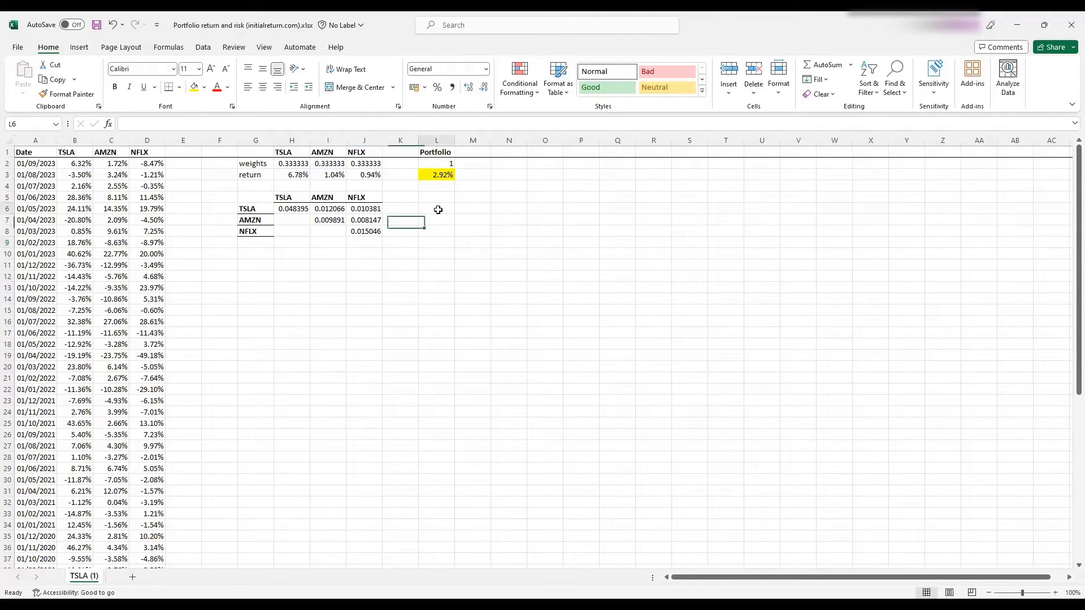
pyautogui.click(437, 208)
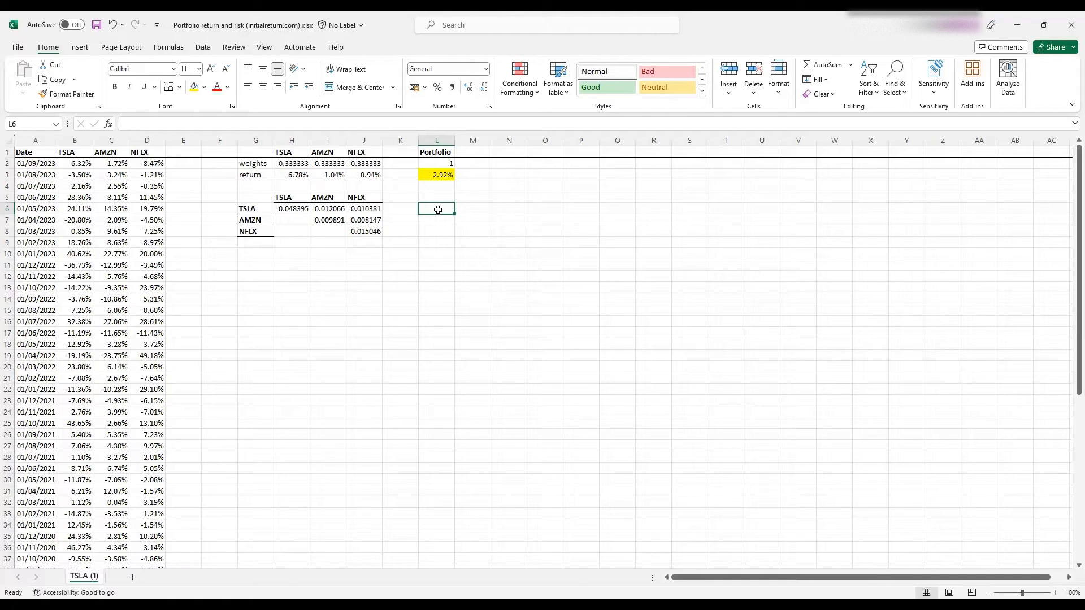
# Start L6's portfolio variance with the TSLA term H2^2*H6.
pyautogui.write('=')
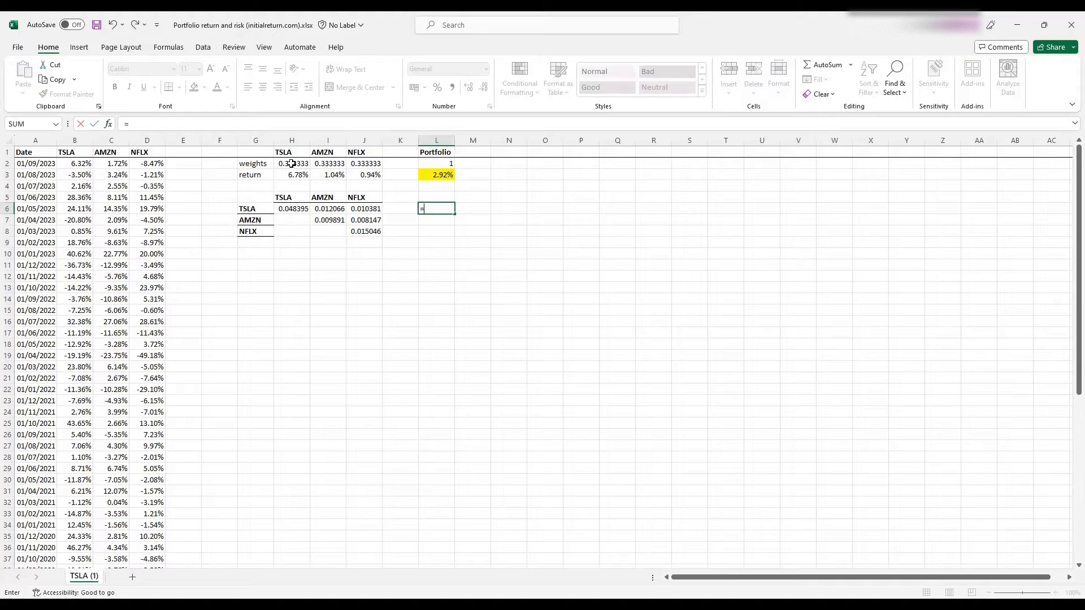
pyautogui.write('H2^')
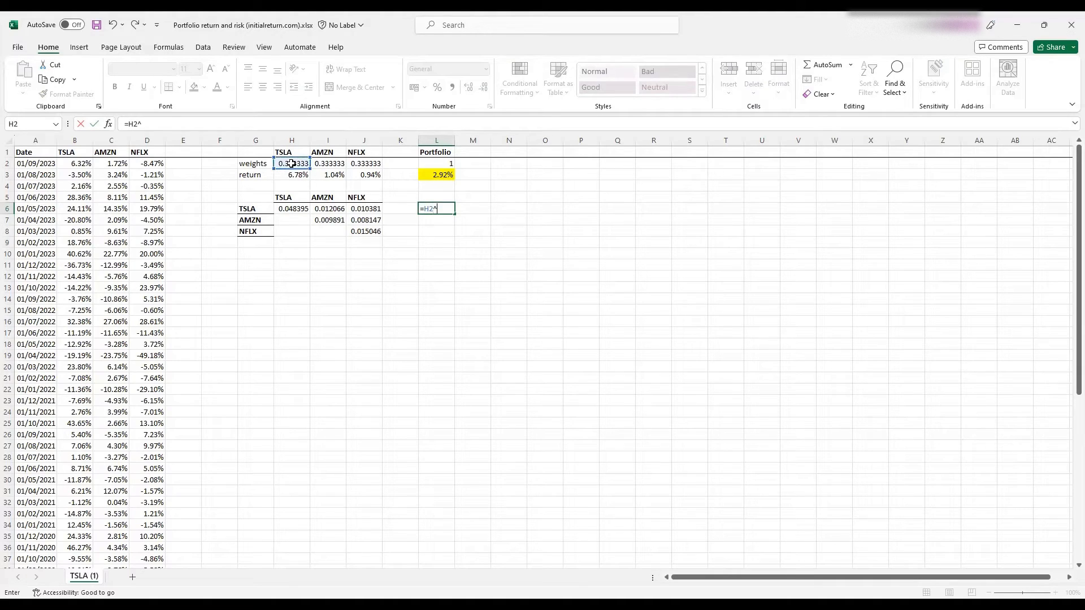
pyautogui.write('2')
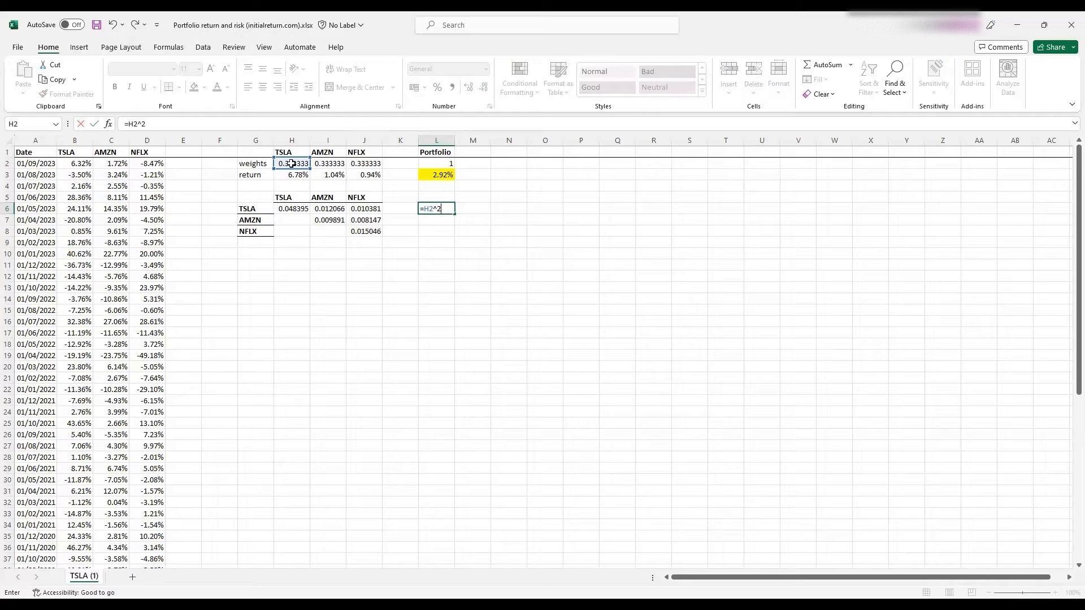
pyautogui.write('*')
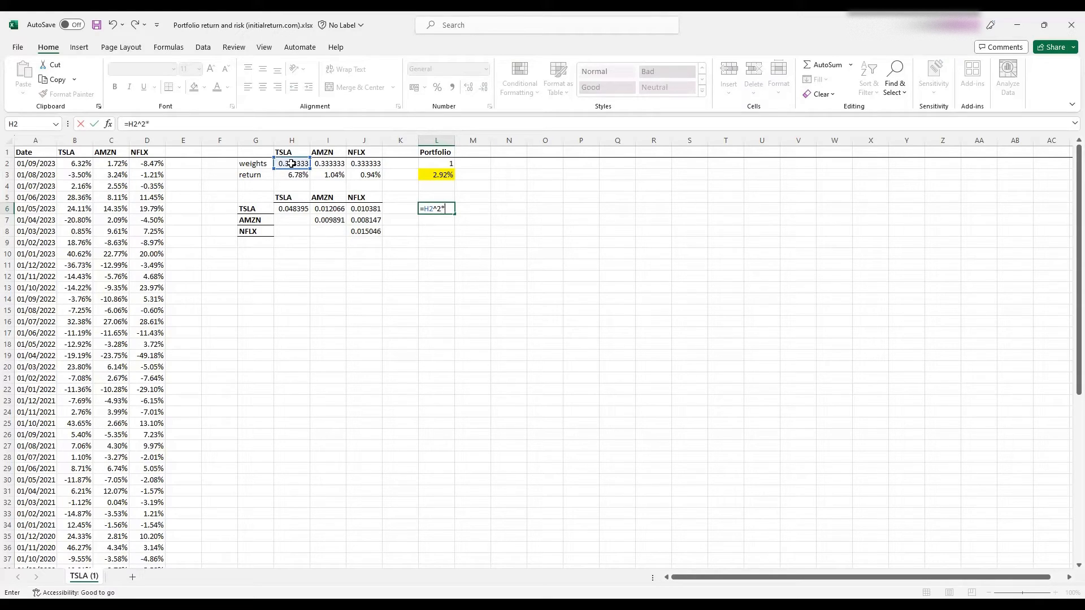
pyautogui.click(292, 208)
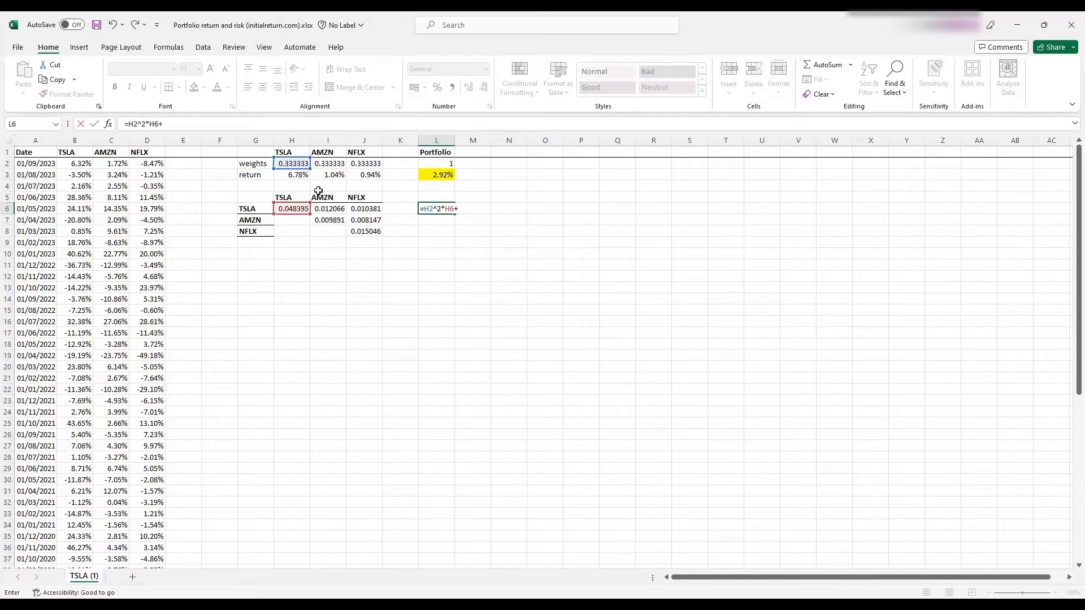
# Add the AMZN squared-weight term I2^2*I7 to the formula.
pyautogui.click(327, 164)
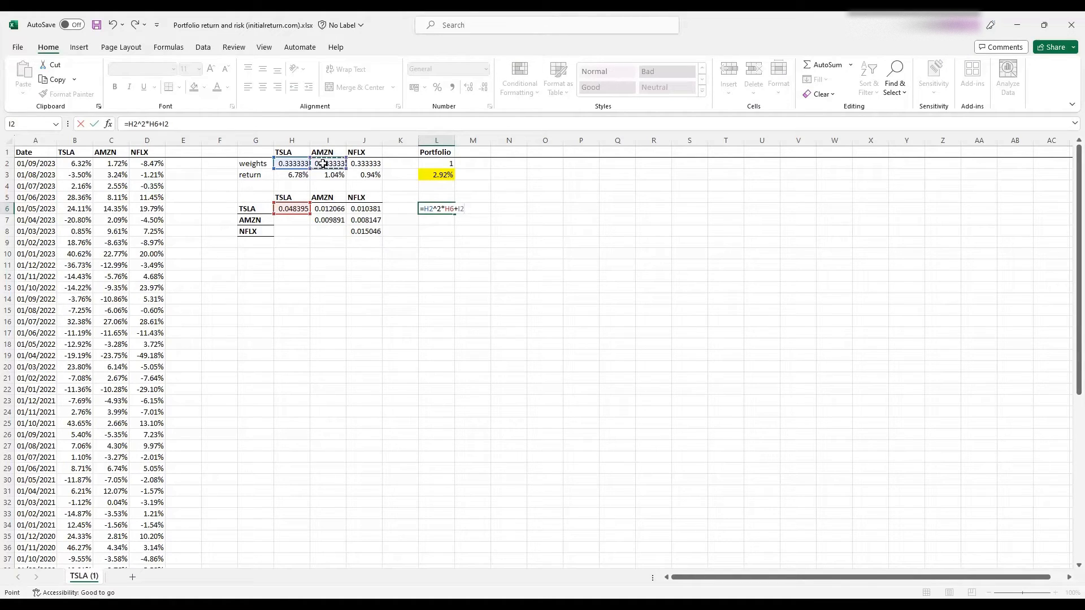
pyautogui.write('^2*')
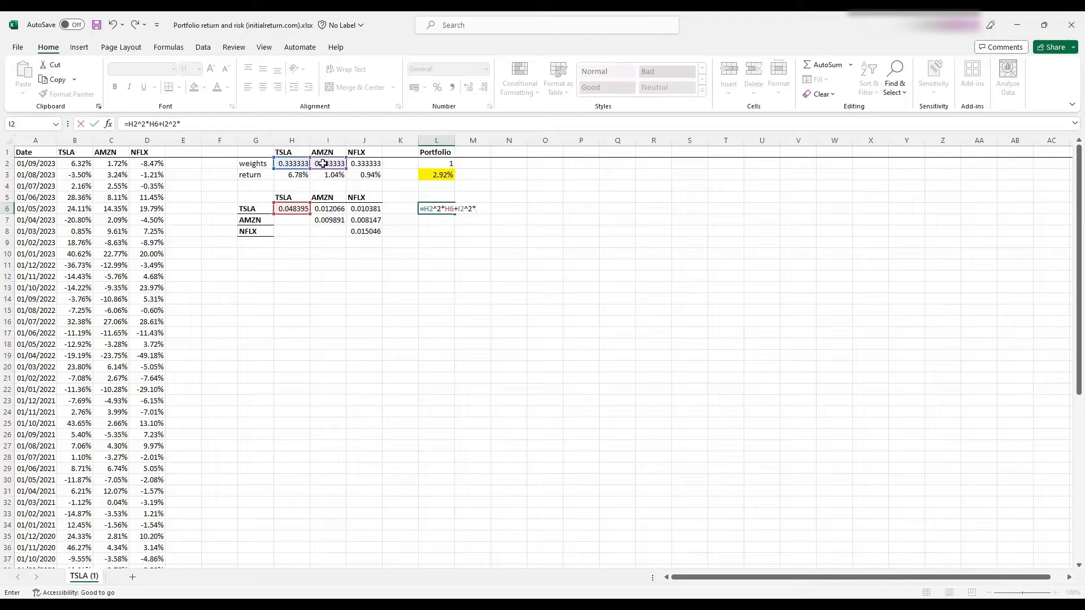
pyautogui.click(327, 219)
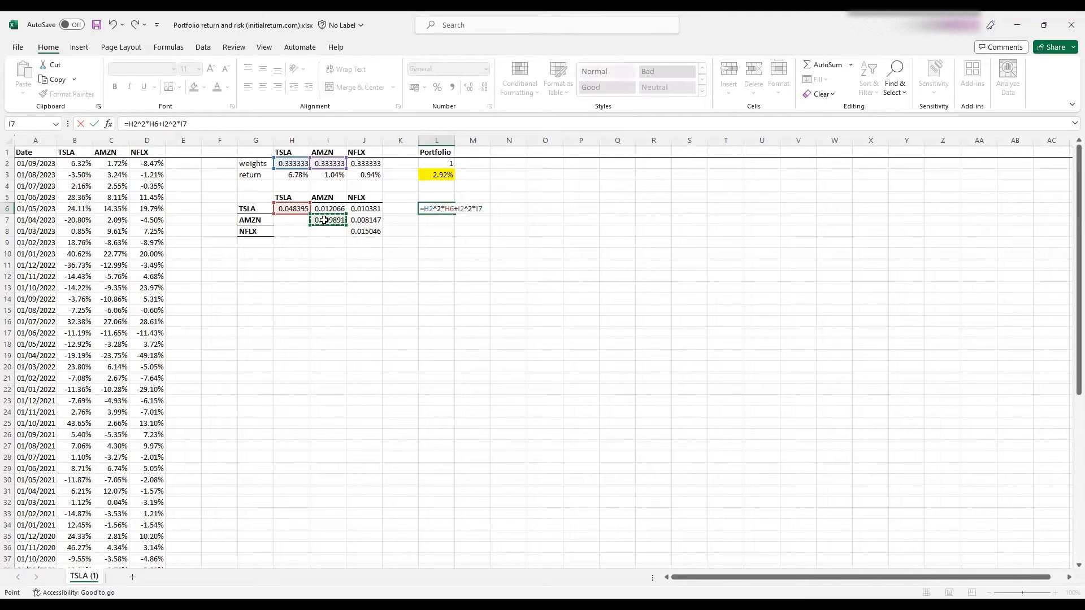
pyautogui.write('+')
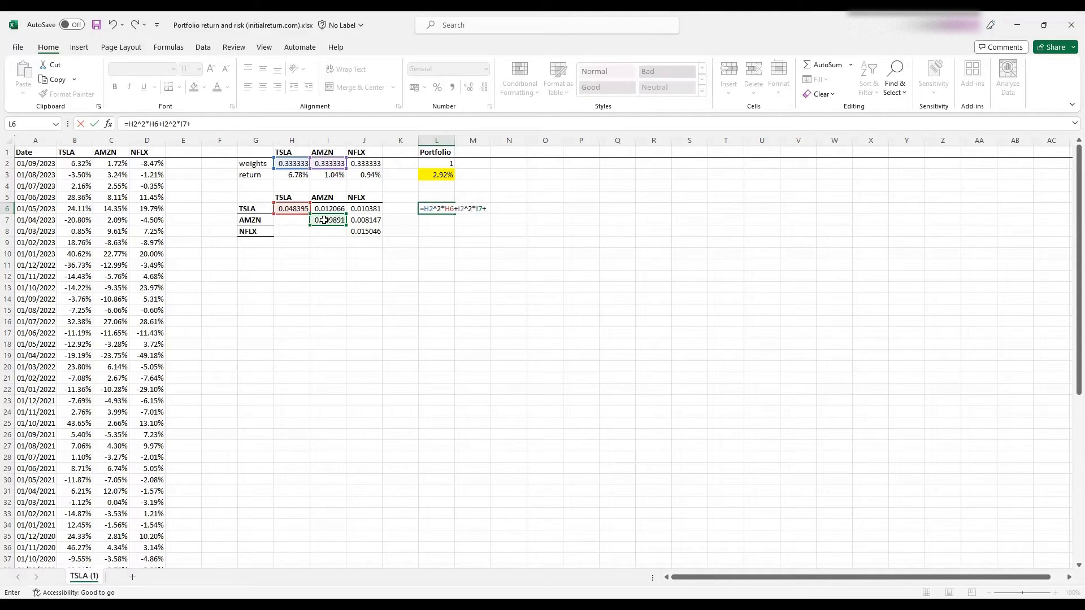
# Add the NFLX squared-weight term J2^2*J8 to the formula.
pyautogui.click(364, 164)
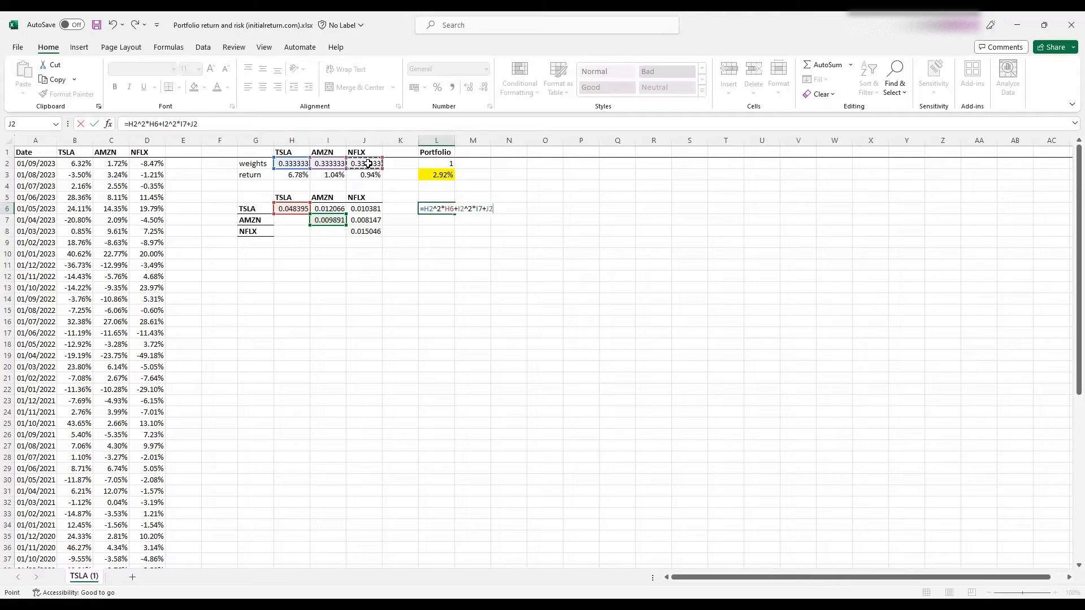
pyautogui.write('^2')
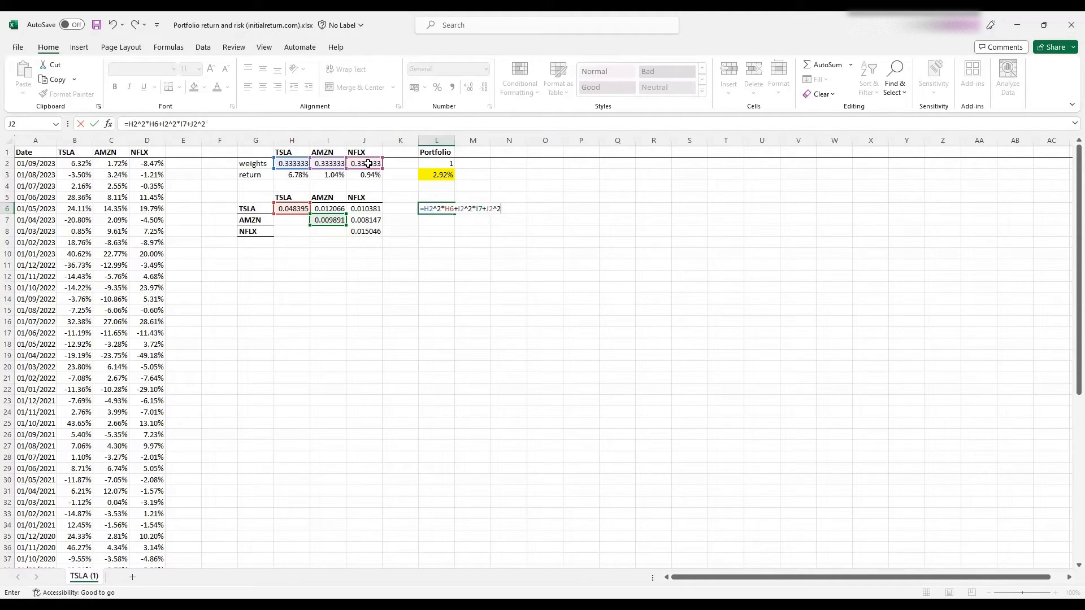
pyautogui.write('*')
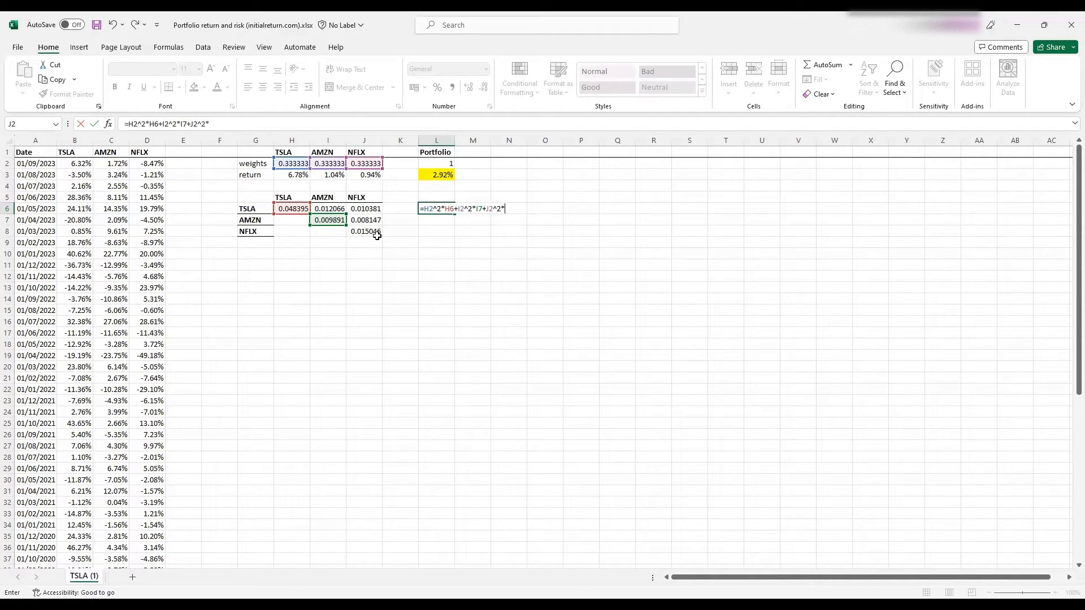
pyautogui.click(364, 231)
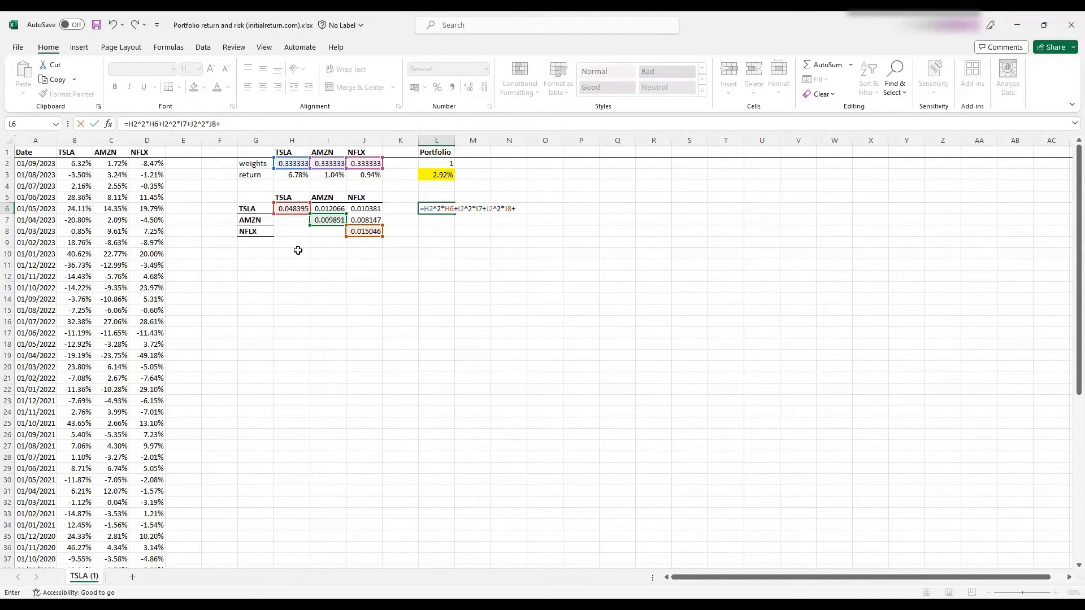
pyautogui.moveTo(367, 255)
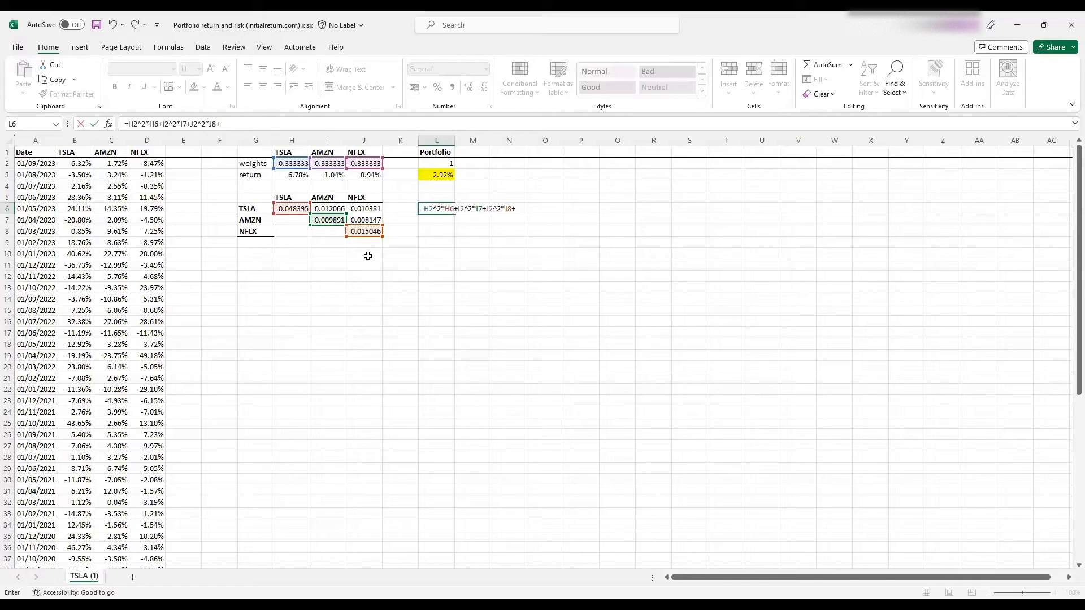
# Add the covariance terms 2*H2*I2*I6 and 2*H2*J2*J6 to the variance formula.
pyautogui.write('2*')
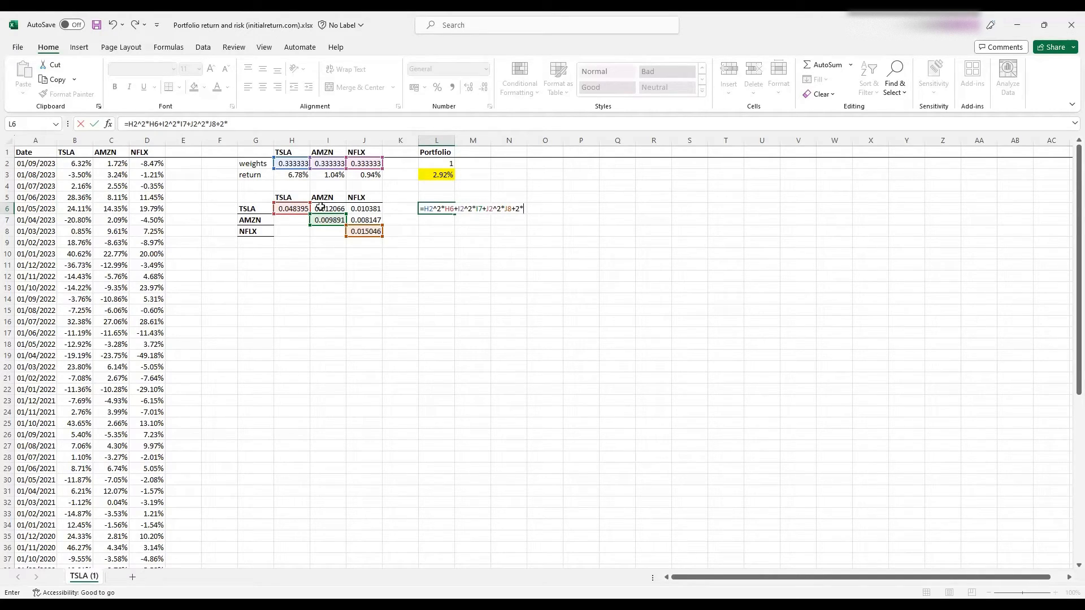
pyautogui.moveTo(529, 206)
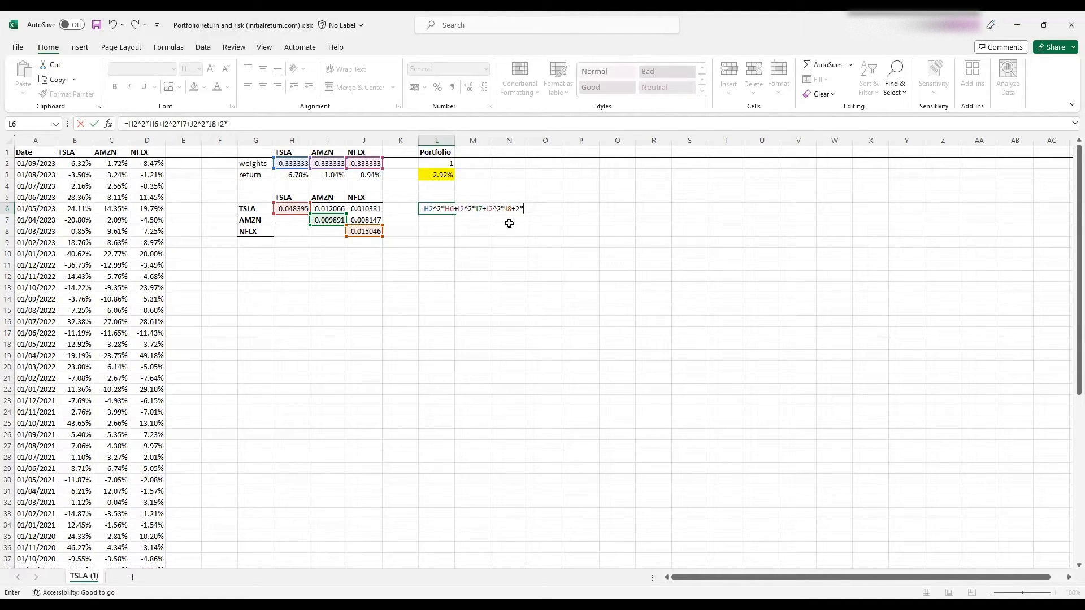
pyautogui.click(291, 163)
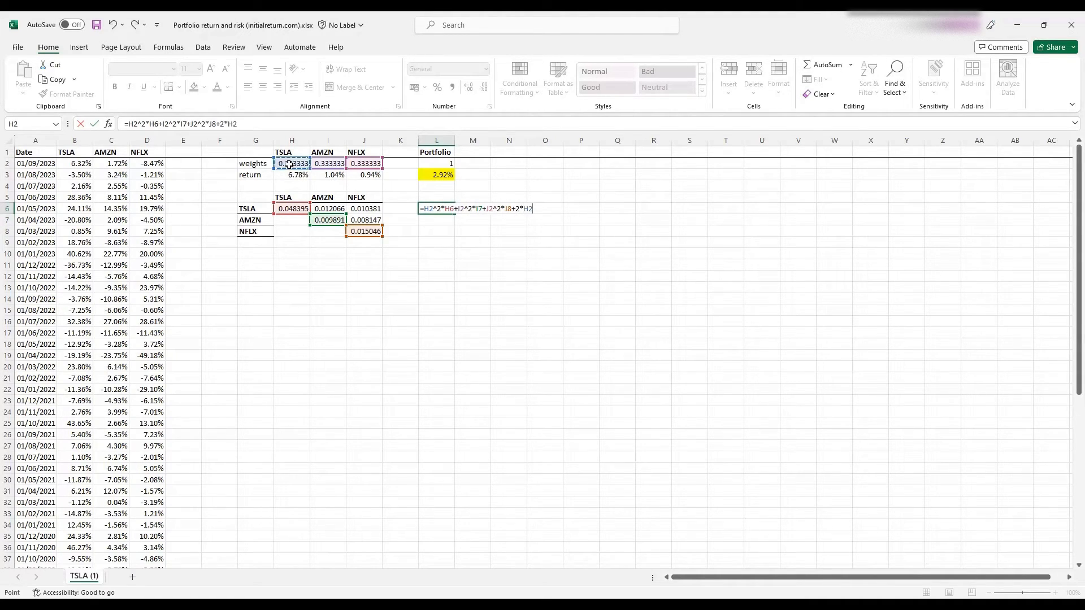
pyautogui.write('*')
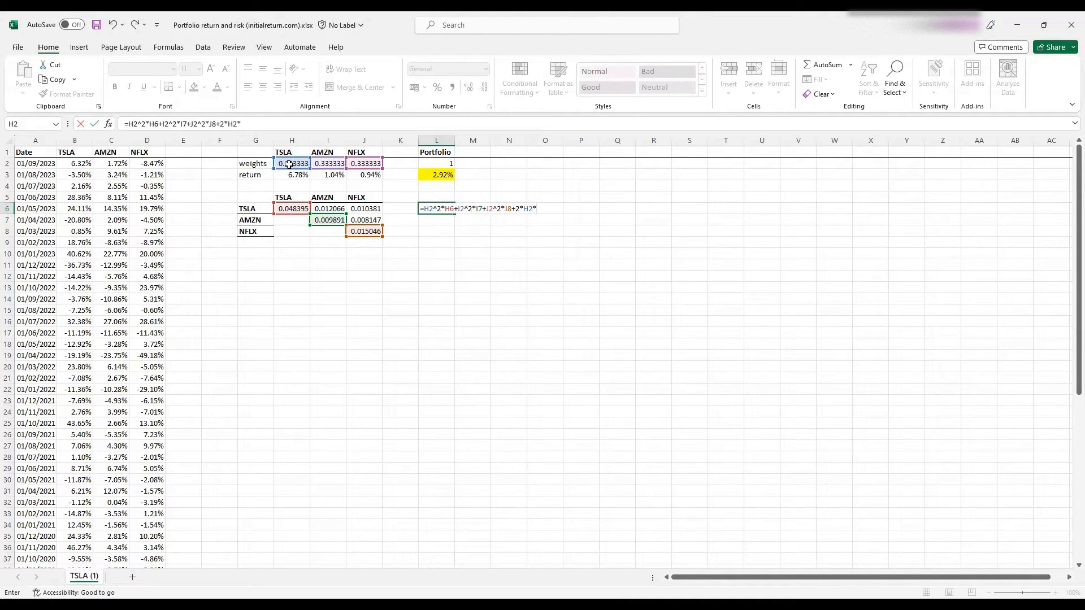
pyautogui.click(327, 163)
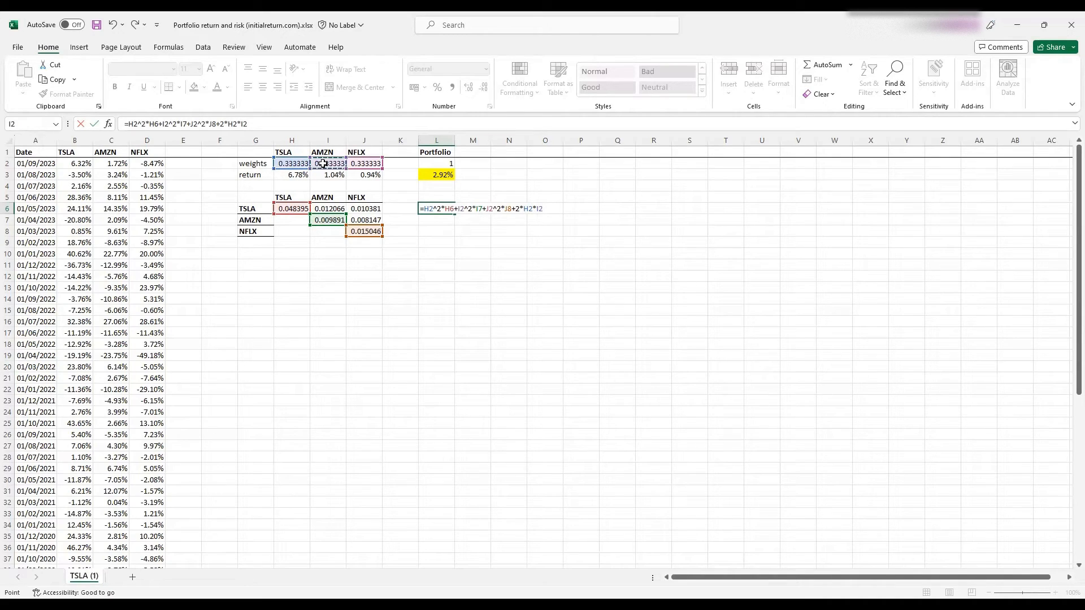
pyautogui.click(328, 208)
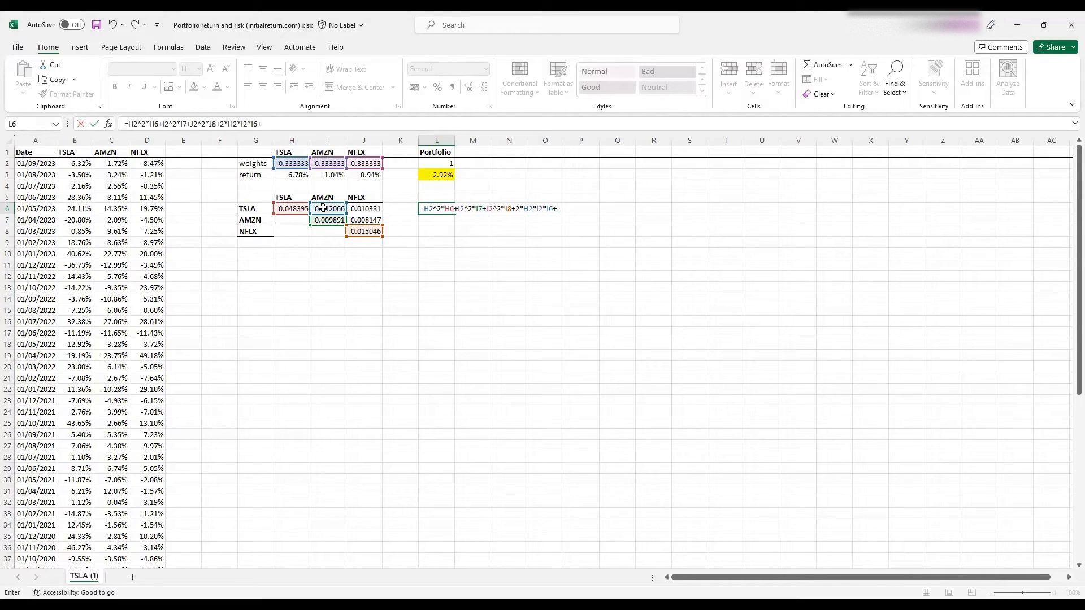
pyautogui.write('+2*')
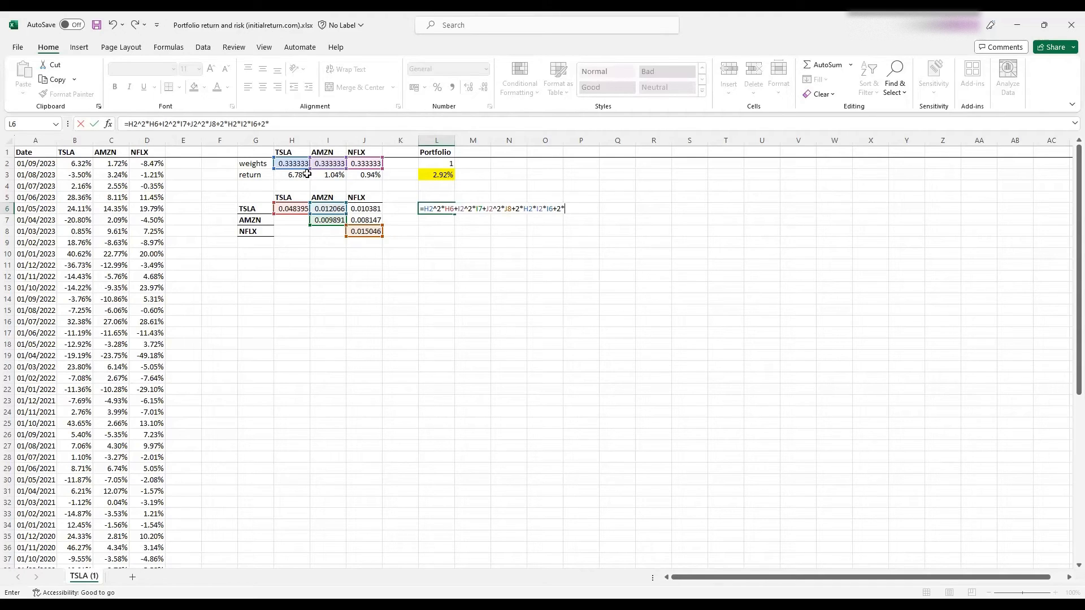
pyautogui.click(291, 163)
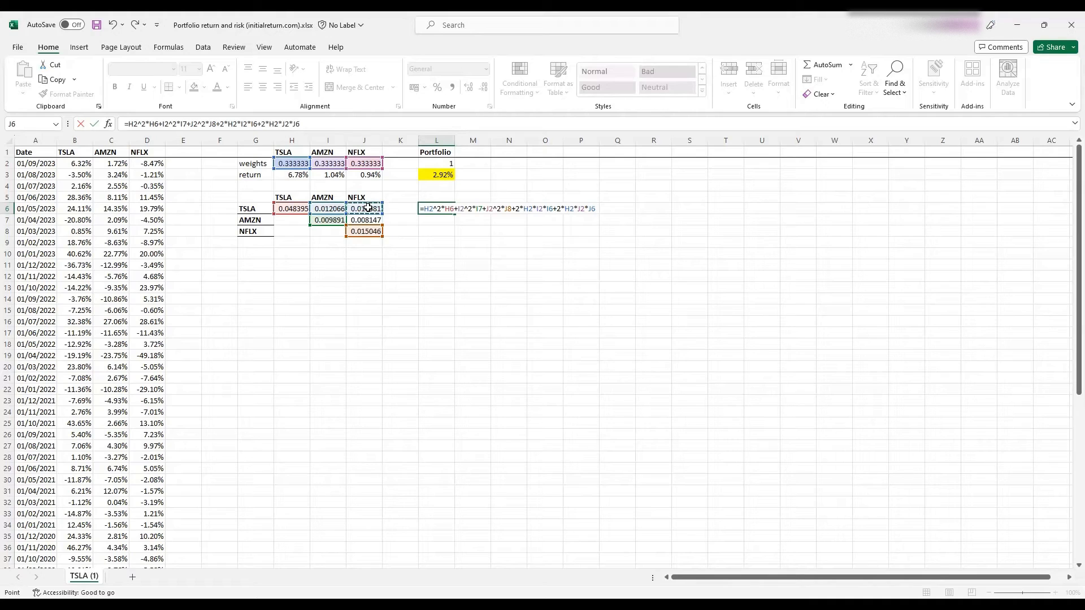
# Add 2*I2*J2*J7 and confirm, giving a portfolio variance of 0.014947.
pyautogui.write('+2*')
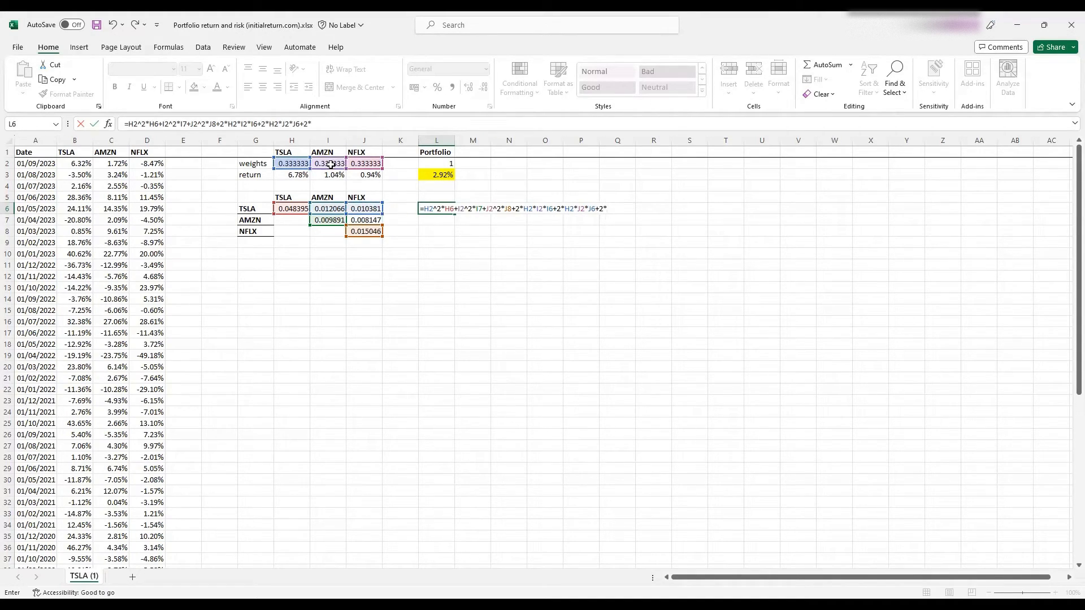
pyautogui.click(328, 164)
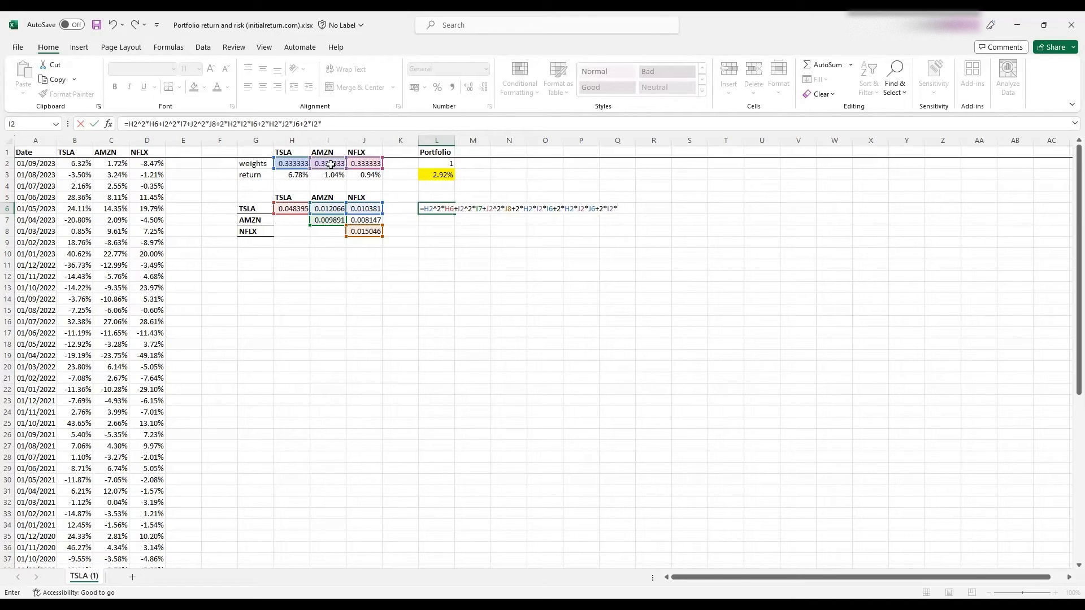
pyautogui.click(363, 163)
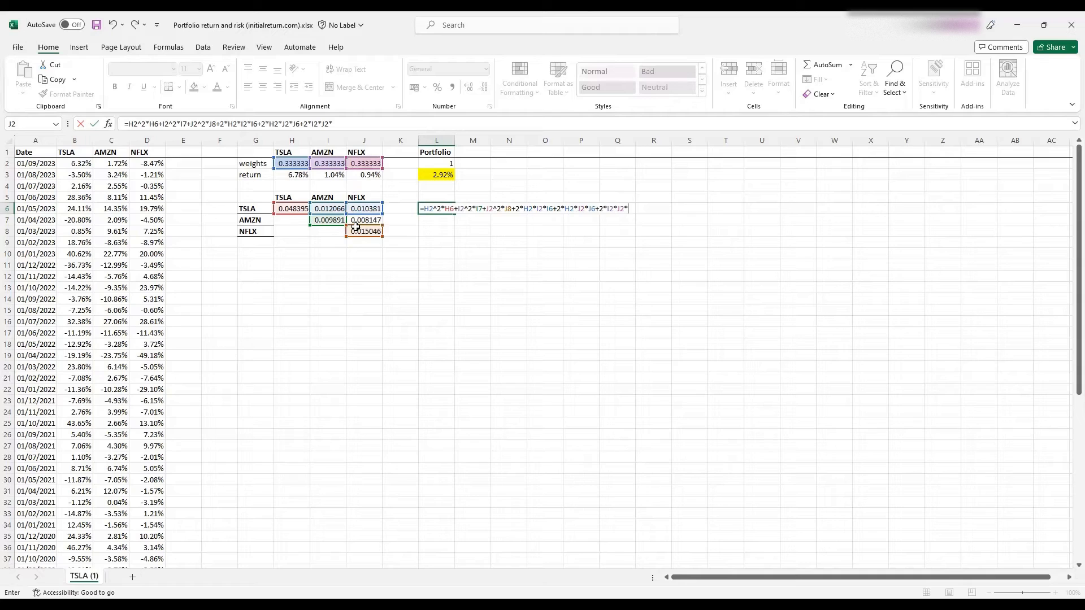
pyautogui.click(363, 220)
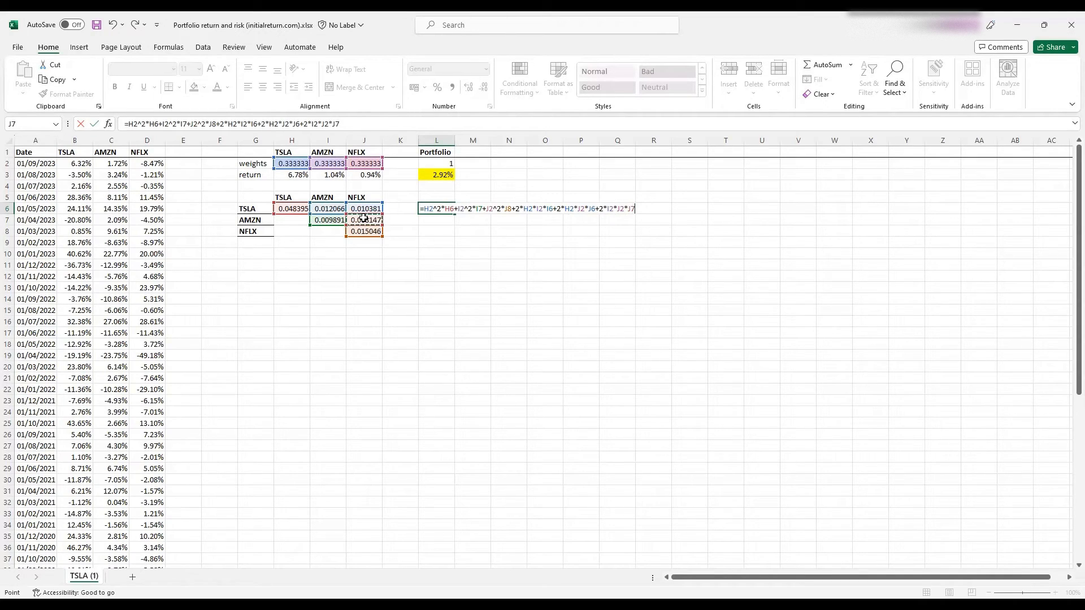
pyautogui.press('Return')
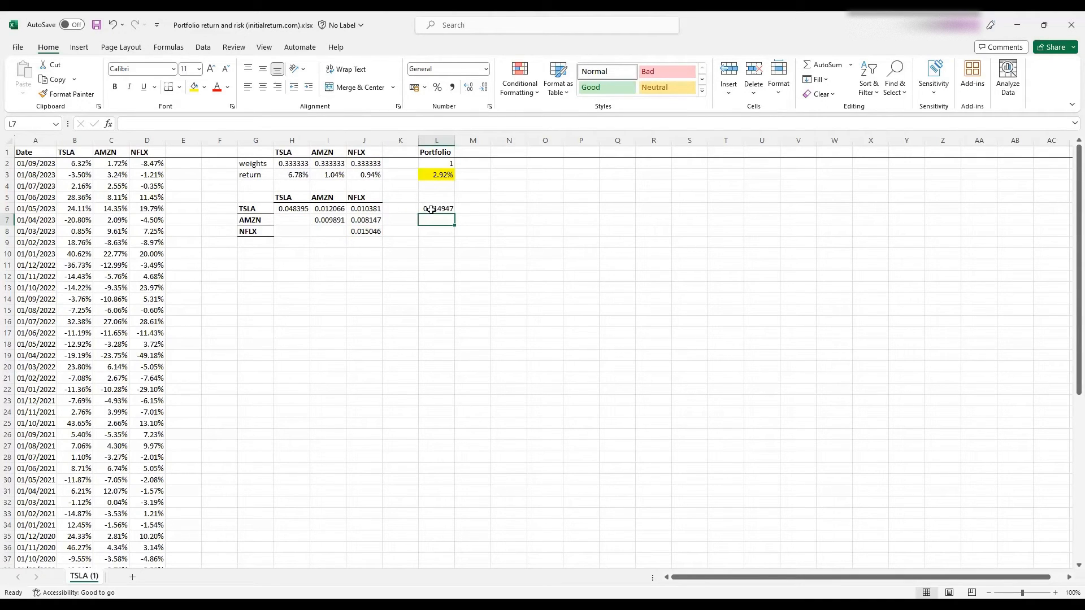
# Move the 0.014947 variance to L10 and label K10 variance and K11 risk.
pyautogui.click(437, 209)
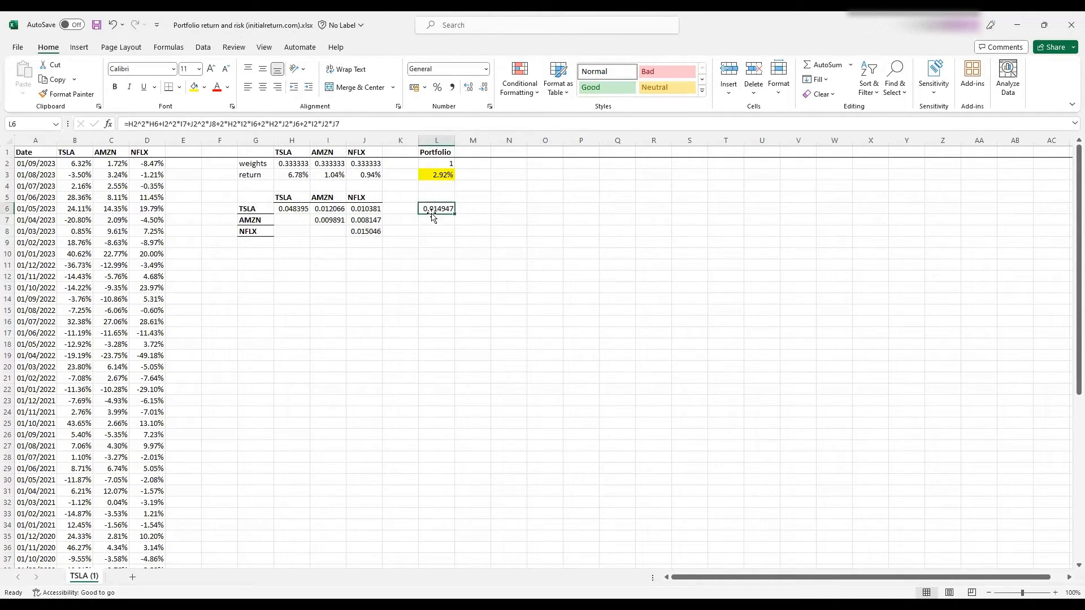
pyautogui.click(400, 253)
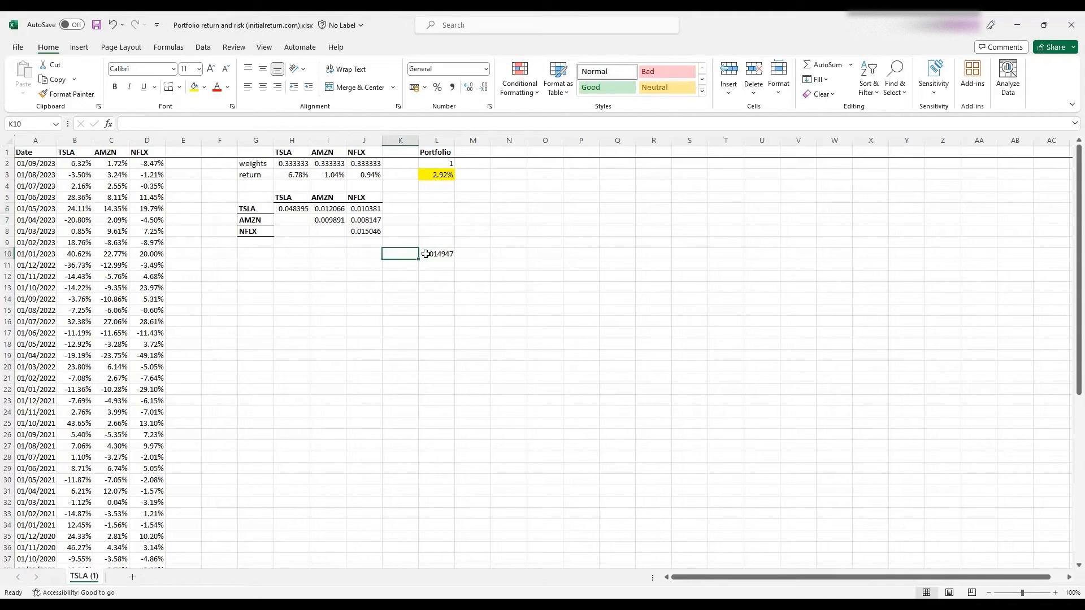
pyautogui.write('variance')
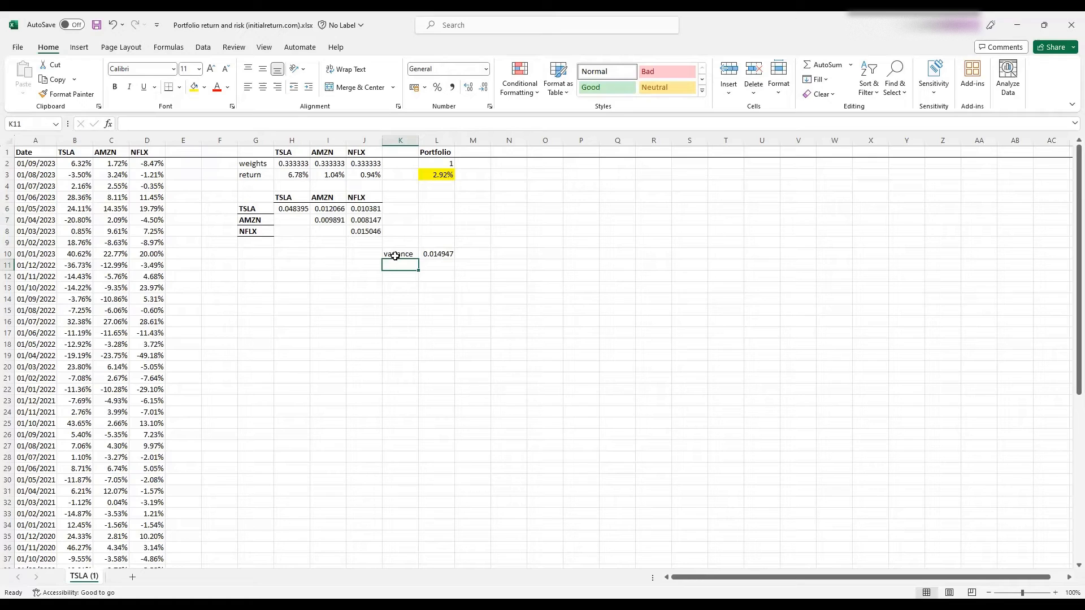
pyautogui.write('risk')
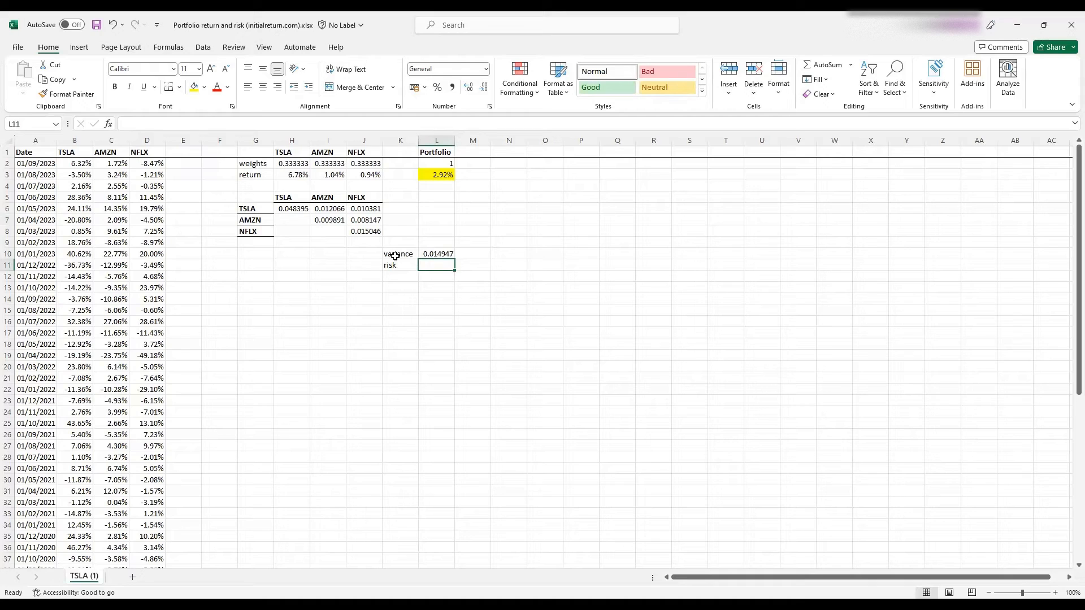
# Enter =SQRT(L10) in L11, giving a portfolio risk of 0.122256.
pyautogui.write('=')
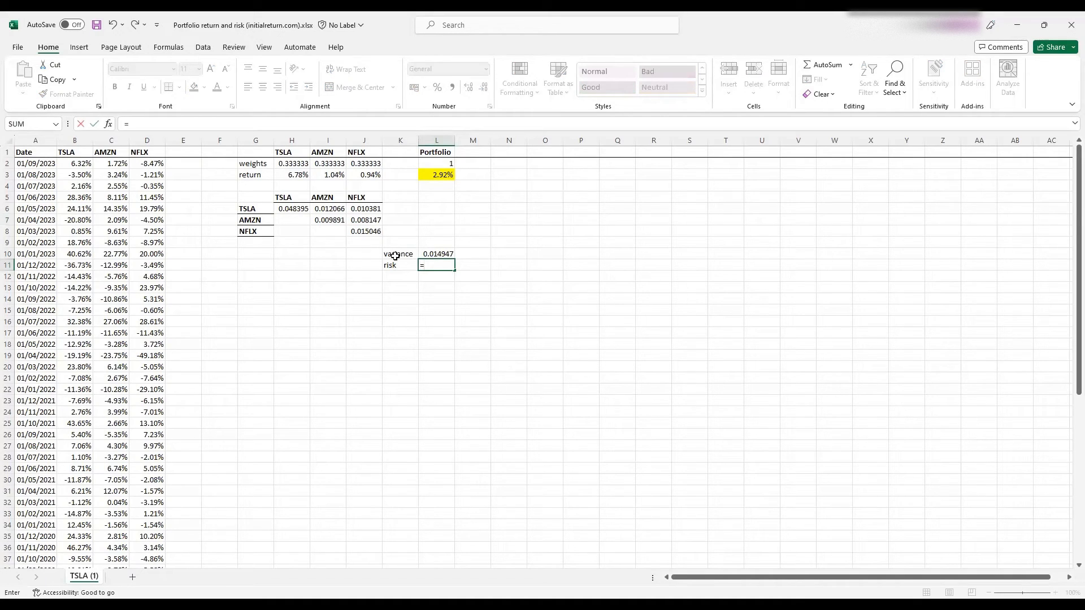
pyautogui.write('sqrt(L10')
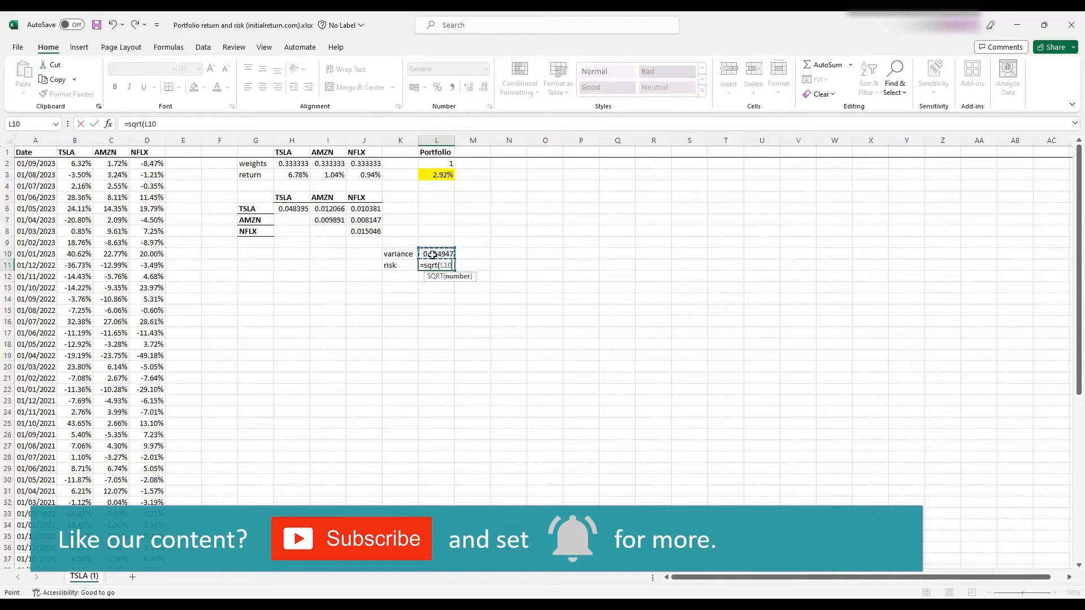
pyautogui.press('Return')
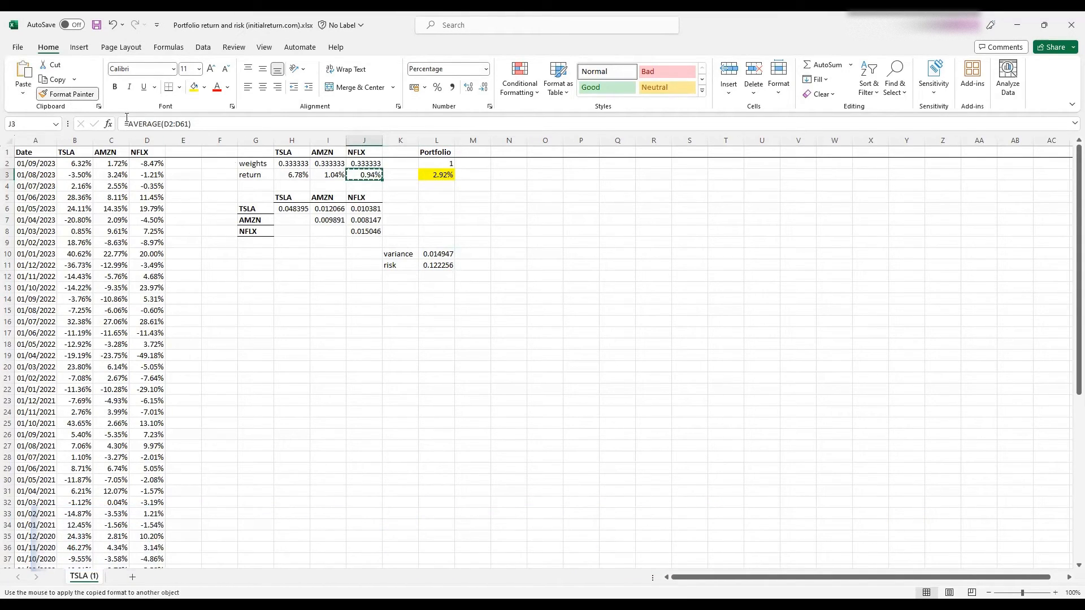
# Format-paint the return's yellow percentage style onto L11 so risk shows 12.23%.
pyautogui.click(437, 265)
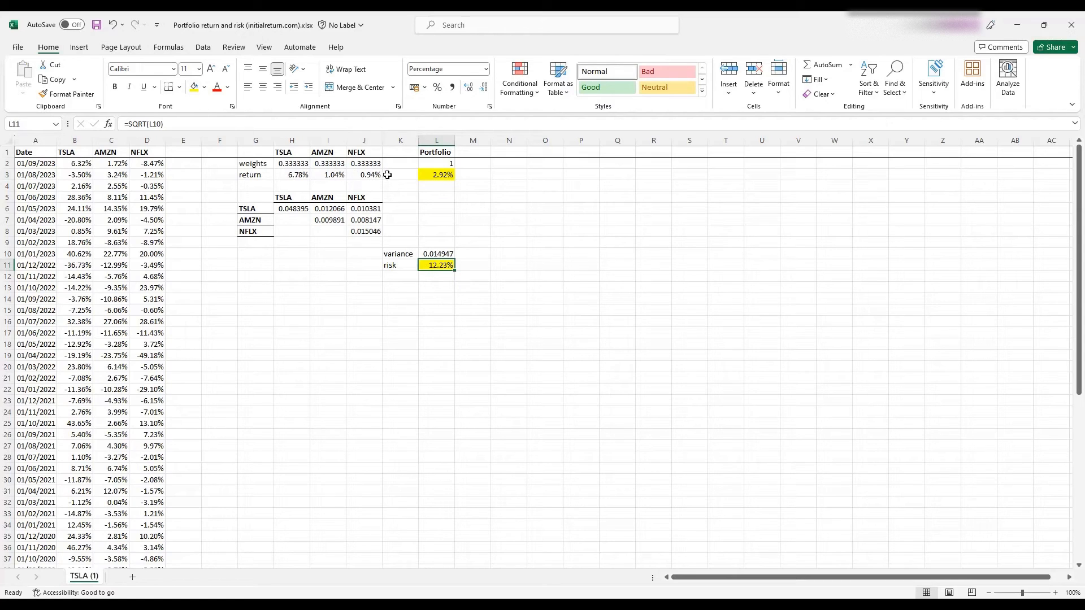
pyautogui.moveTo(428, 191)
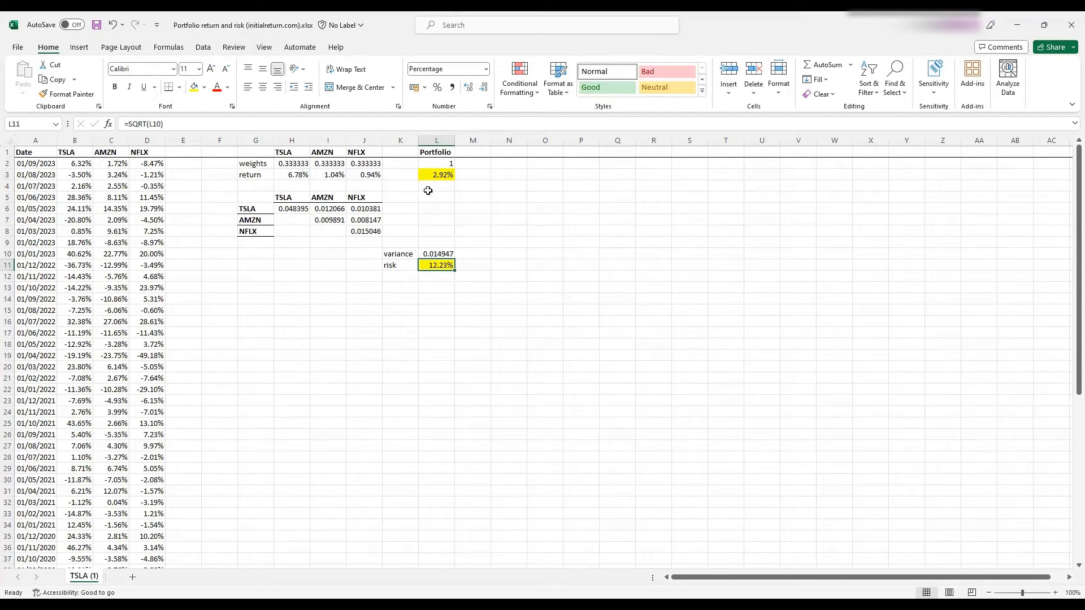
pyautogui.moveTo(425, 211)
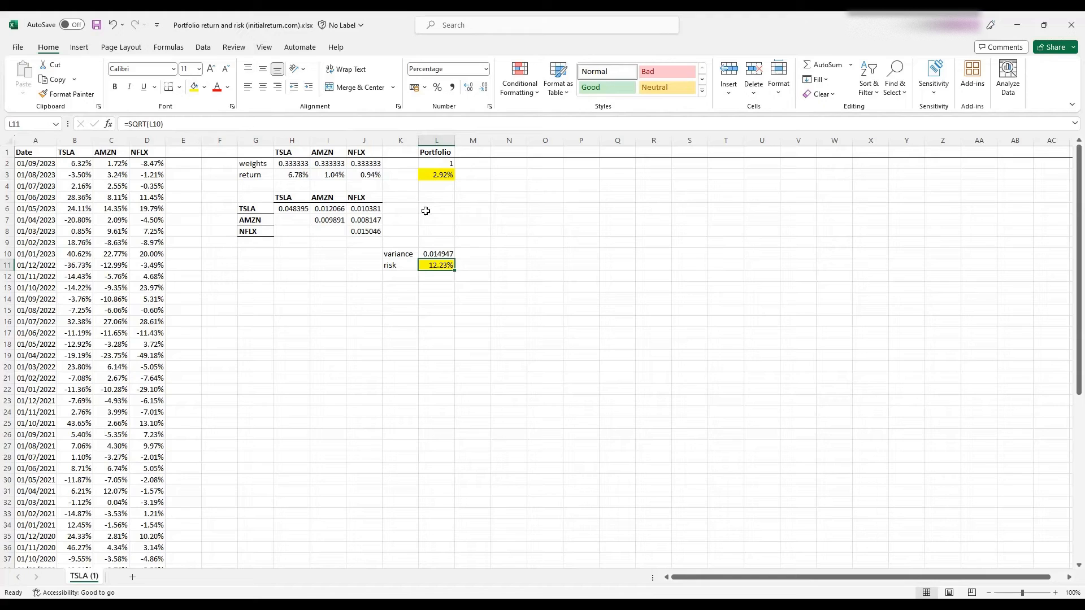
pyautogui.moveTo(426, 275)
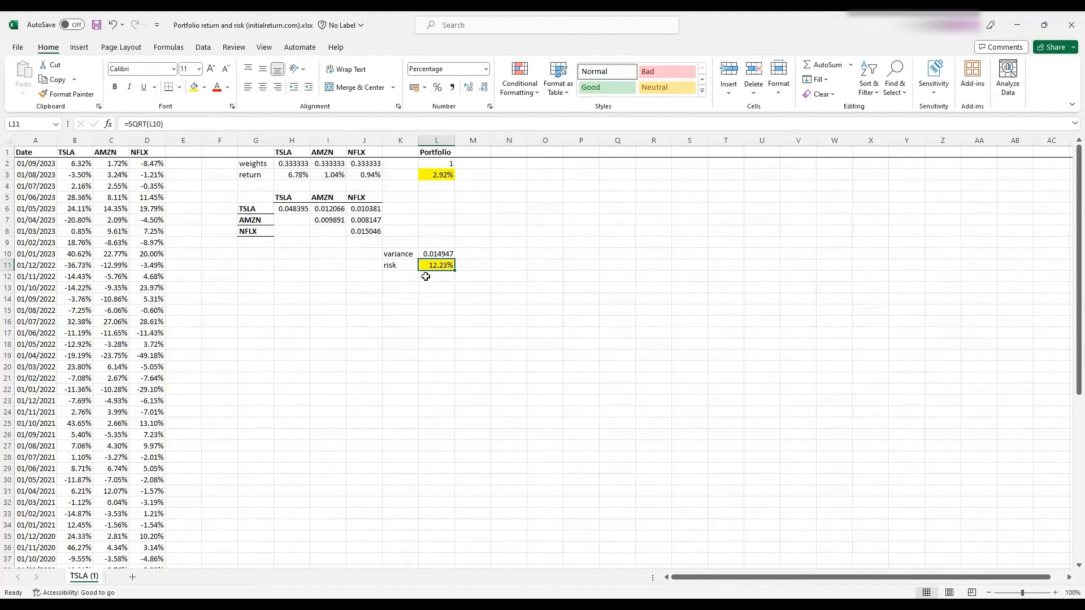
pyautogui.moveTo(422, 279)
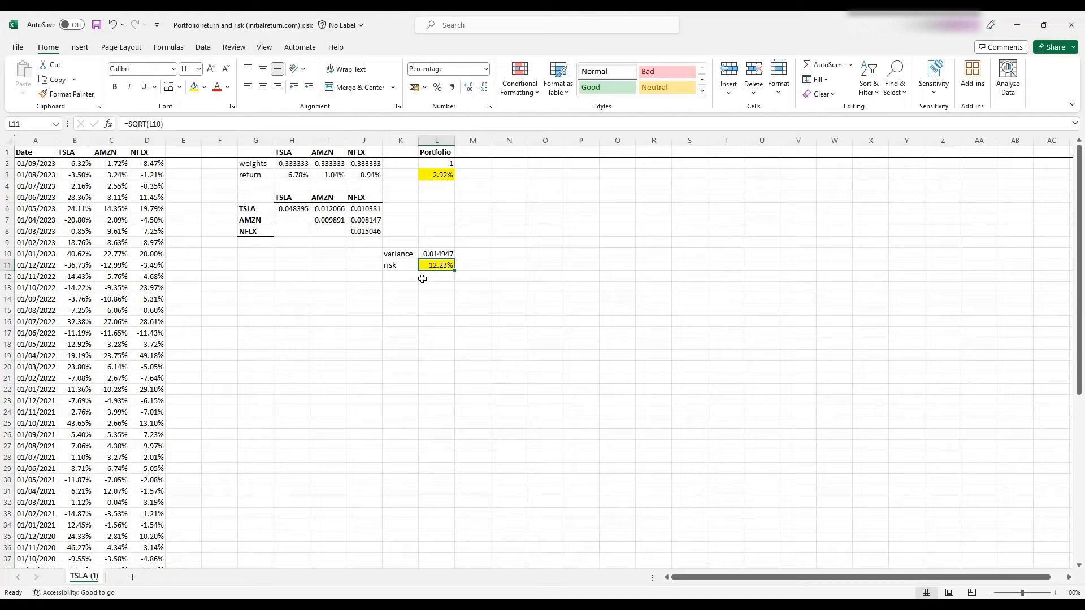
pyautogui.moveTo(396, 320)
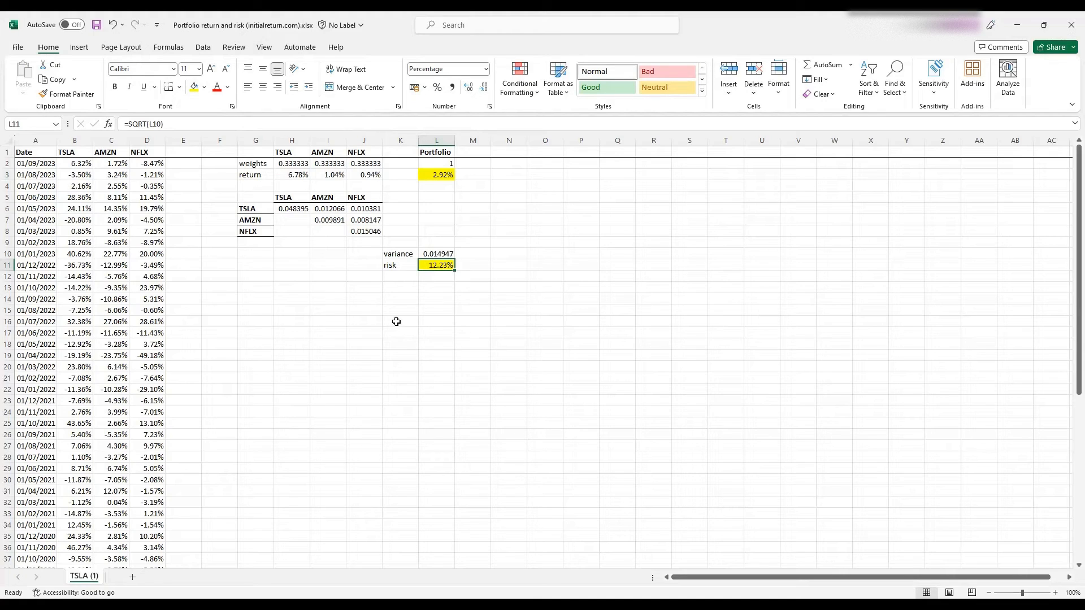
pyautogui.moveTo(393, 328)
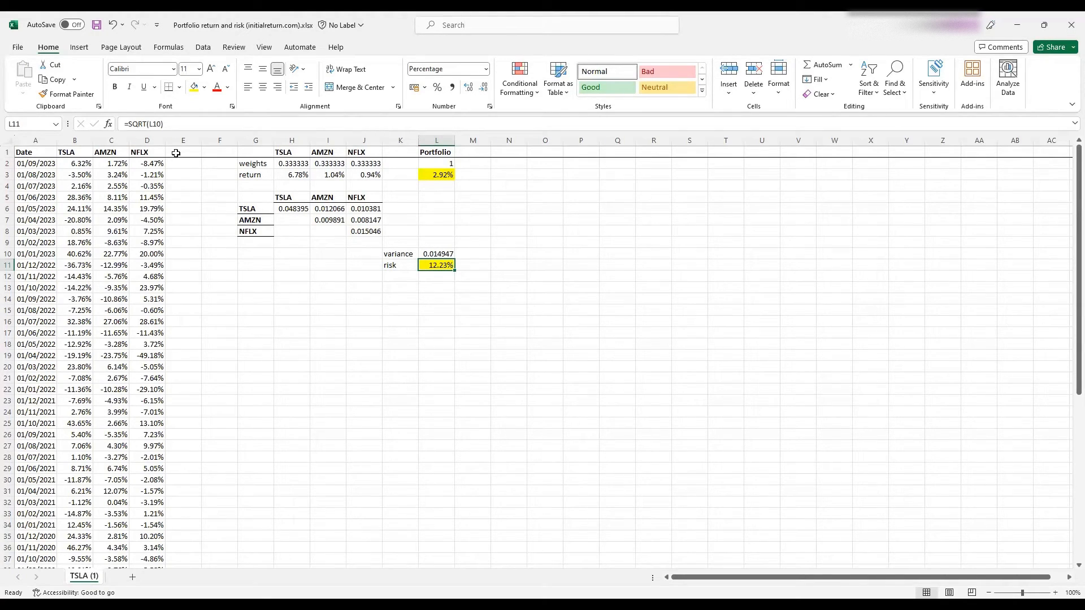
pyautogui.click(182, 151)
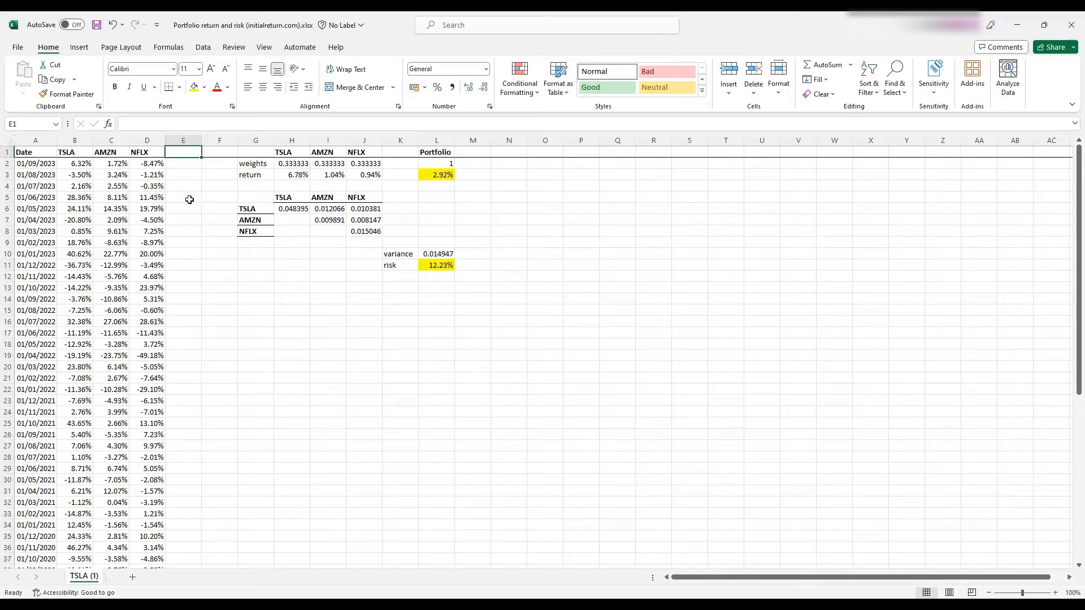
# Label column E Portfolio in E1.
pyautogui.write('P')
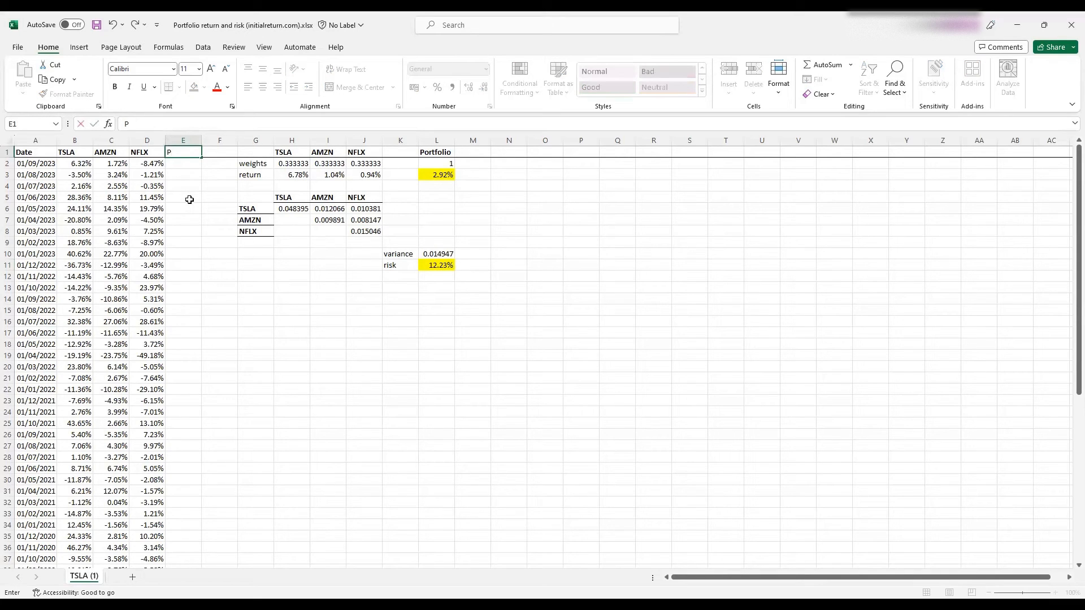
pyautogui.write('ortfolio')
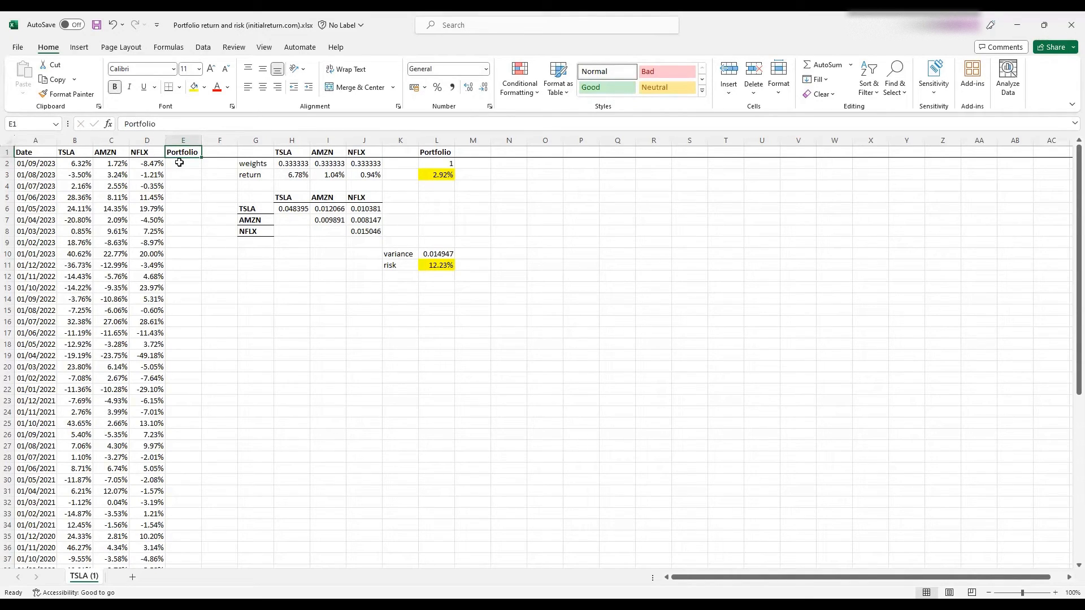
pyautogui.click(183, 163)
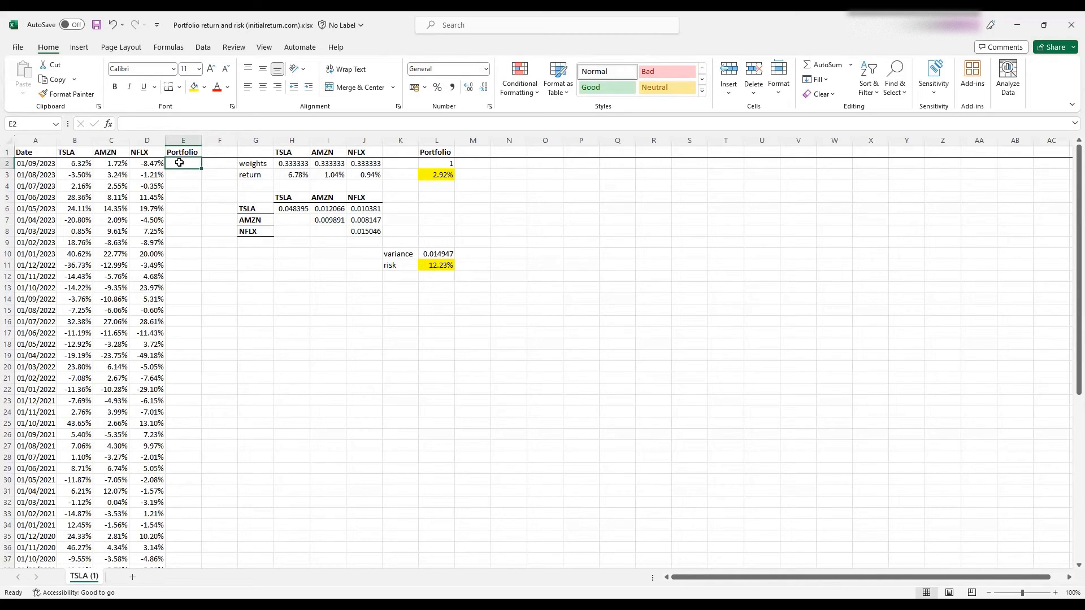
# Enter =SUMPRODUCT($H$2:$J$2,B2:D2) in E2 for the first month's weighted return.
pyautogui.write('=')
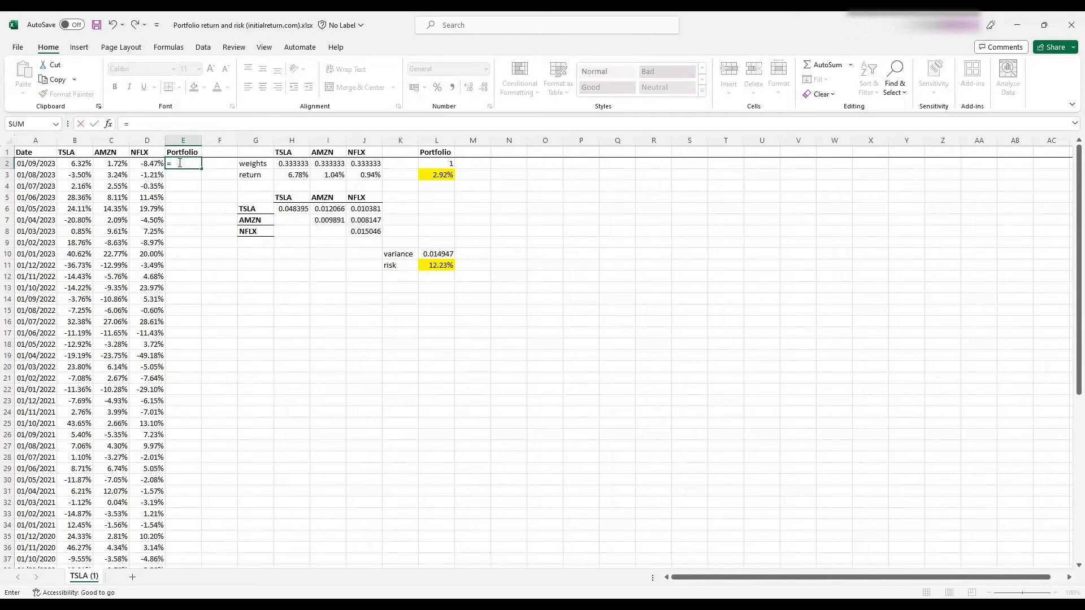
pyautogui.write('sumproduct($H$2:$J$2')
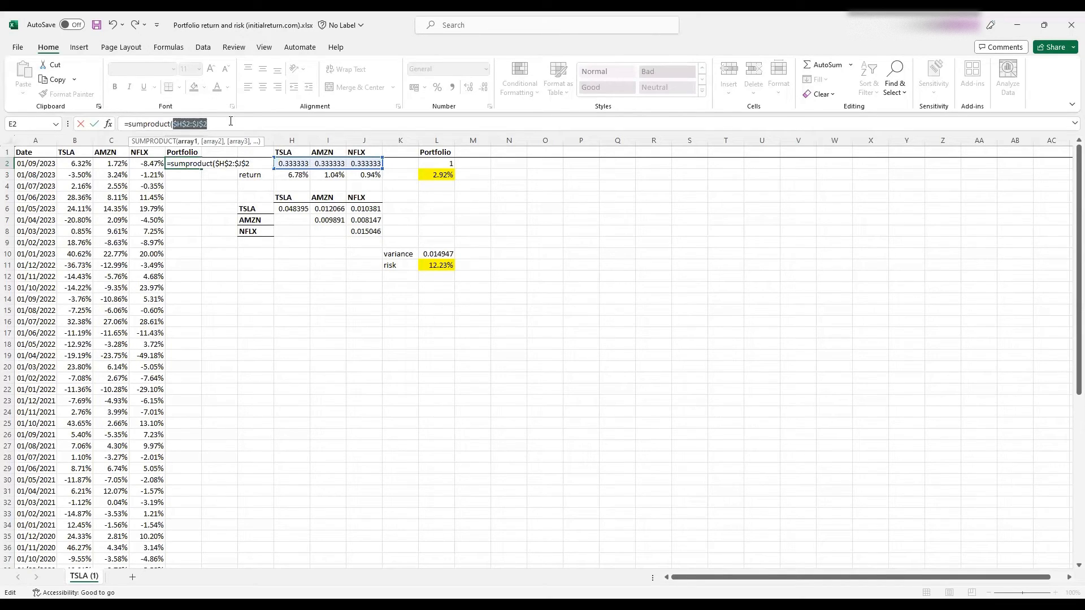
pyautogui.write(',B2:D2)')
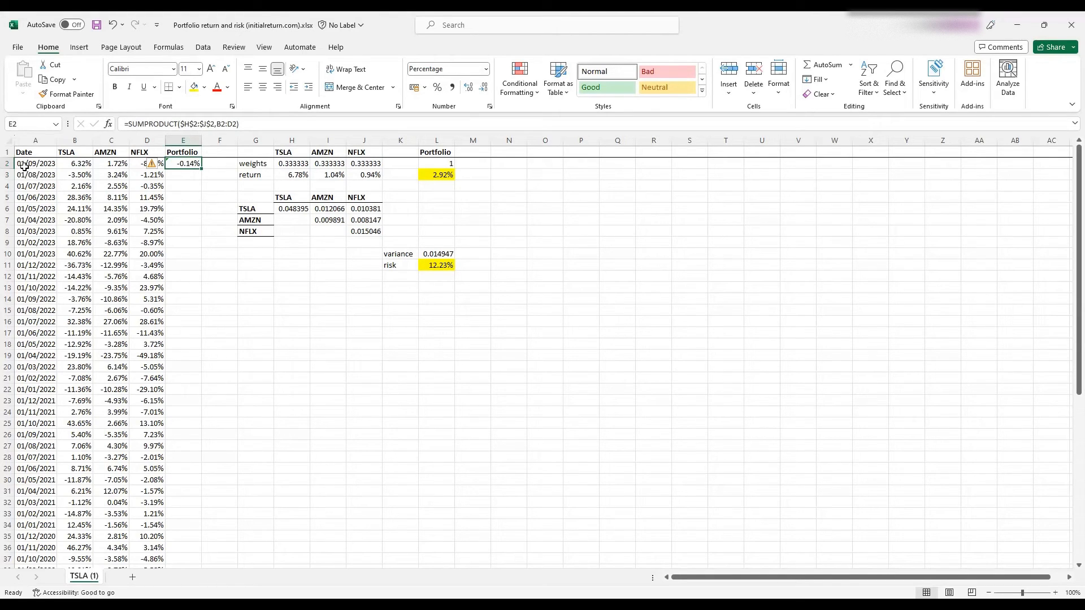
pyautogui.moveTo(167, 182)
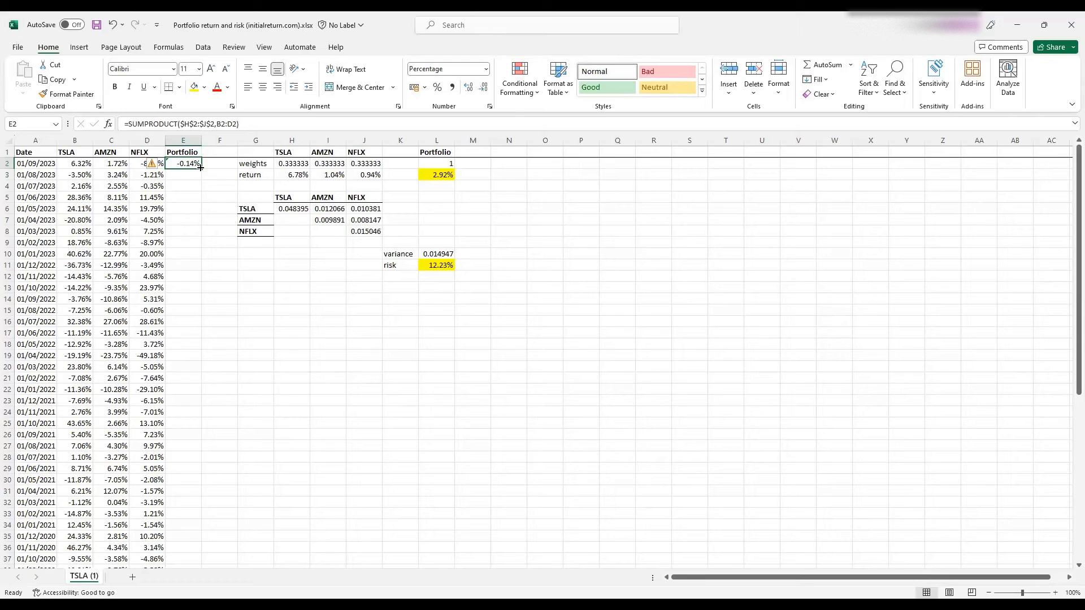
pyautogui.scroll(-3)
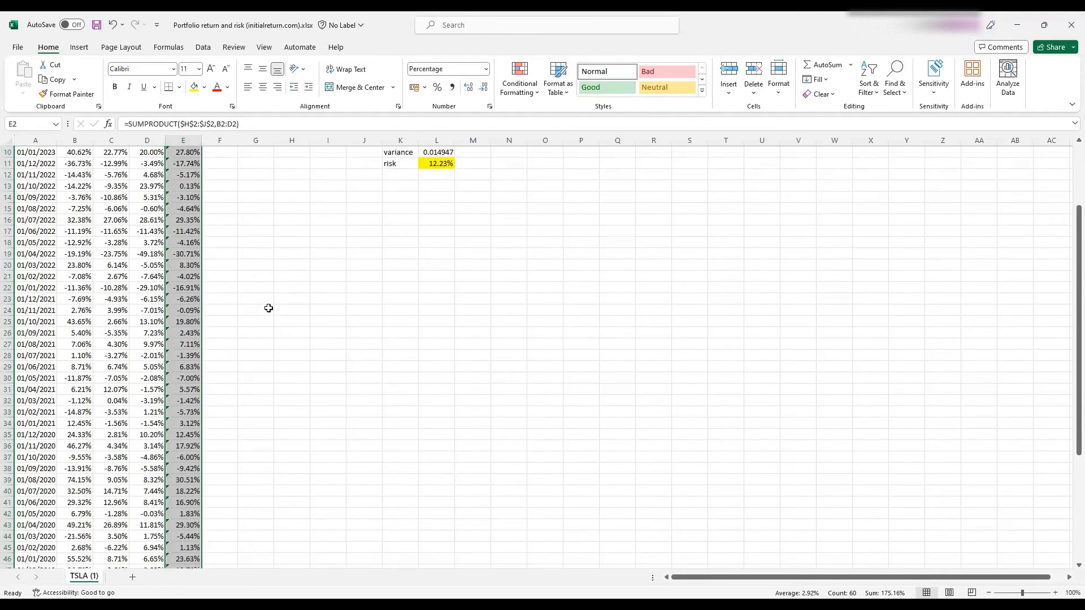
pyautogui.scroll(-3)
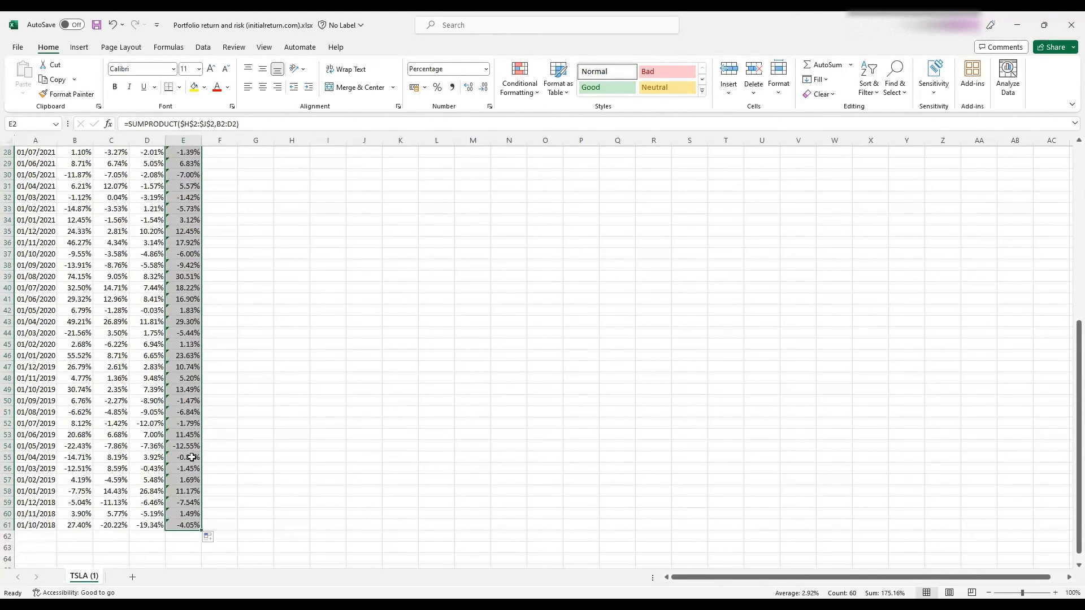
pyautogui.scroll(3)
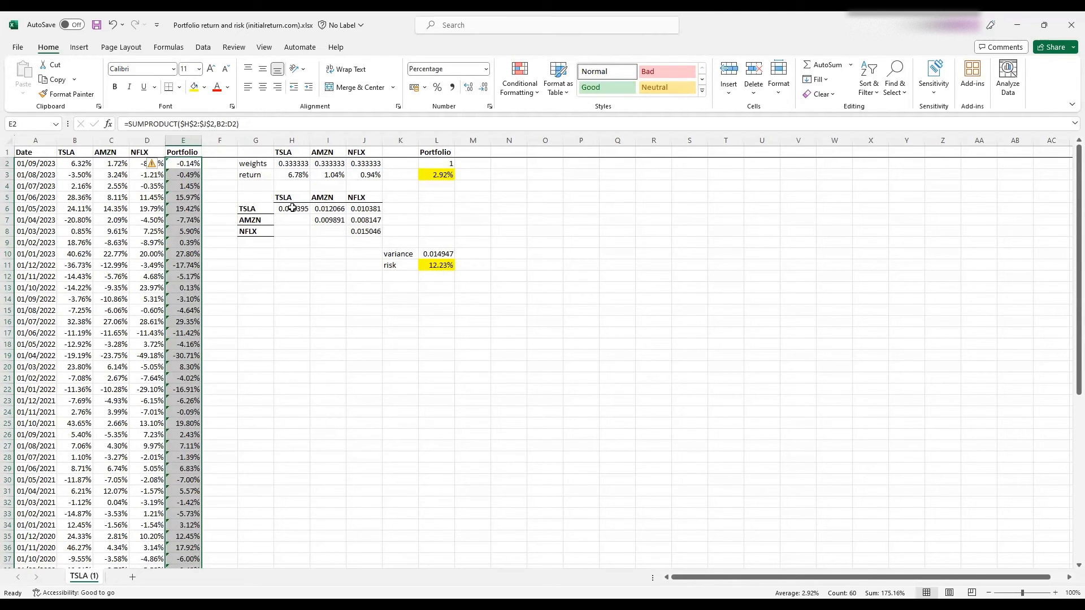
pyautogui.click(182, 140)
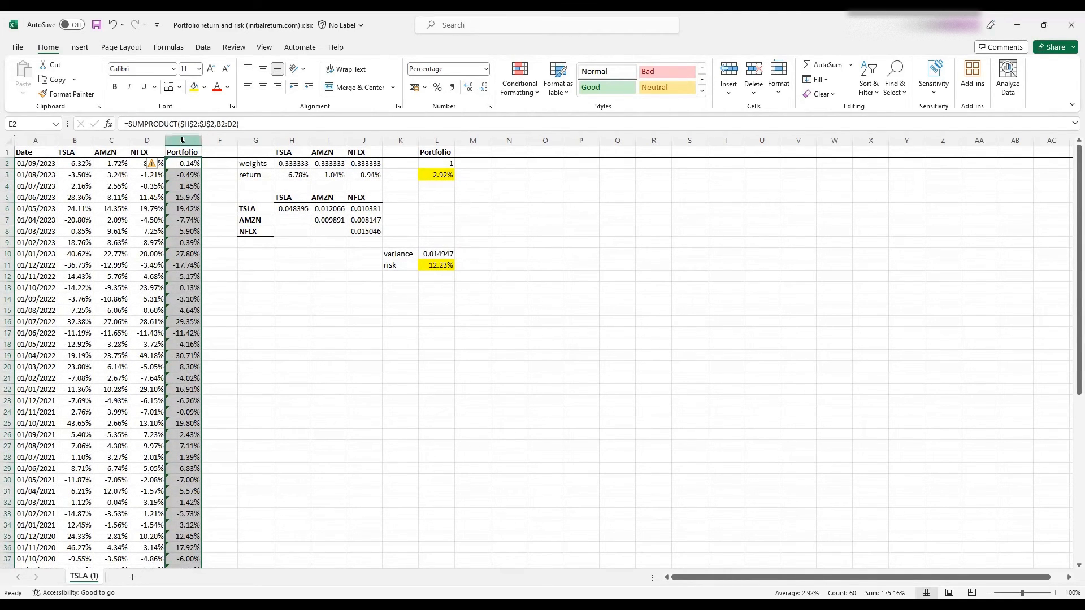
pyautogui.click(183, 152)
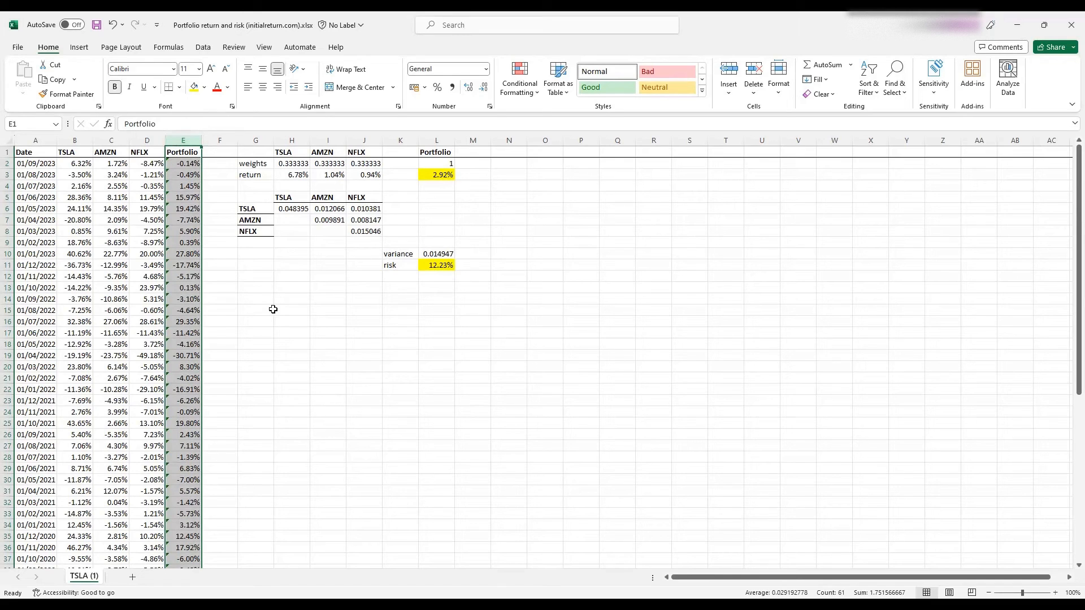
pyautogui.moveTo(470, 231)
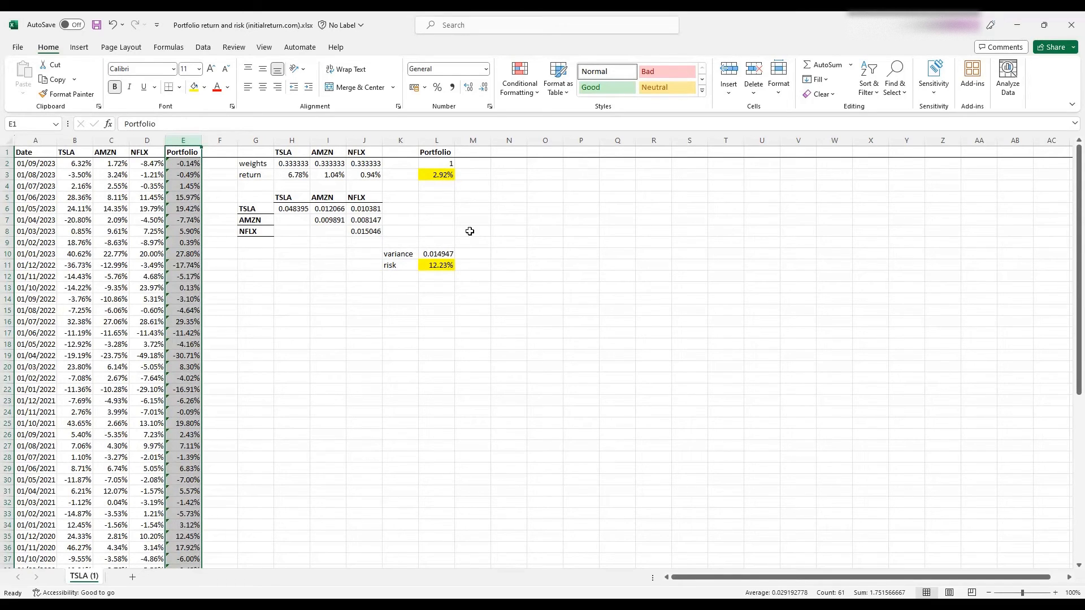
pyautogui.moveTo(478, 175)
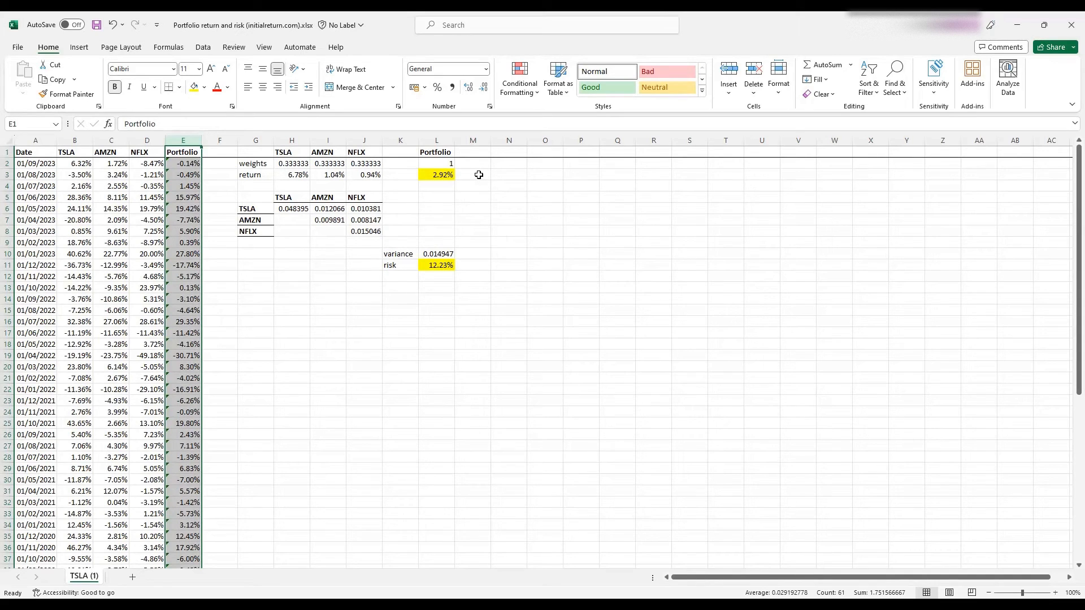
pyautogui.click(472, 175)
pyautogui.write('=AVERAGE(E2:E61)')
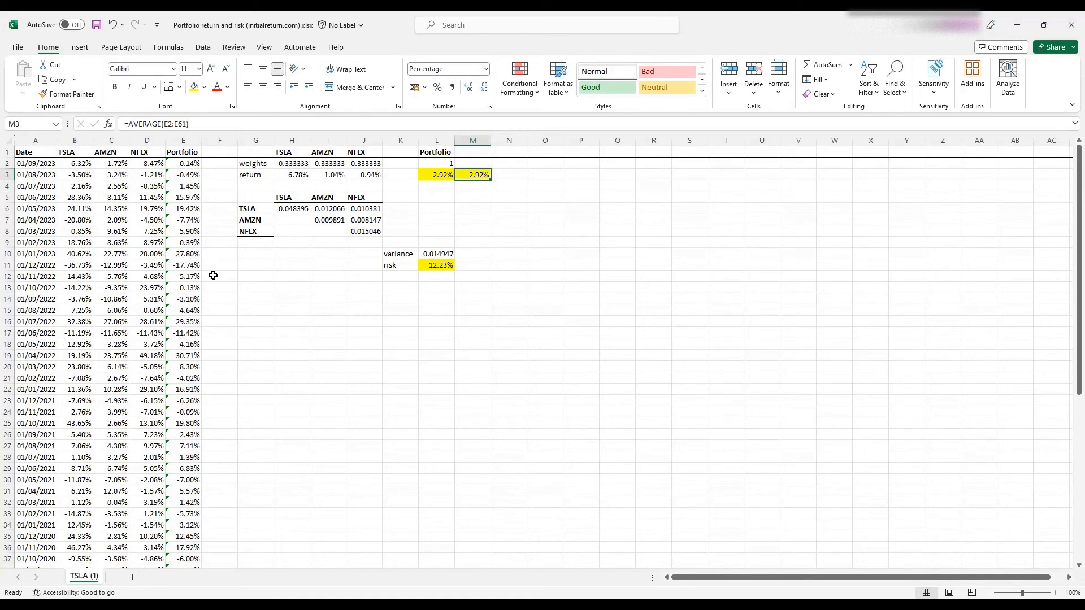
# Enter =VAR.S(E2:E61) in M10 as a variance cross-check showing 0.014947.
pyautogui.click(472, 253)
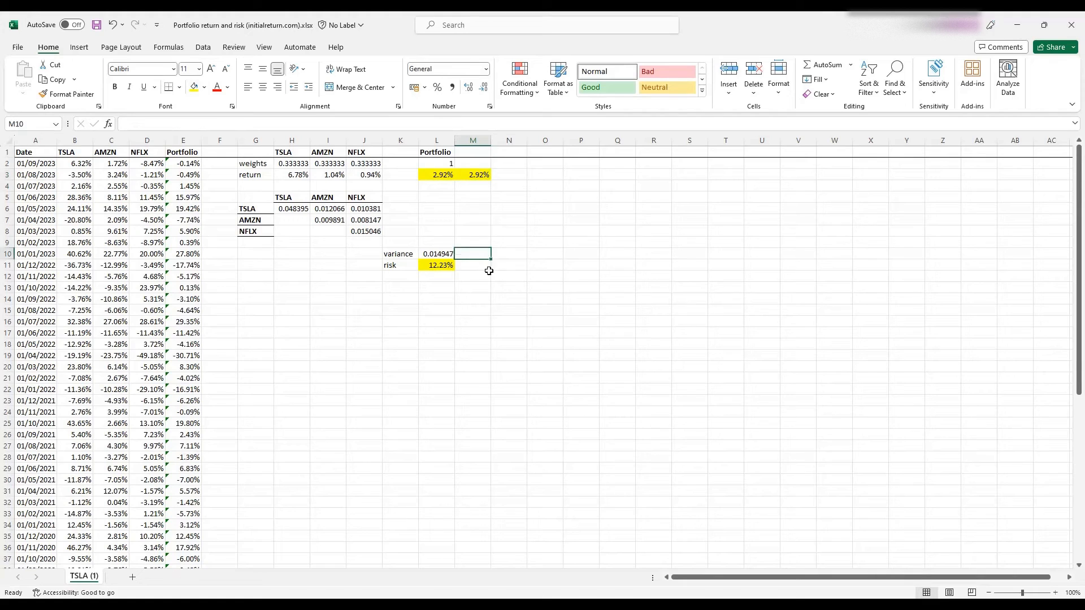
pyautogui.write('=')
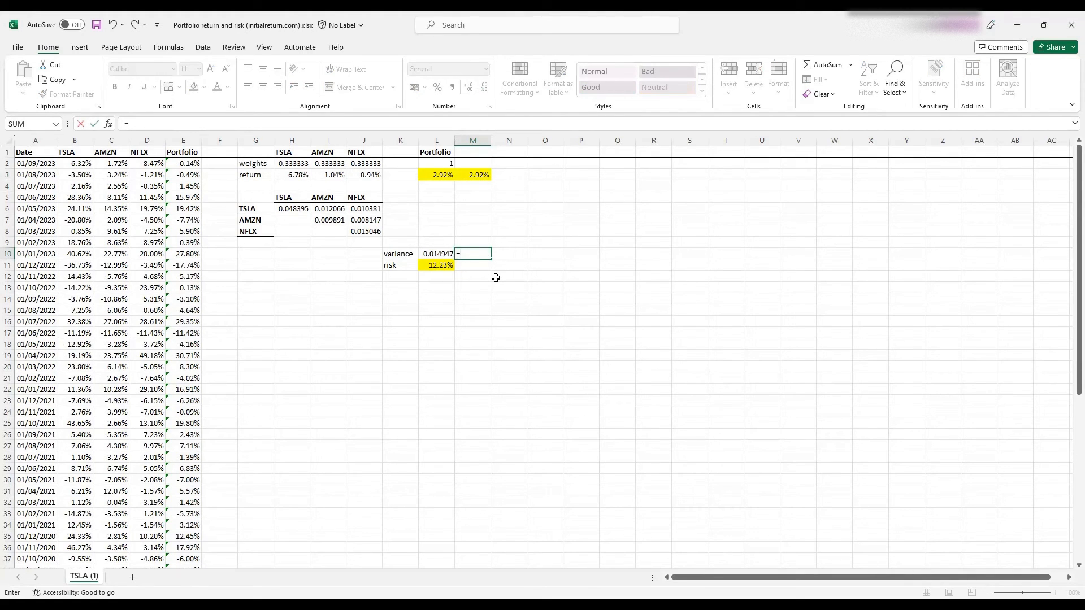
pyautogui.write('var')
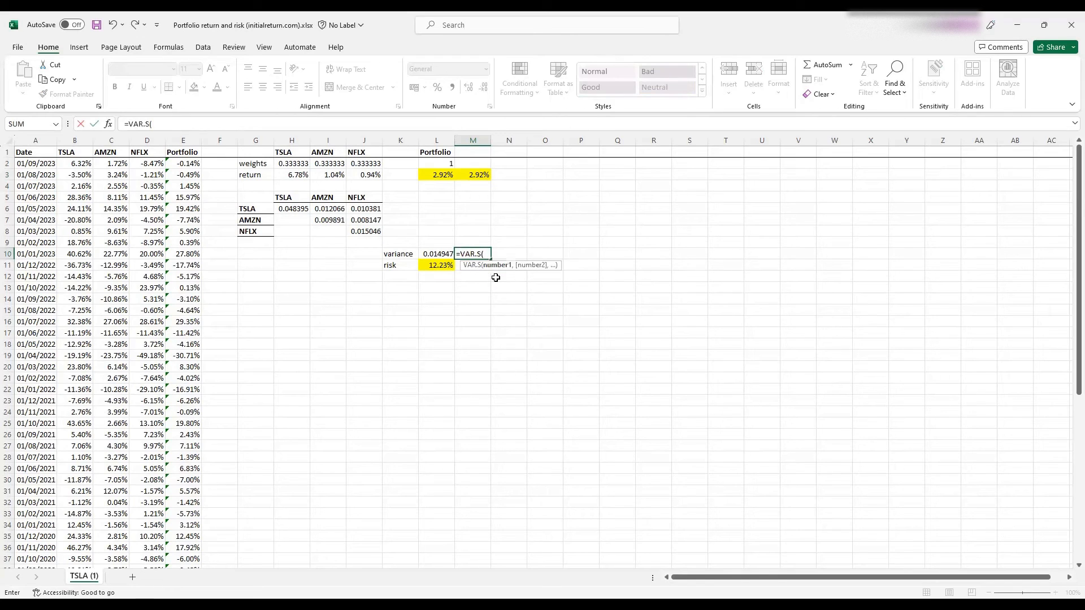
pyautogui.click(182, 163)
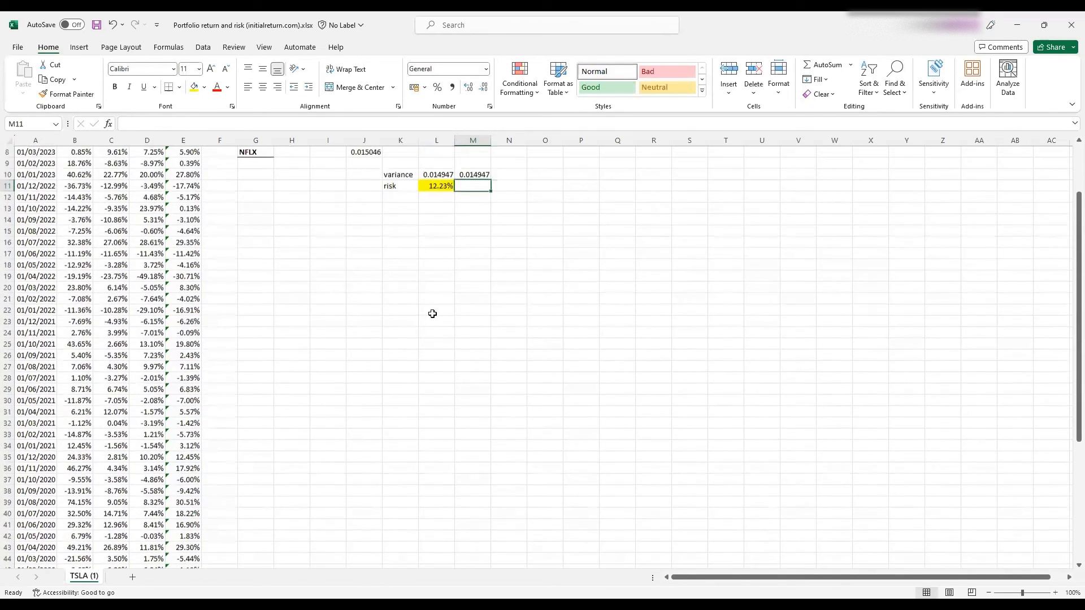
pyautogui.click(473, 209)
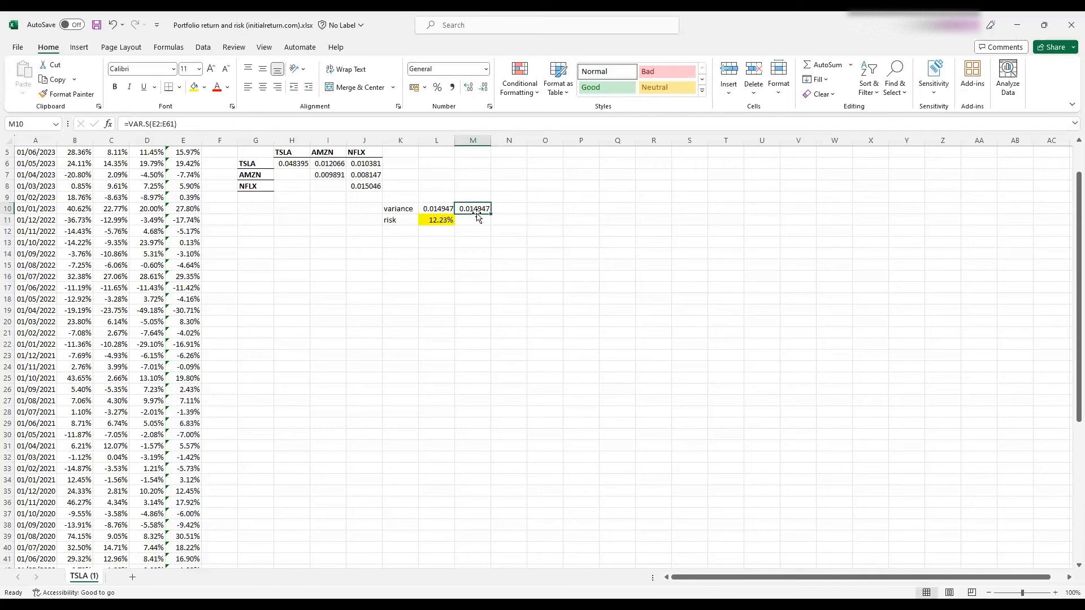
pyautogui.moveTo(469, 219)
pyautogui.write('=s')
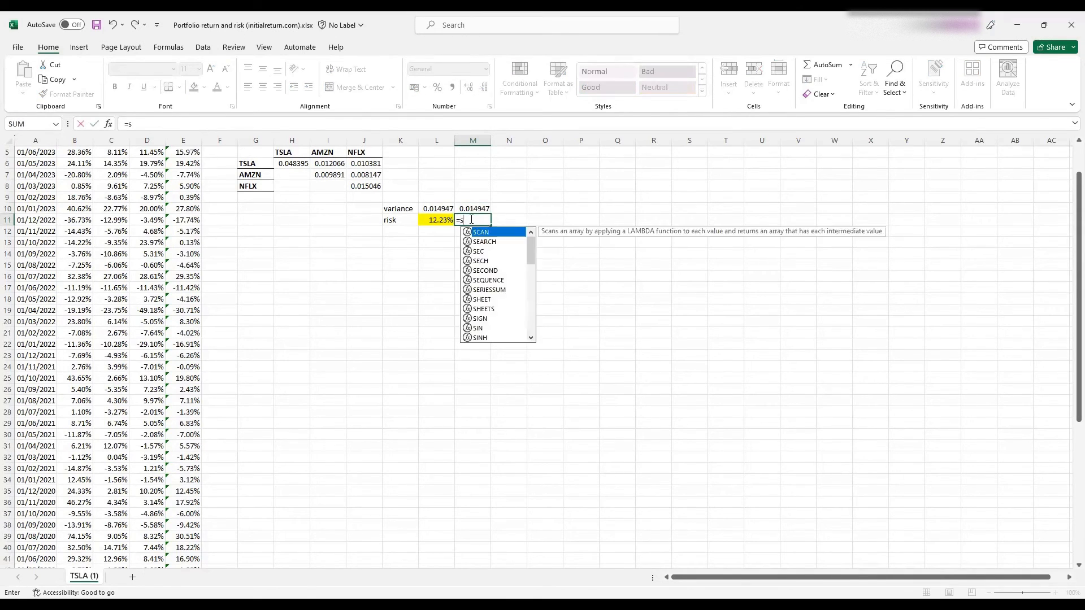
# Enter =SQRT(M10) in M11 and format it as a percentage, showing 12.23%.
pyautogui.write('a')
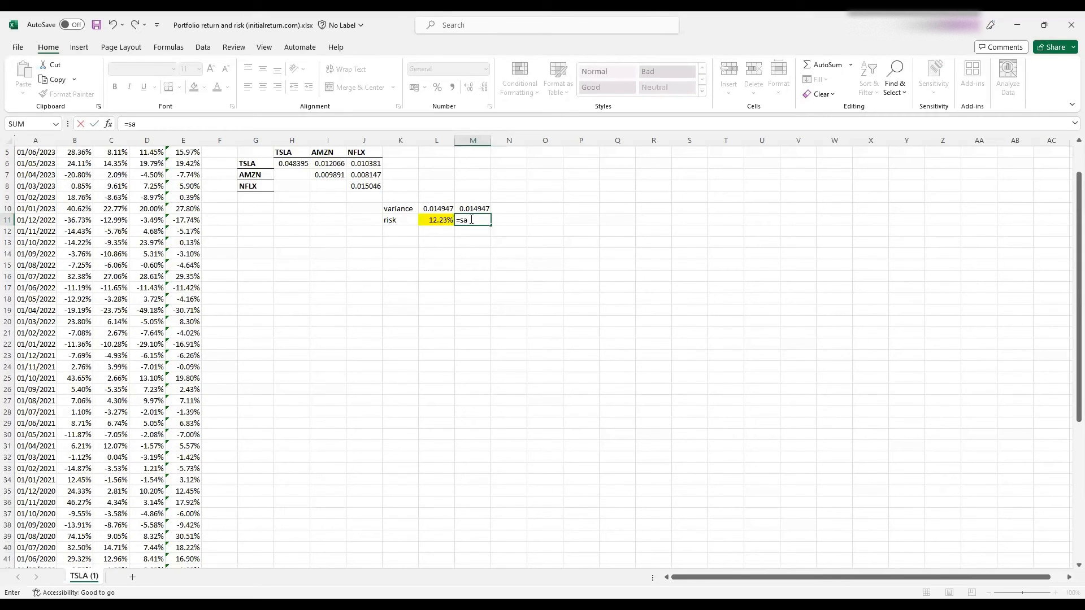
pyautogui.write('sqrt(')
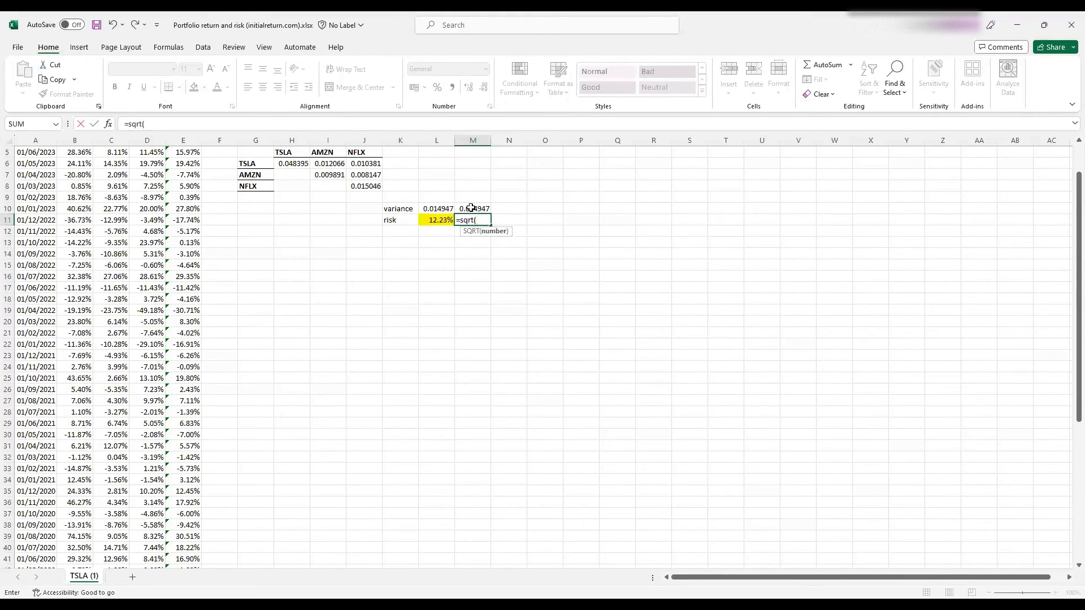
pyautogui.click(473, 209)
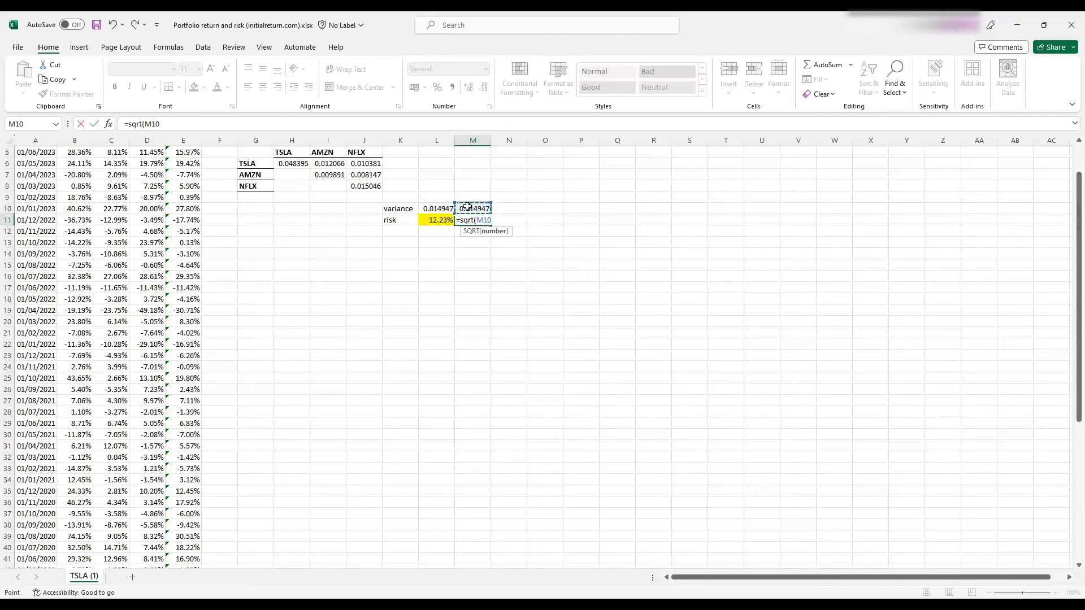
pyautogui.press('Return')
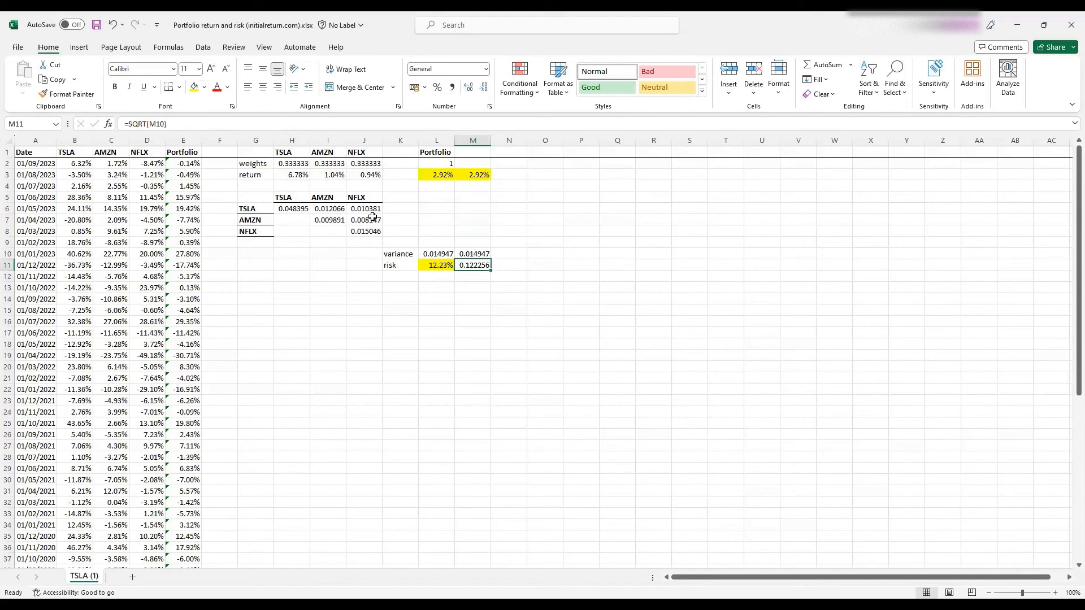
pyautogui.click(292, 276)
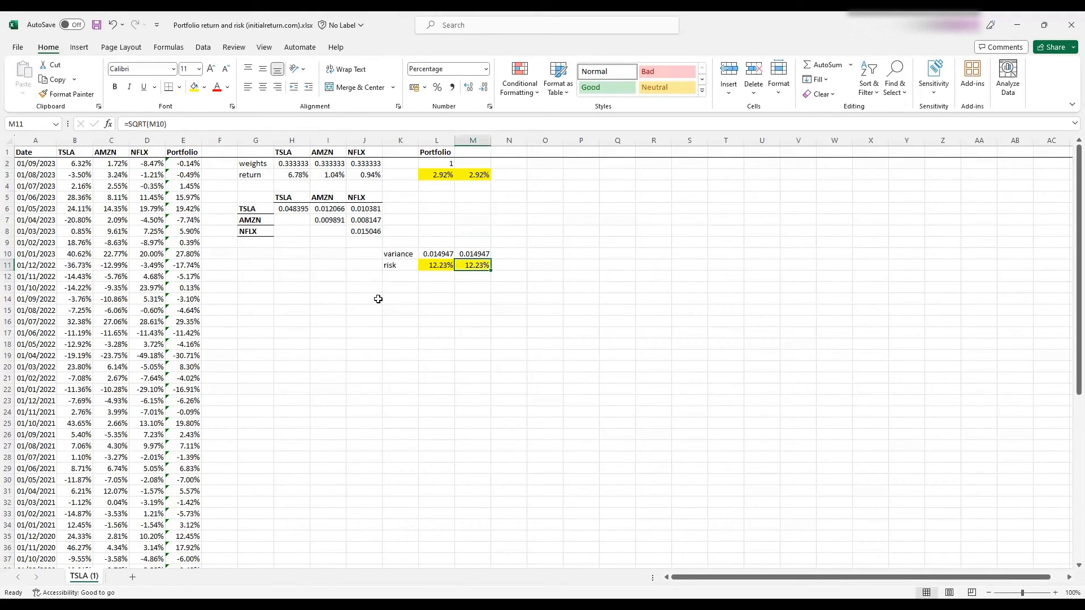
pyautogui.moveTo(379, 330)
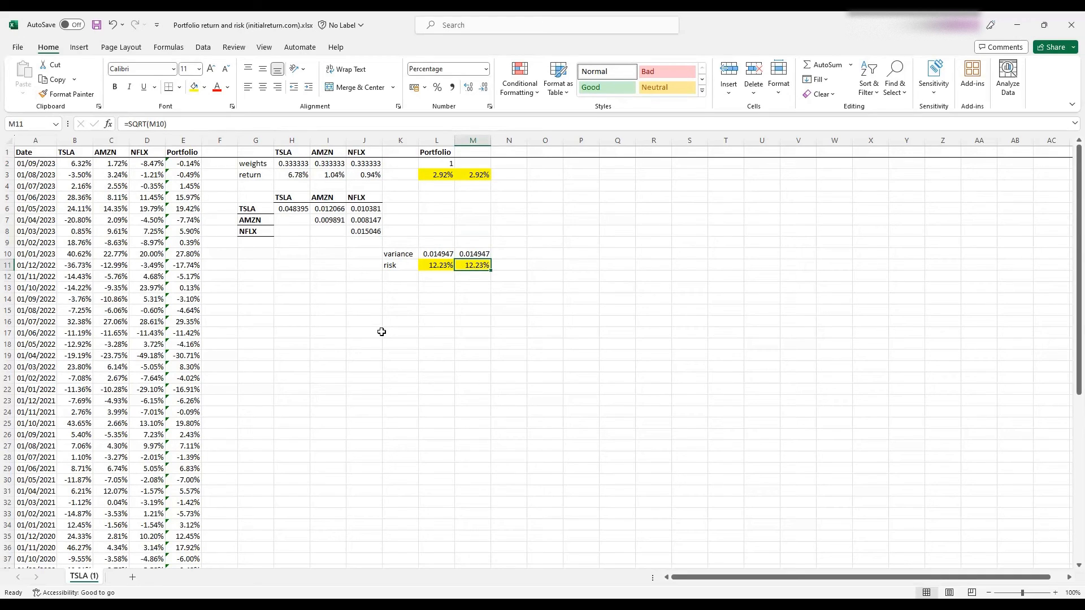
pyautogui.moveTo(151, 181)
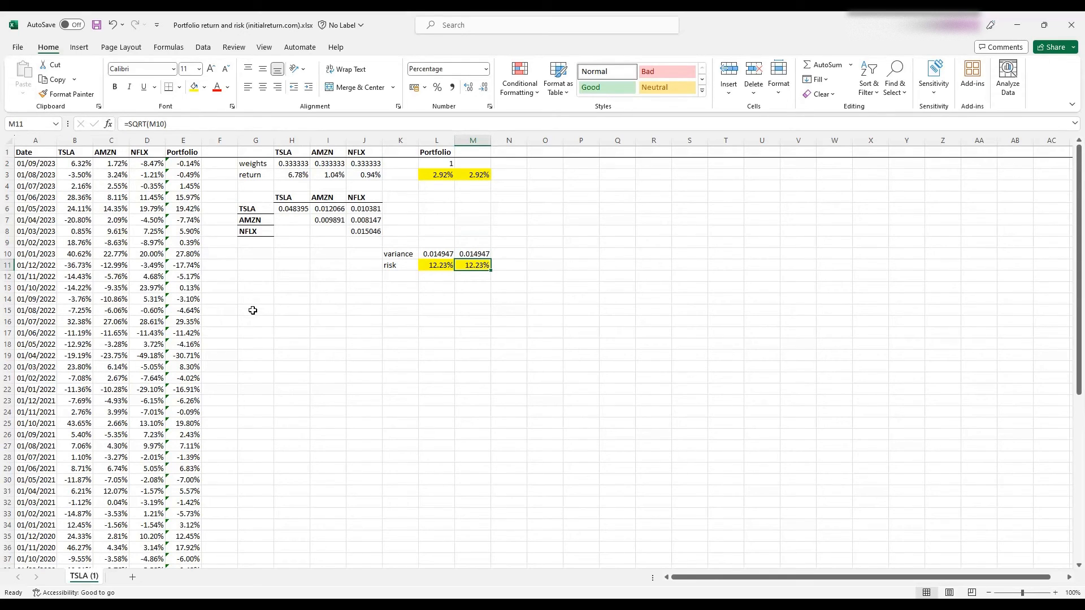
pyautogui.moveTo(290, 164)
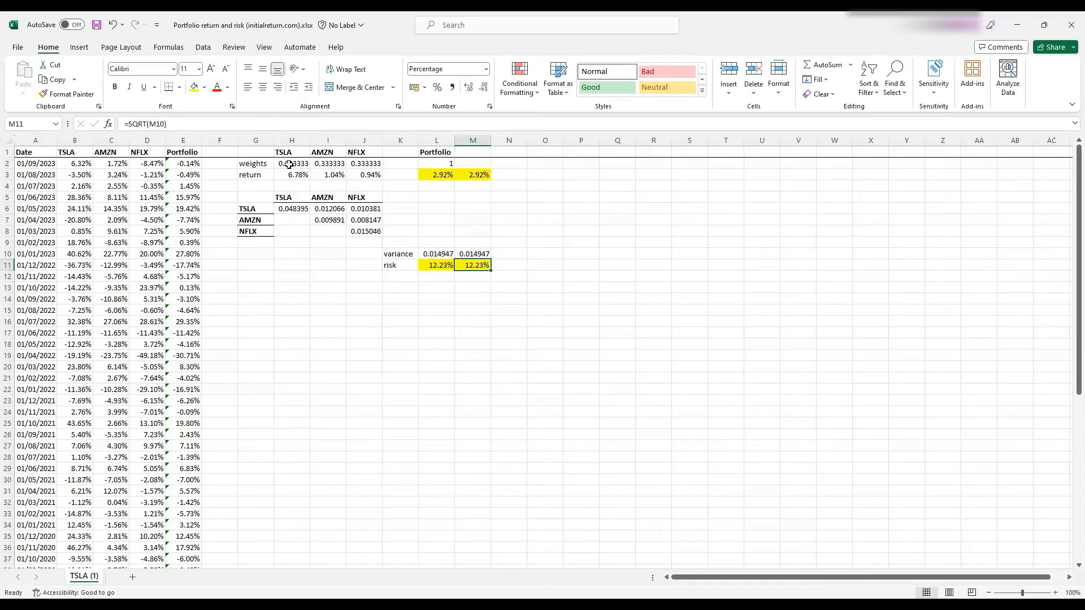
pyautogui.click(292, 163)
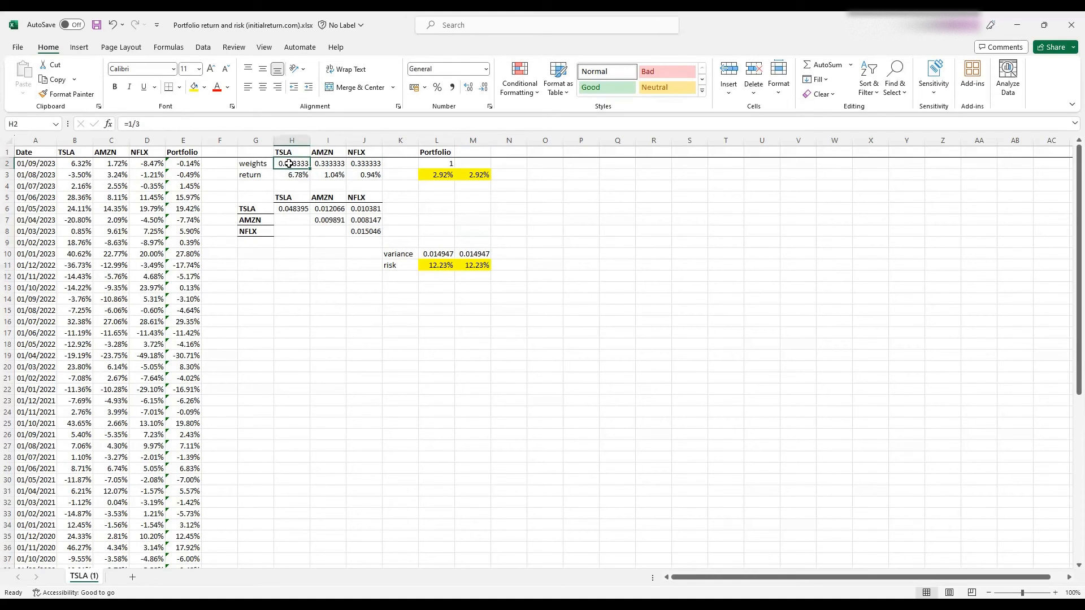
# Set weights to 0, 0, 1 and confirm return 0.94% and risk 12.27% match their checks.
pyautogui.click(327, 163)
pyautogui.write('0')
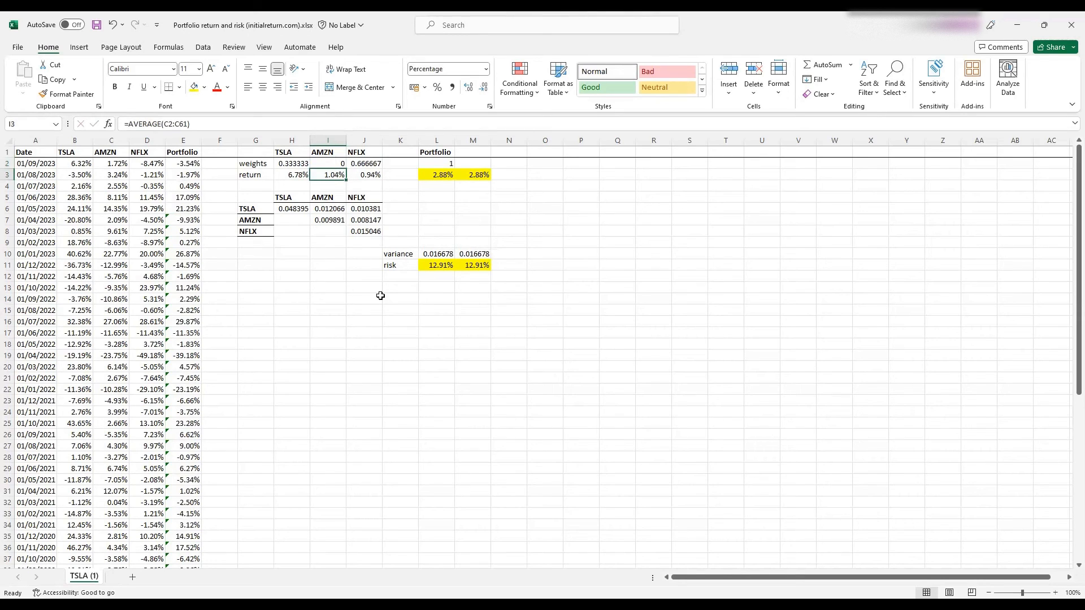
pyautogui.moveTo(432, 207)
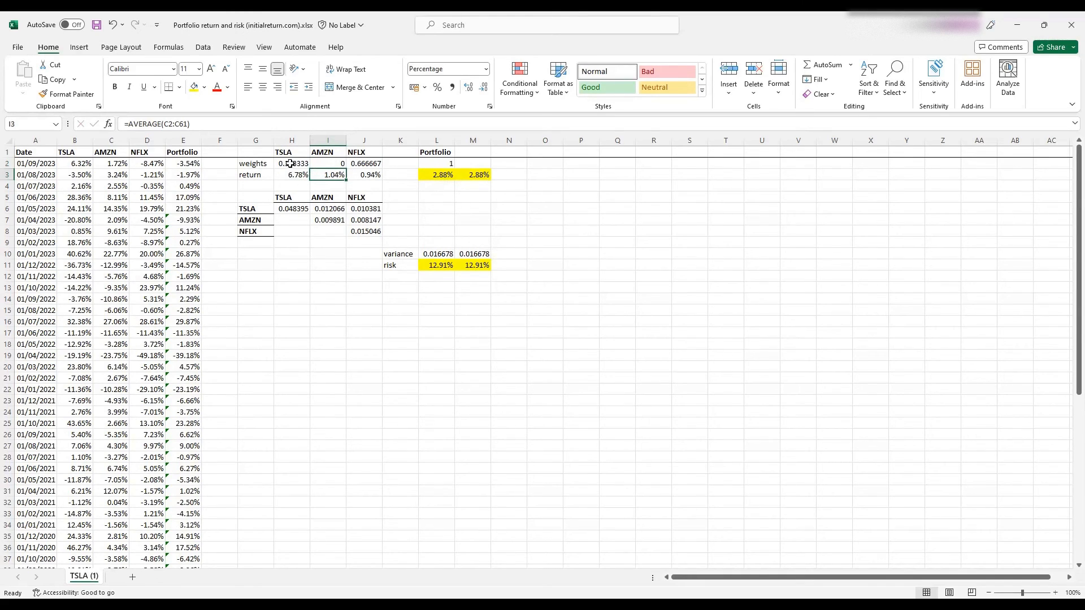
pyautogui.click(291, 163)
pyautogui.write('0')
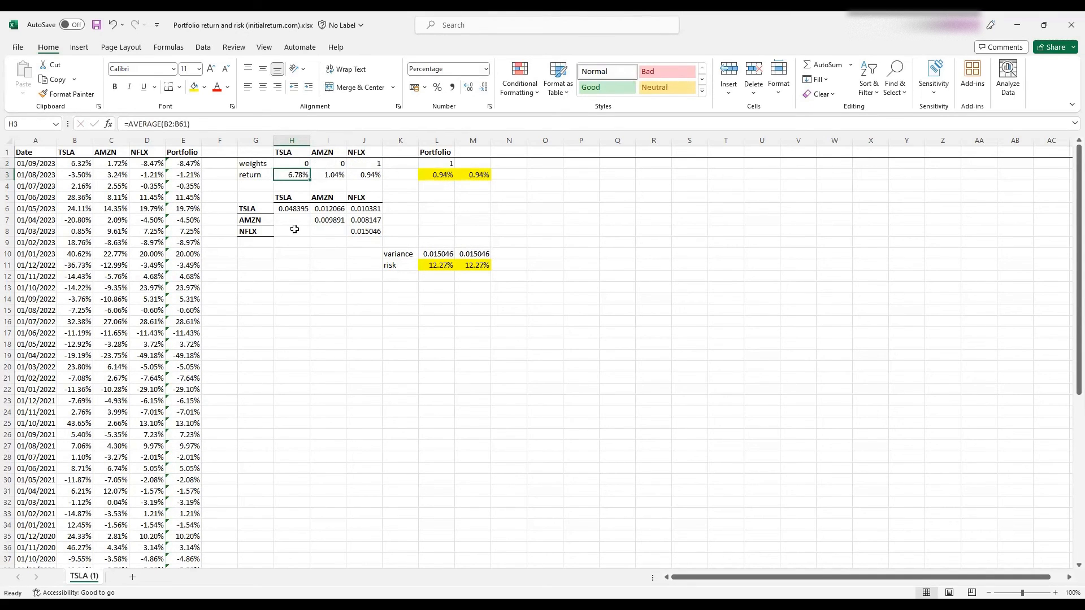
pyautogui.moveTo(503, 175)
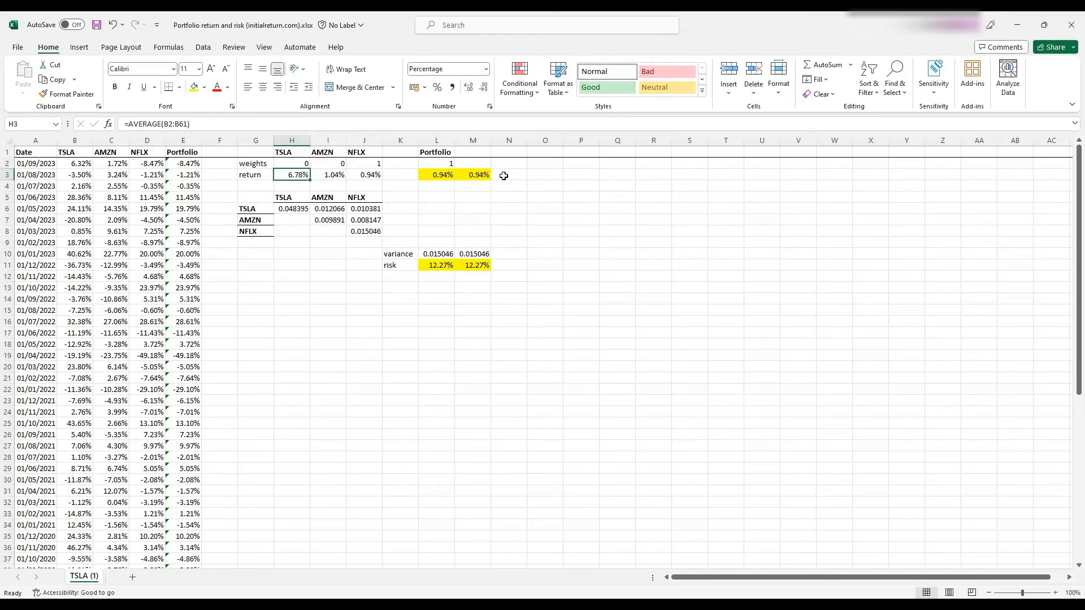
pyautogui.moveTo(373, 175)
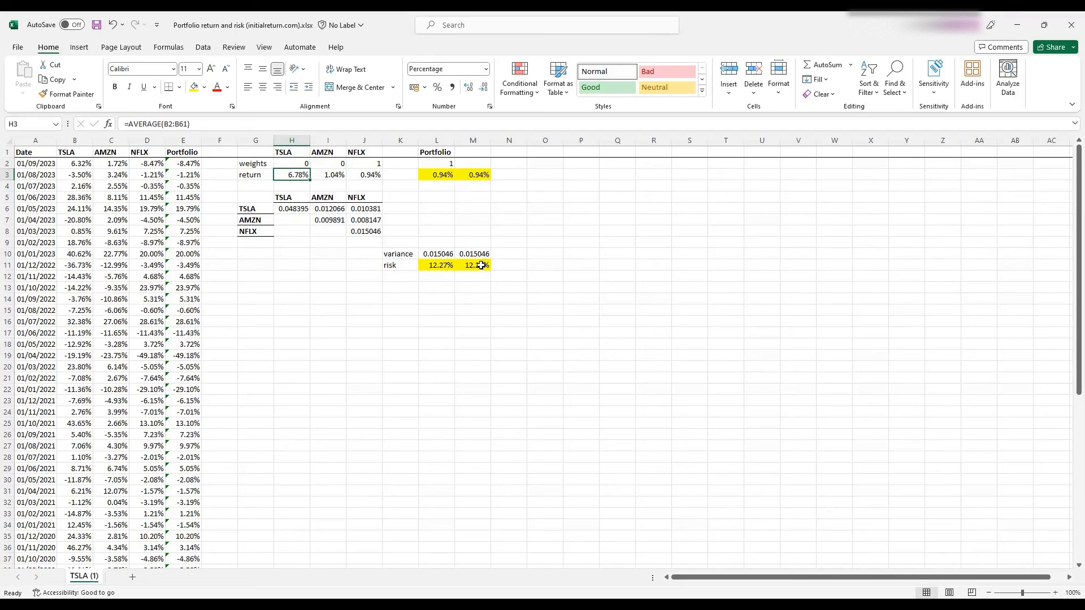
pyautogui.click(474, 254)
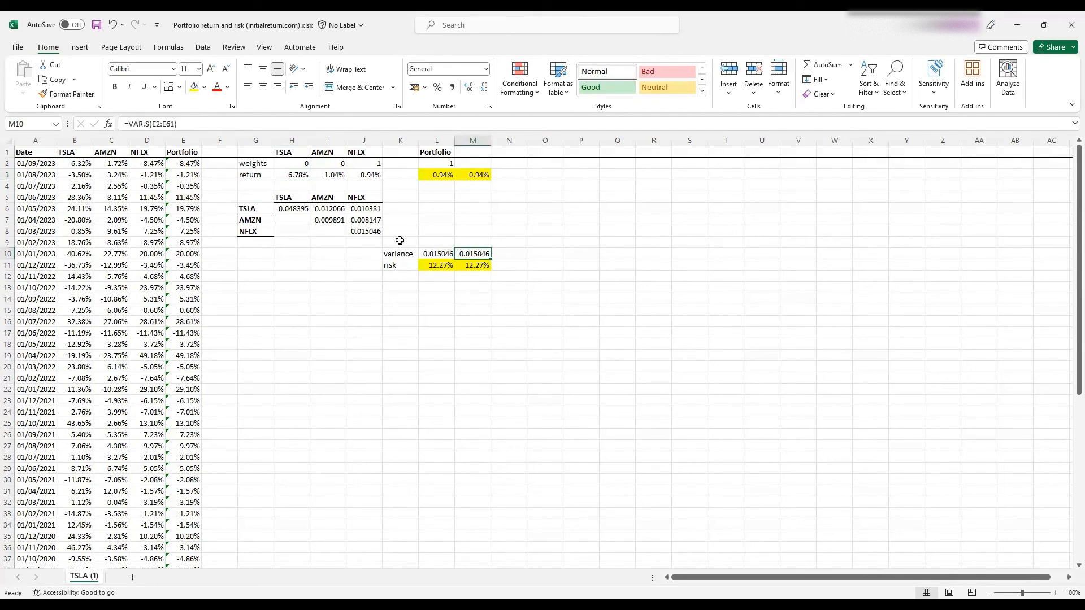
pyautogui.click(399, 231)
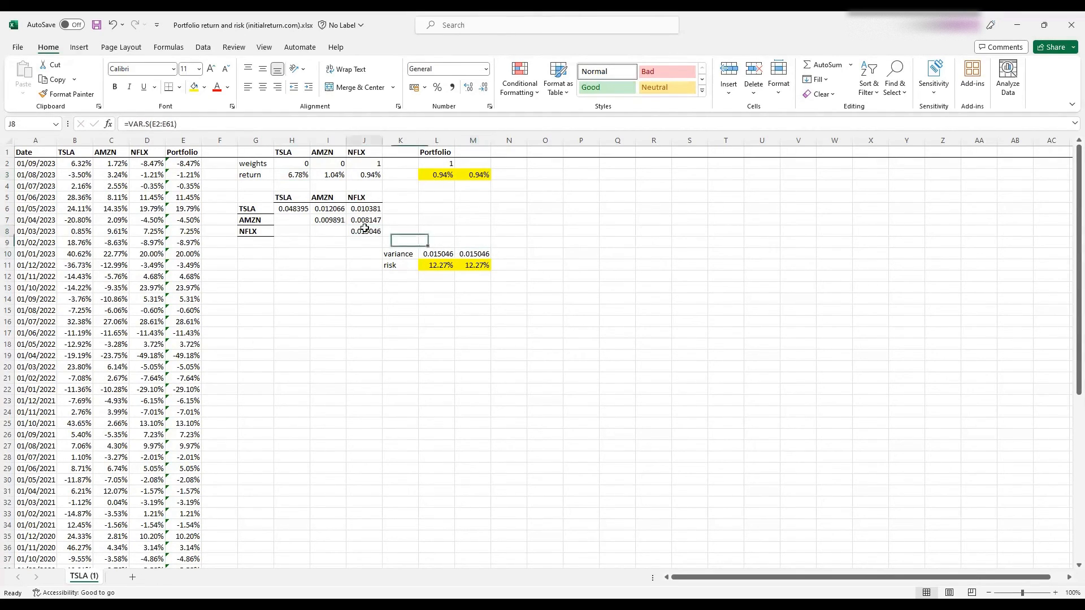
# Begin resetting the TSLA weight in H2 with =1/.
pyautogui.click(290, 163)
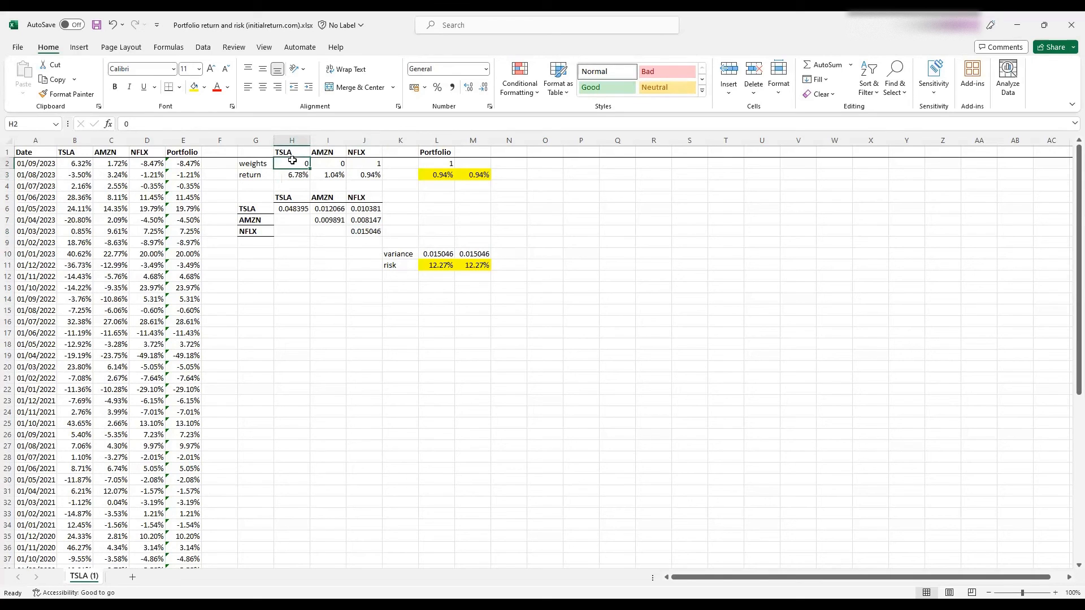
pyautogui.write('=1/')
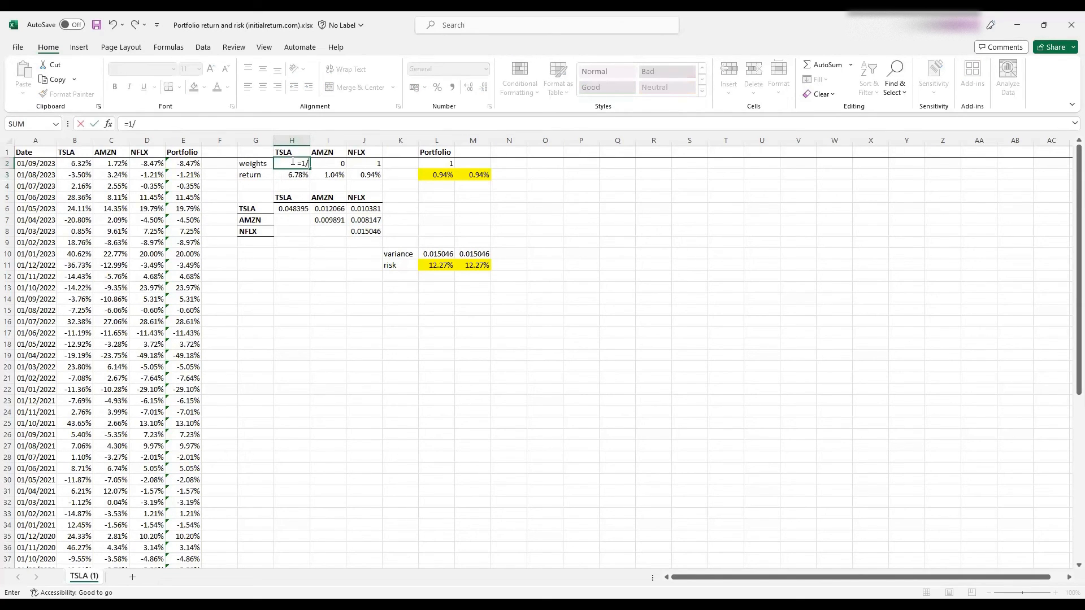